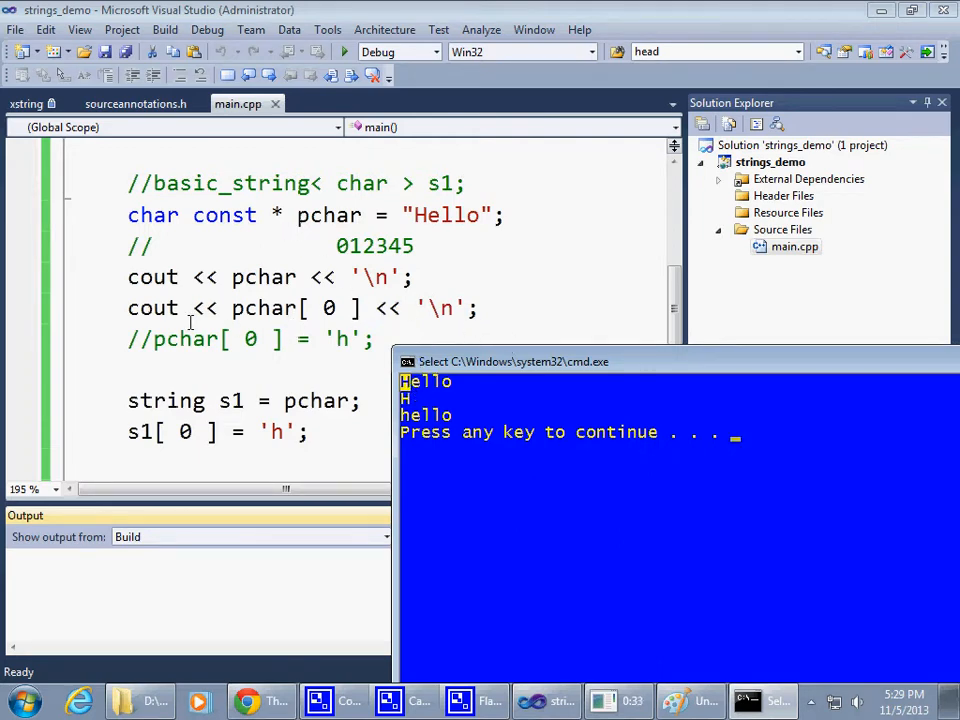
mouse_move(328, 214)
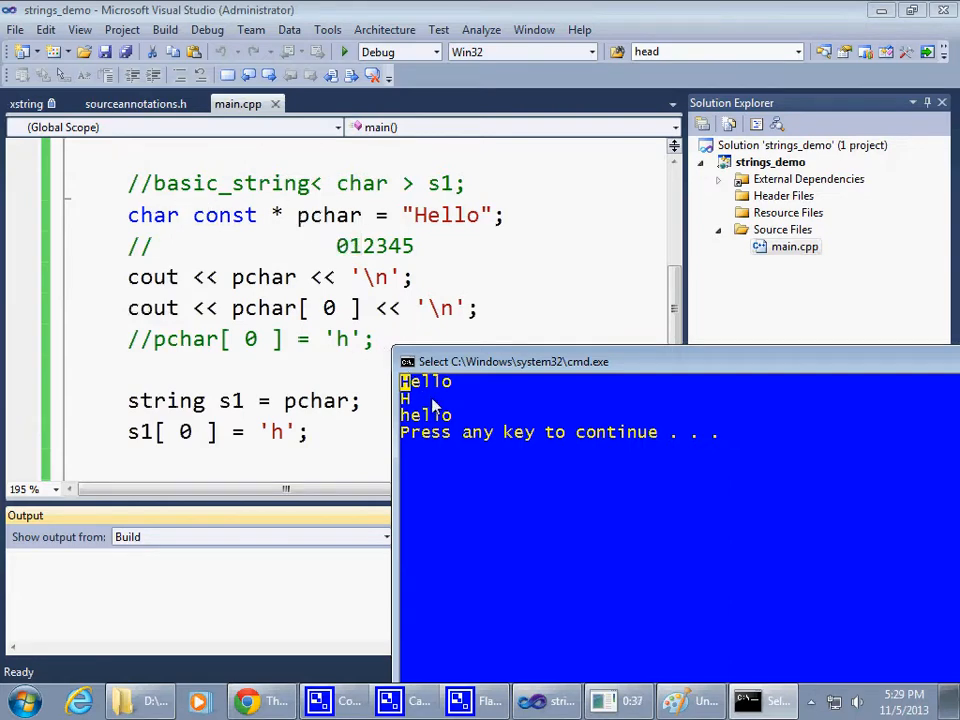
mouse_move(485, 405)
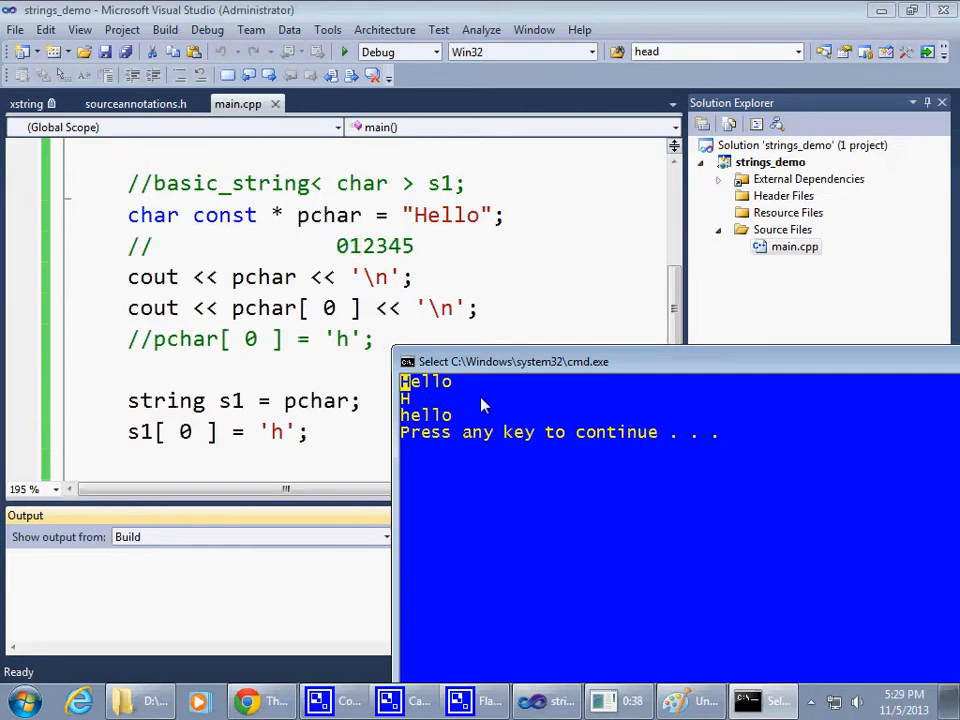
mouse_move(518, 402)
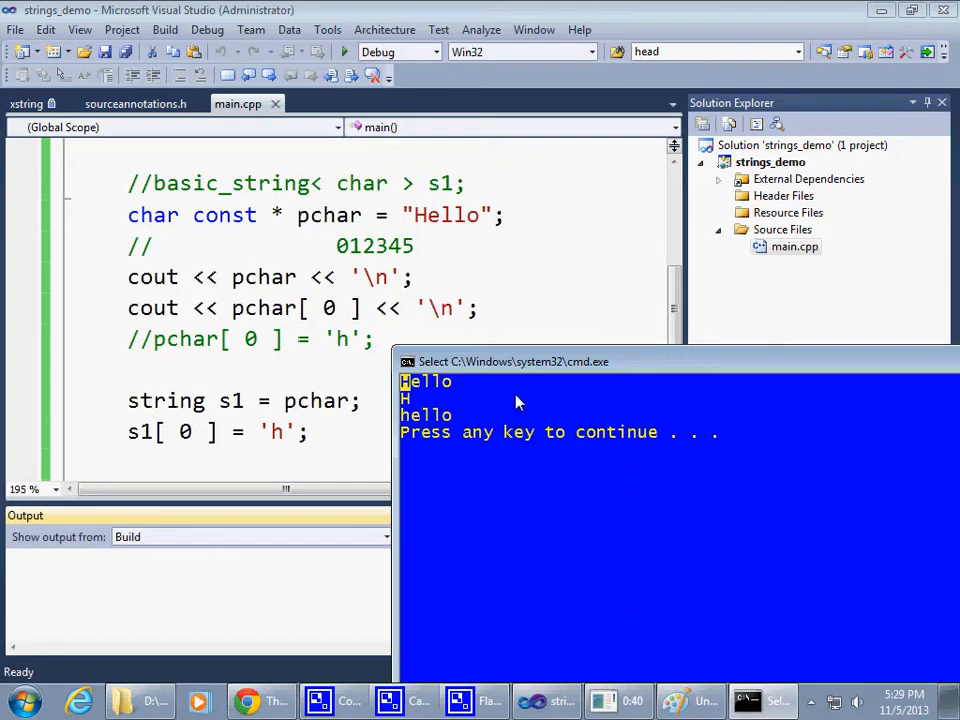
mouse_move(420, 390)
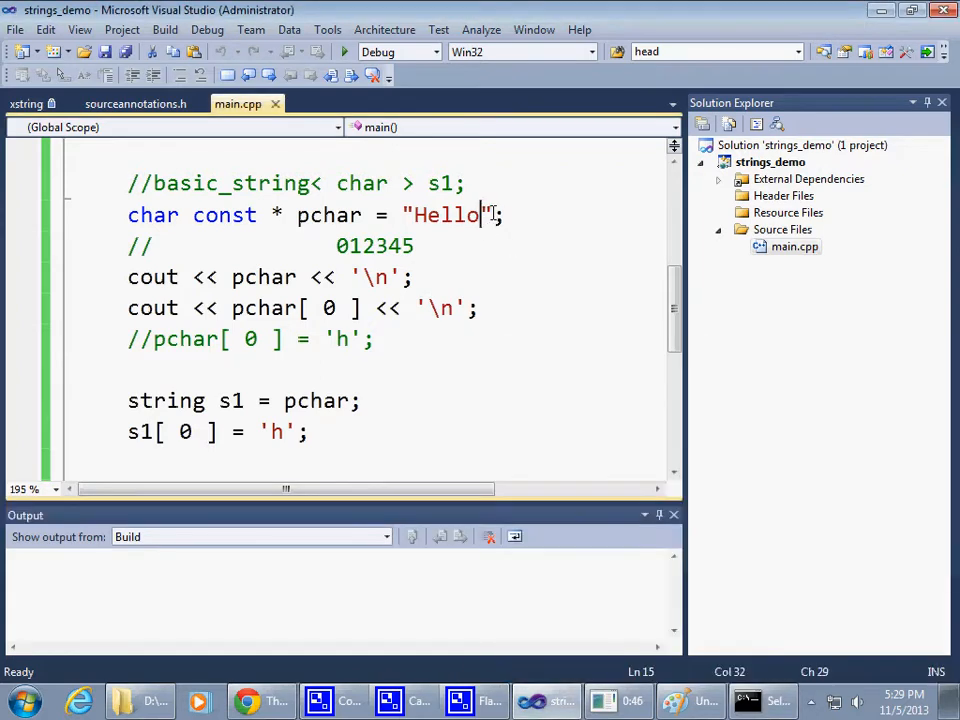
- Align the // 012345 comment under Hello and add cout << 'H' << '\n'; after pchar[ 0 ]
click(325, 245)
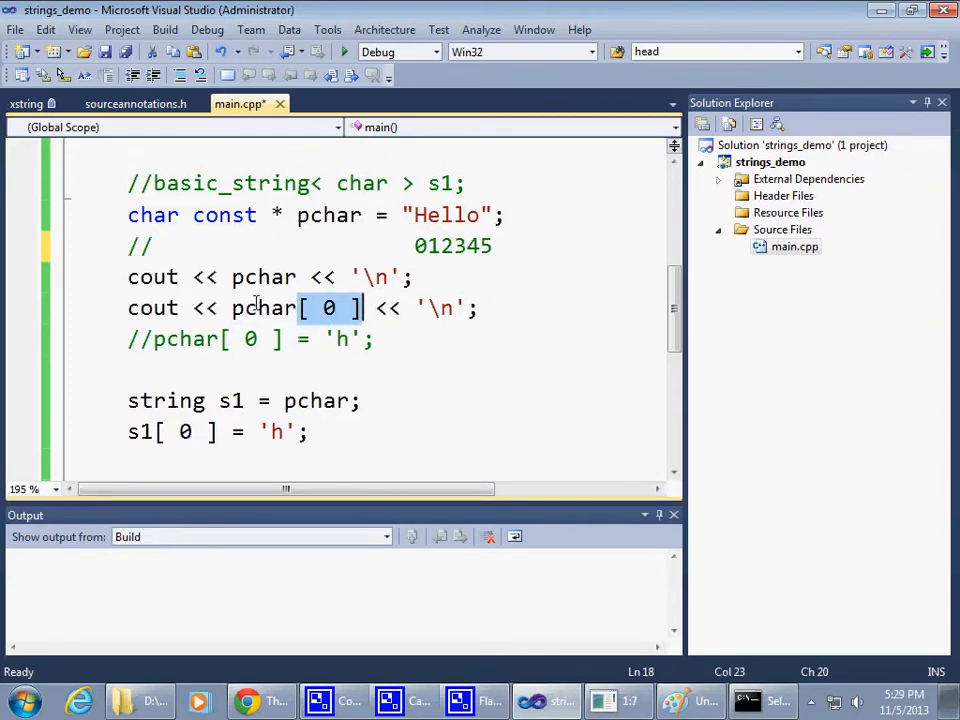
double_click(263, 308)
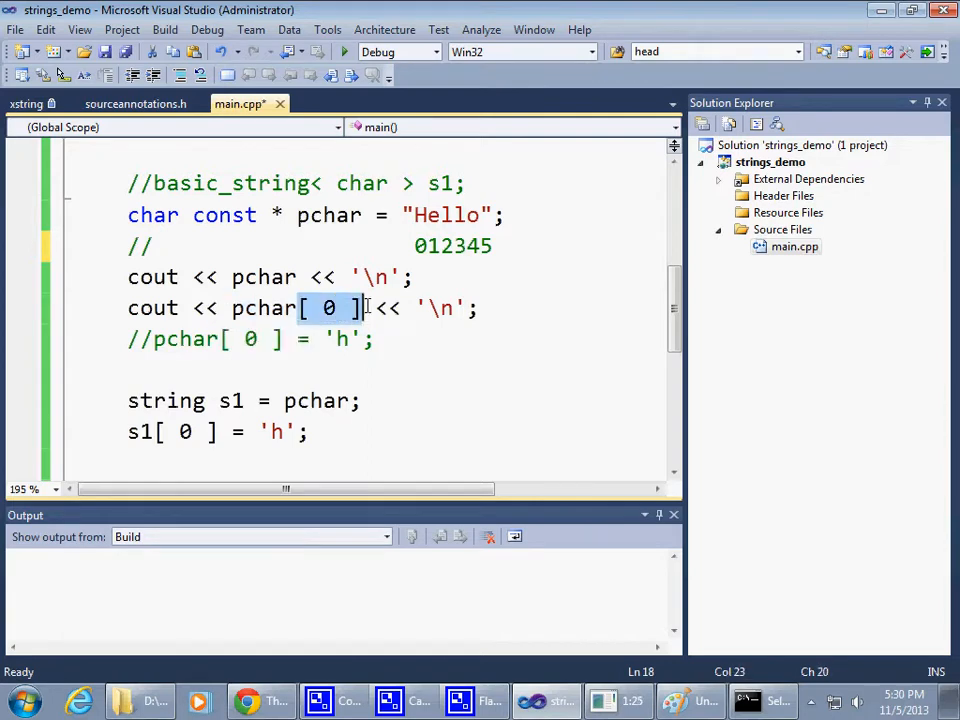
mouse_move(418, 317)
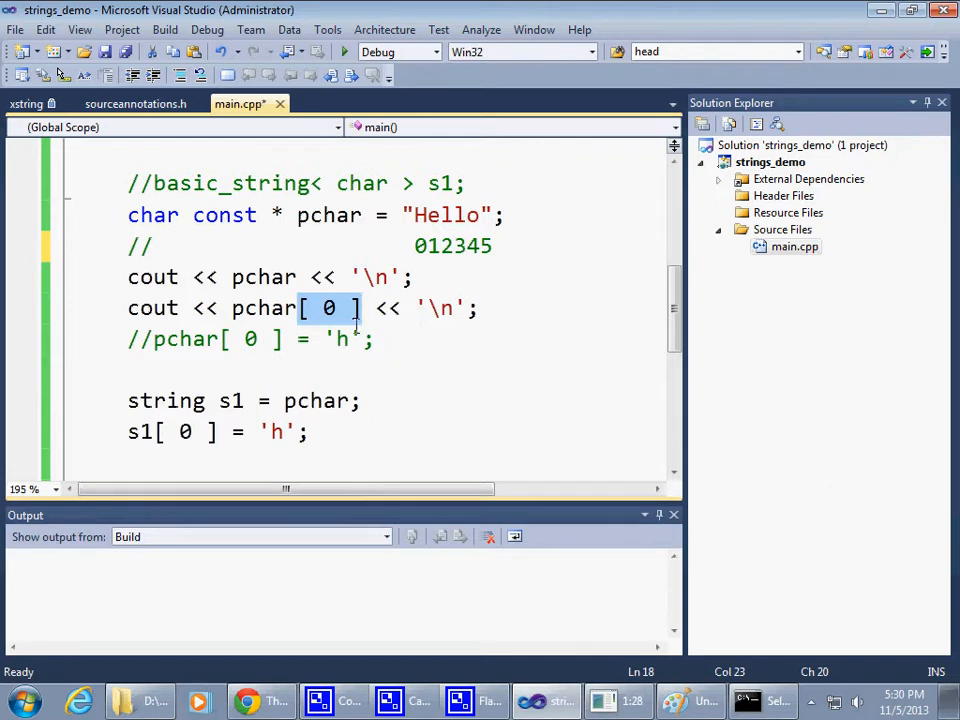
click(270, 308)
text(cout << '' << '\n';)
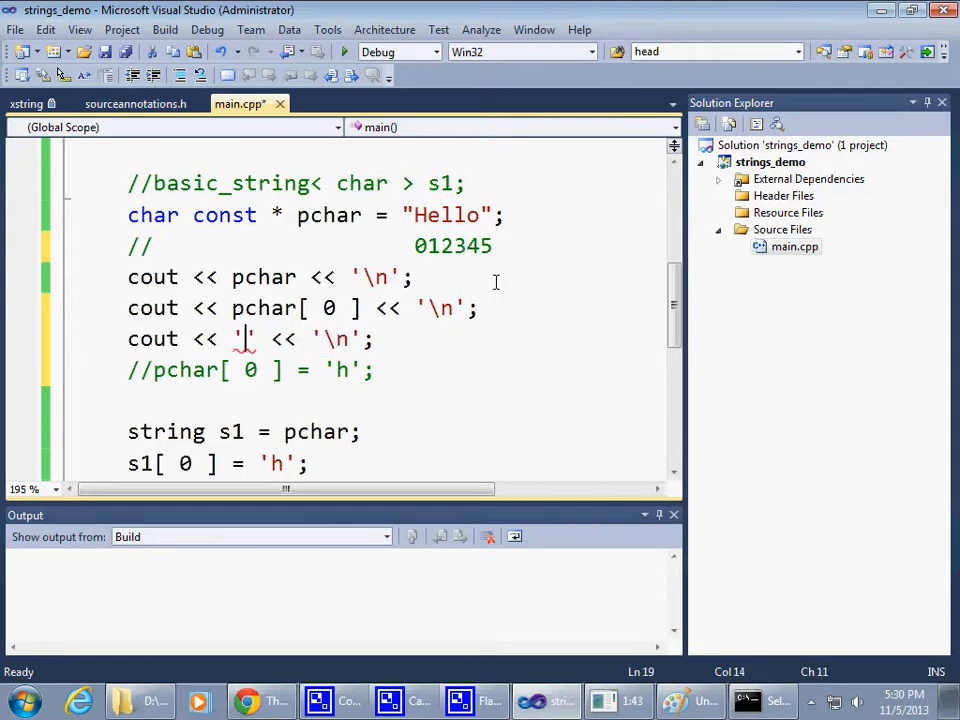
text(H)
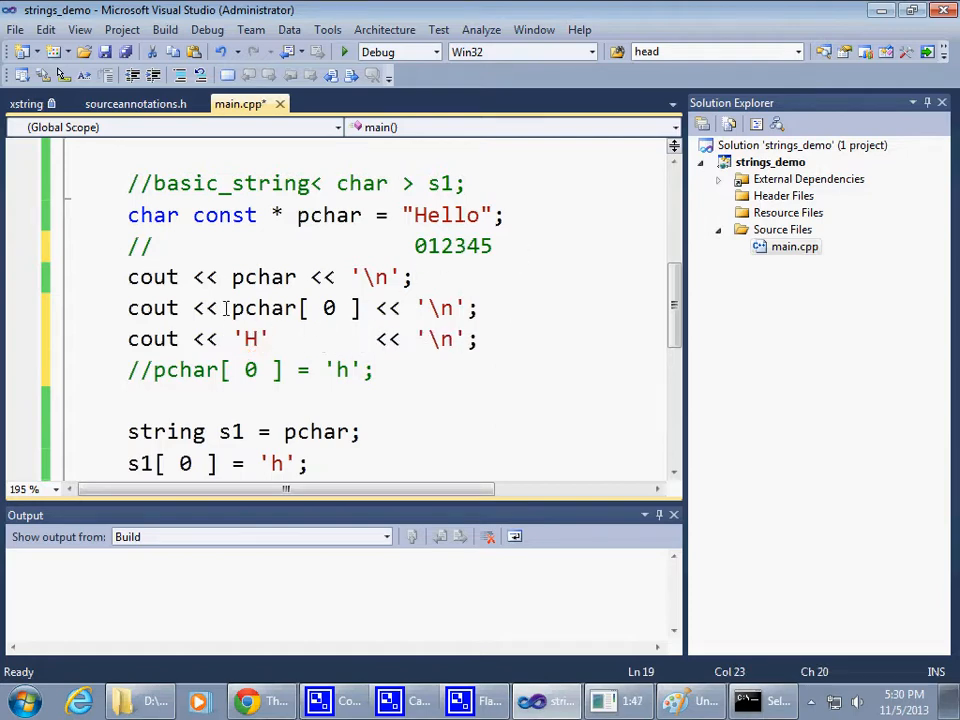
drag(227, 308, 363, 308)
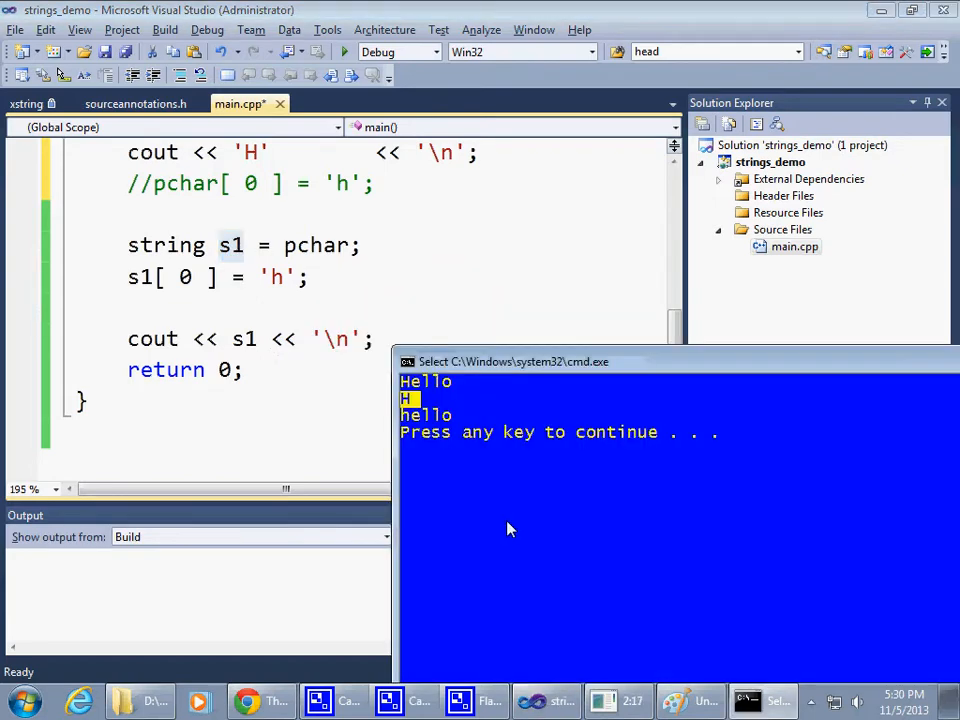
mouse_move(388, 434)
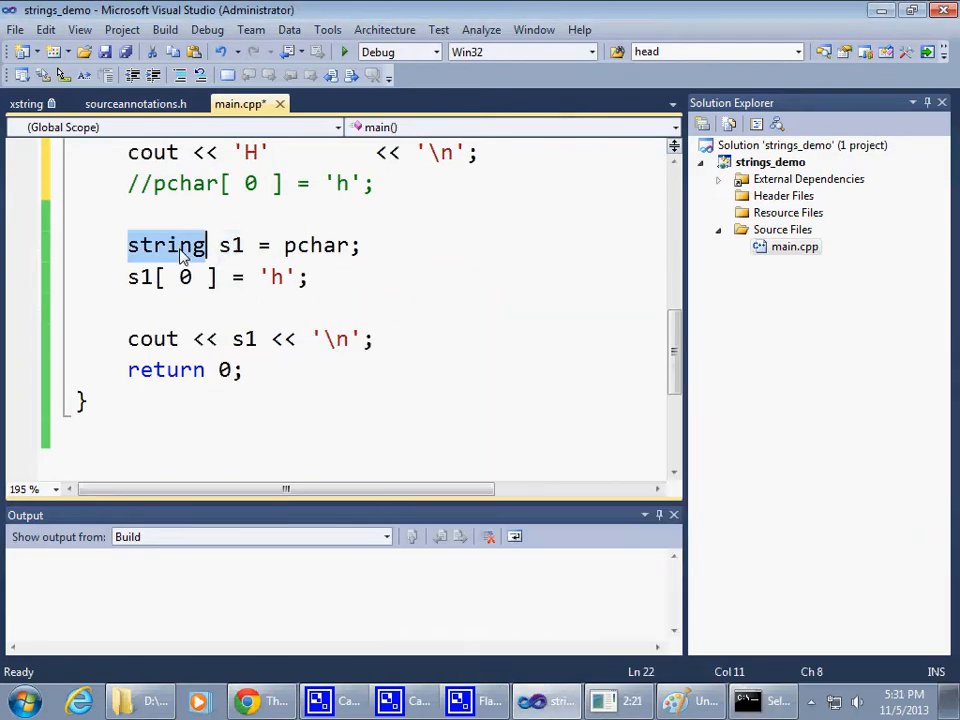
click(344, 52)
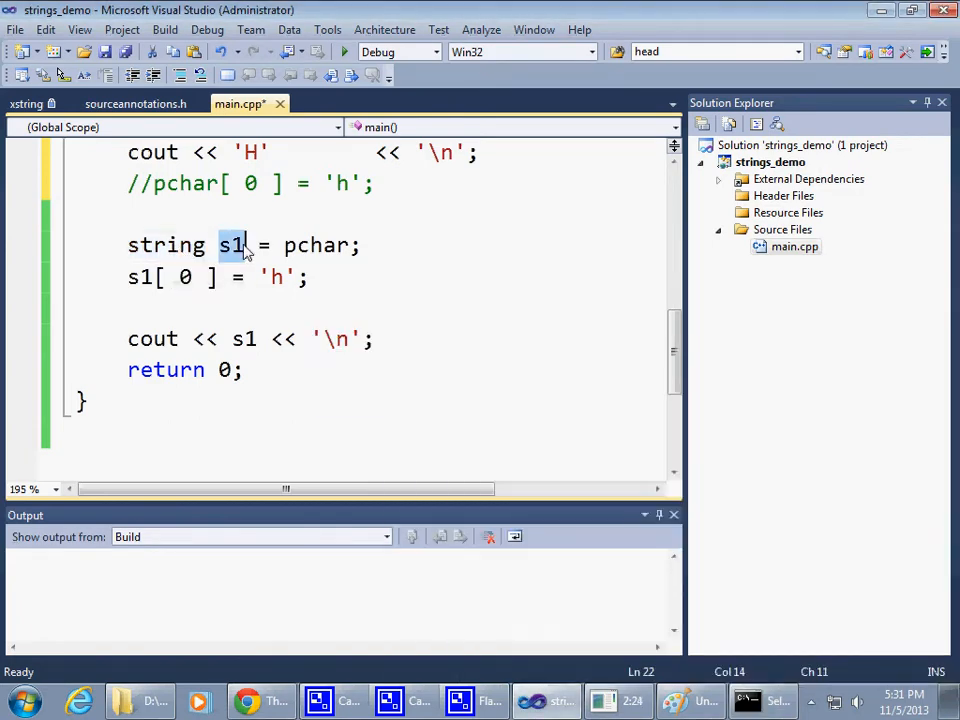
click(345, 51)
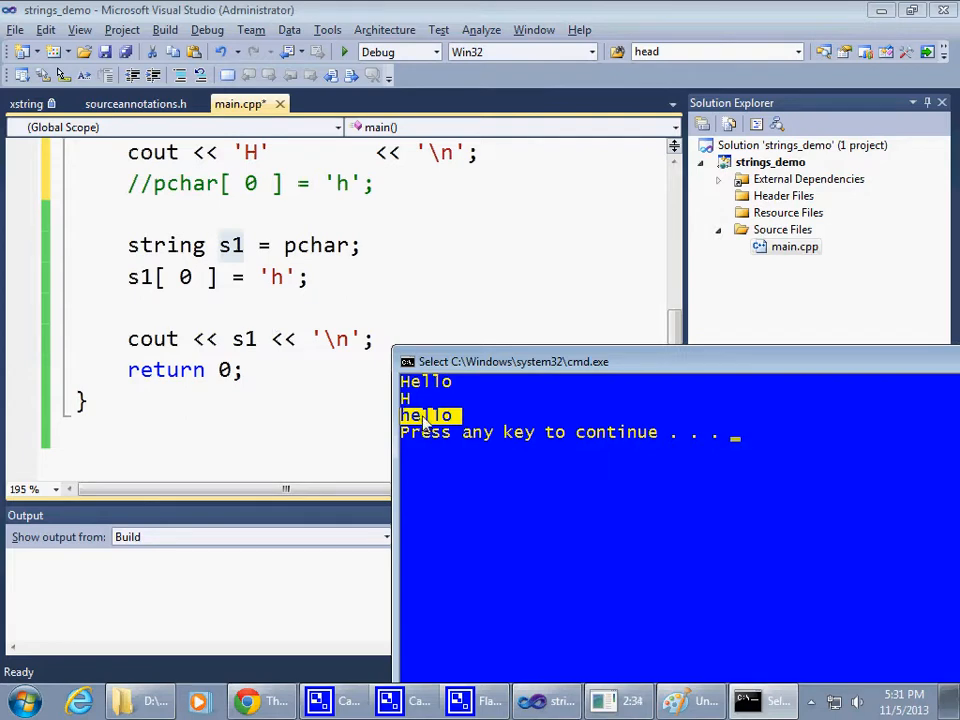
mouse_move(540, 425)
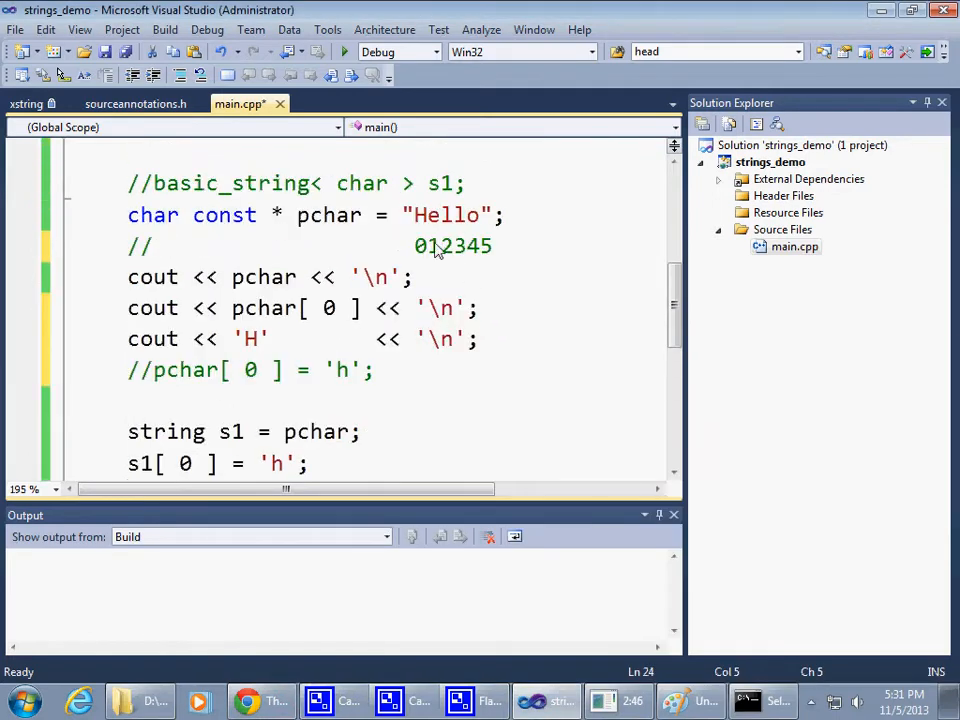
double_click(445, 215)
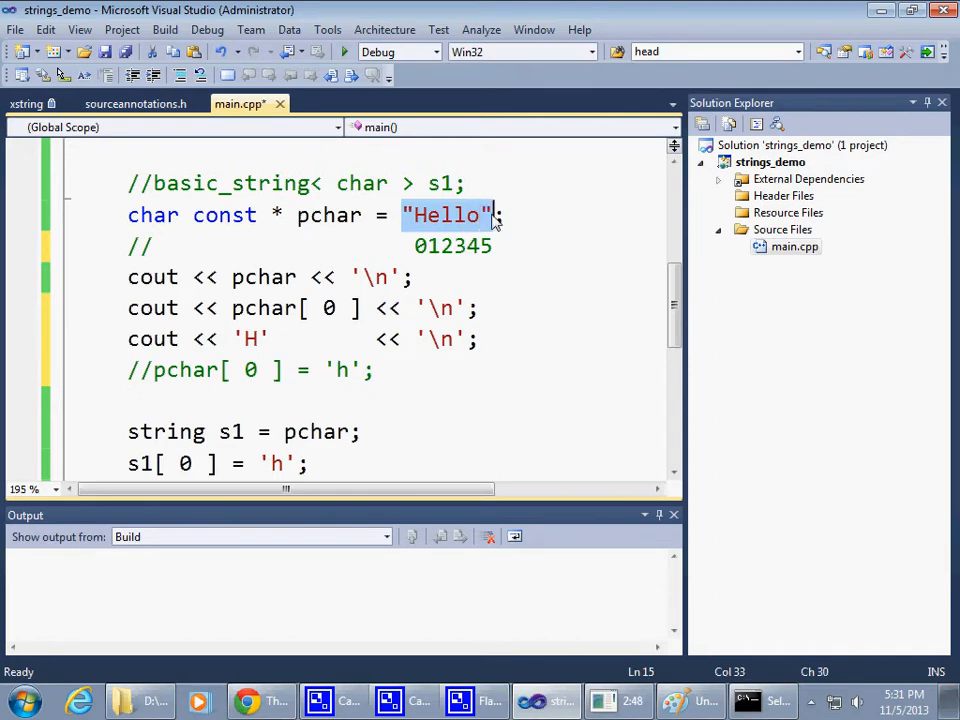
double_click(165, 431)
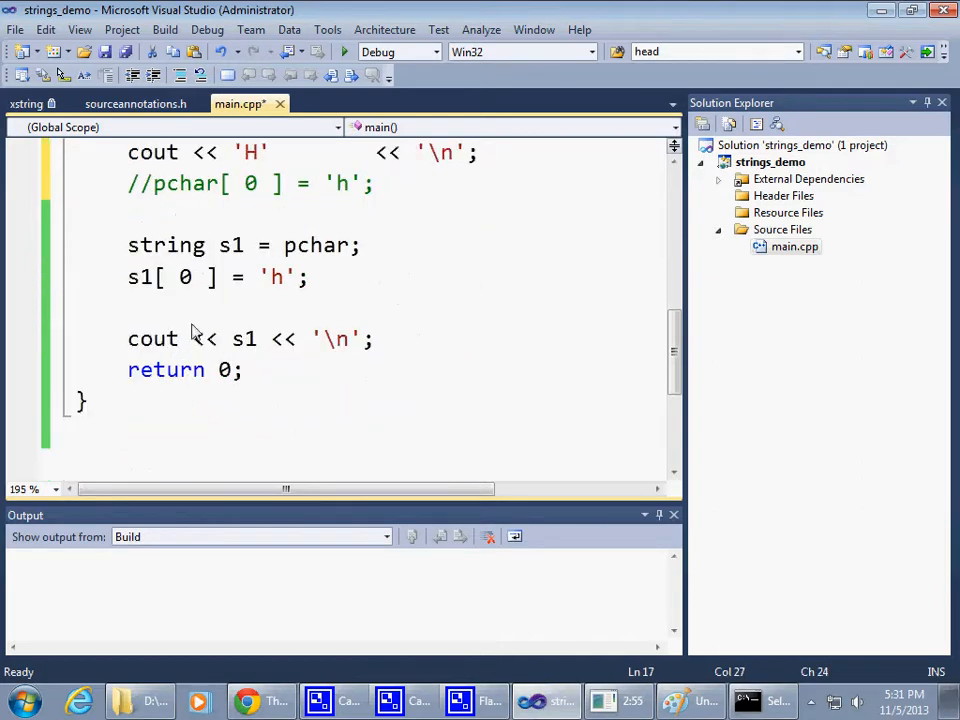
double_click(166, 245)
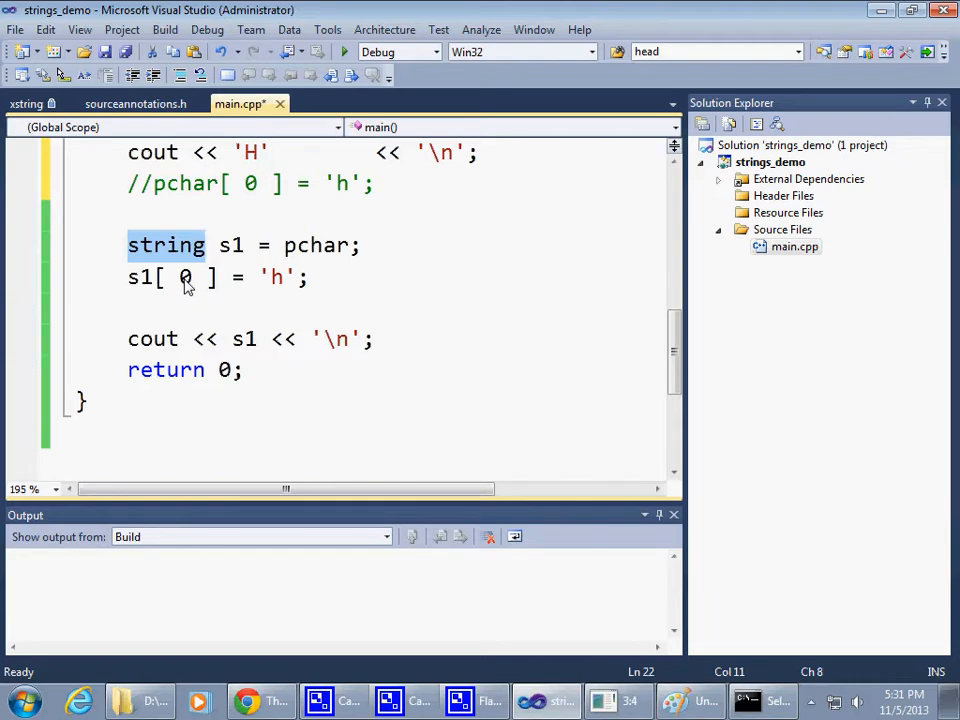
mouse_move(233, 268)
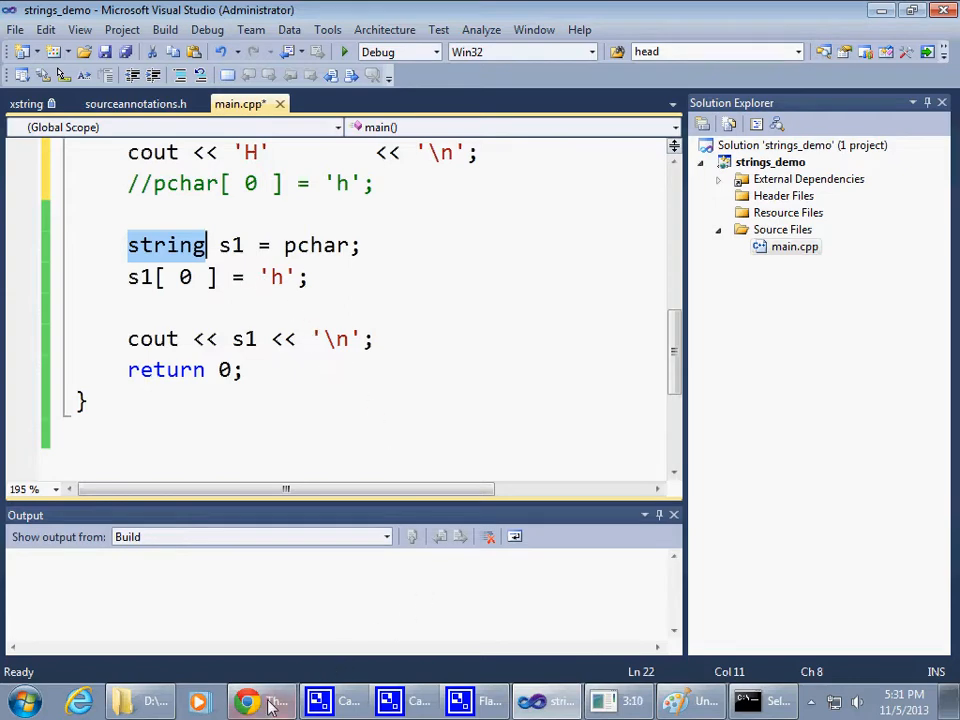
- Switch to Chrome and zoom out so the basic_string template slide fits
click(247, 701)
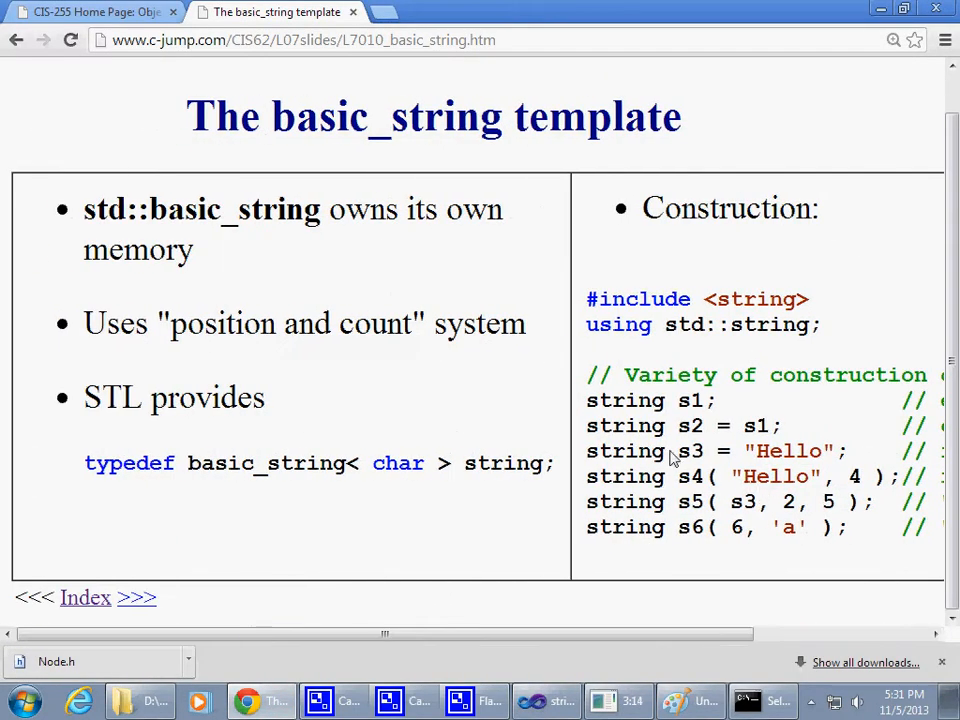
mouse_move(785, 465)
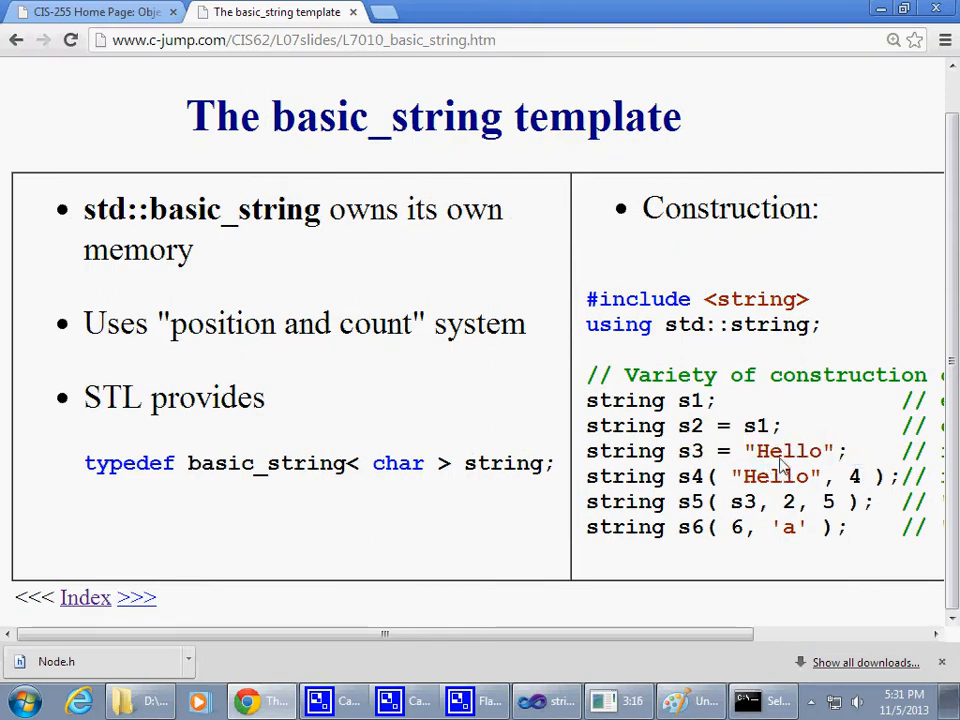
mouse_move(697, 475)
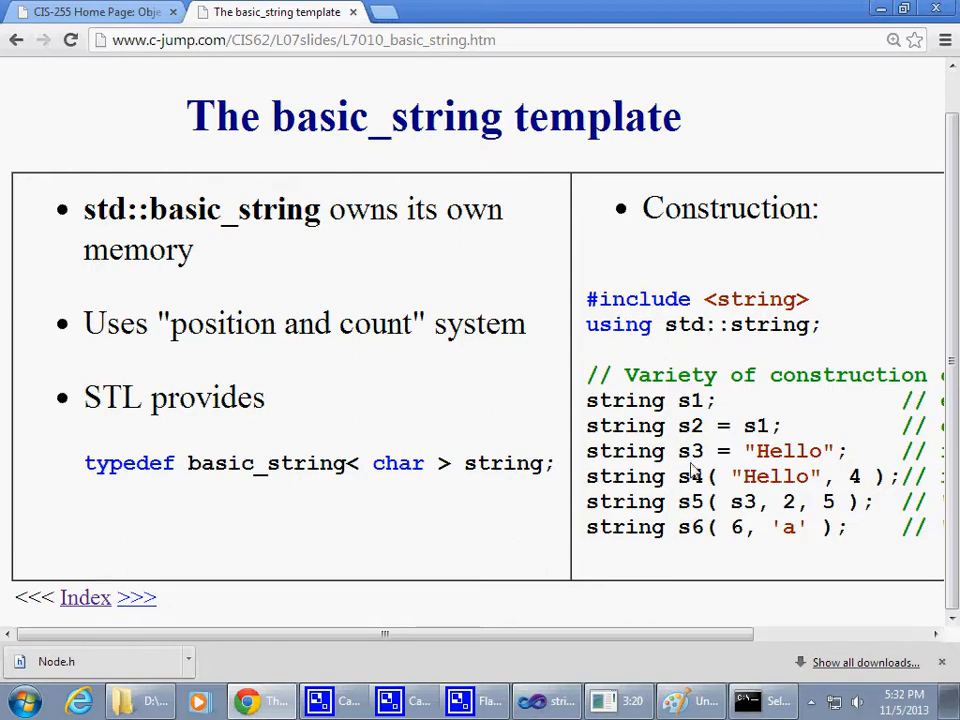
mouse_move(743, 527)
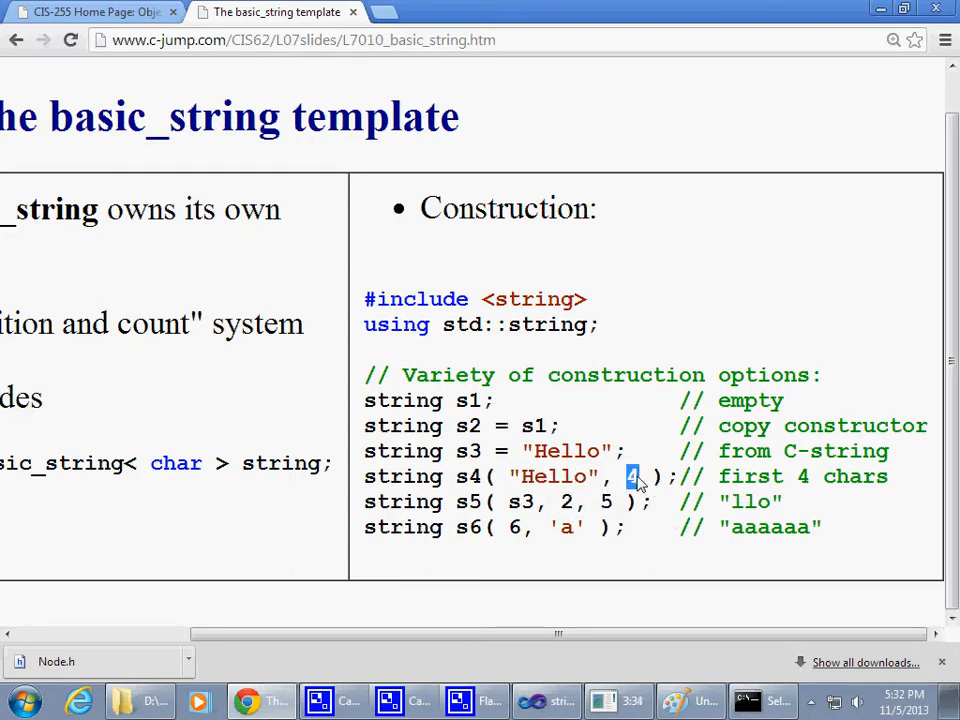
mouse_move(695, 508)
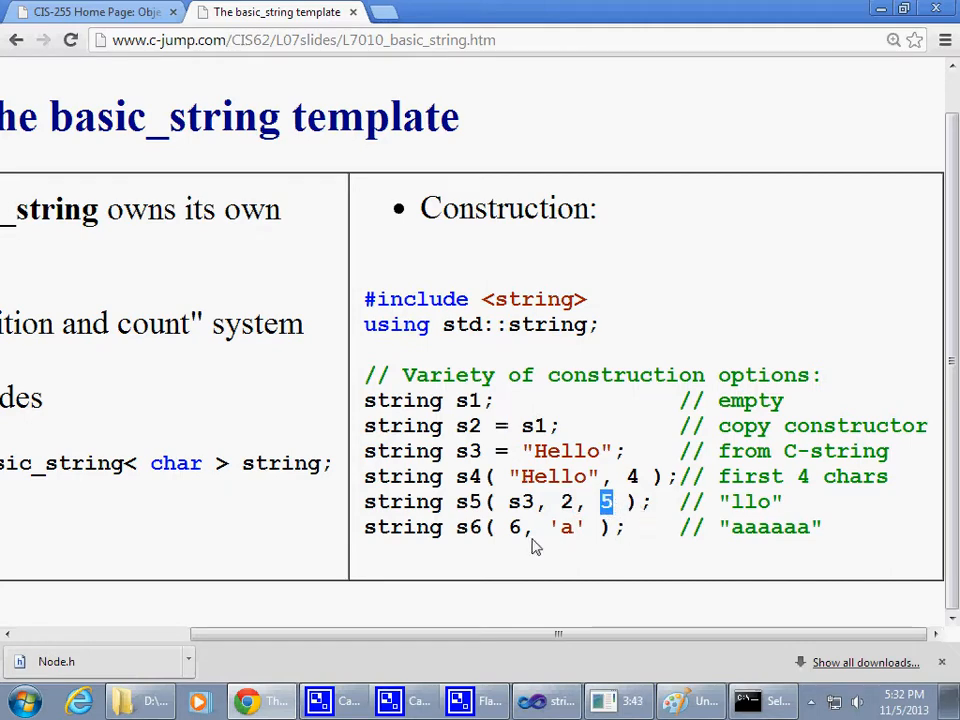
mouse_move(585, 533)
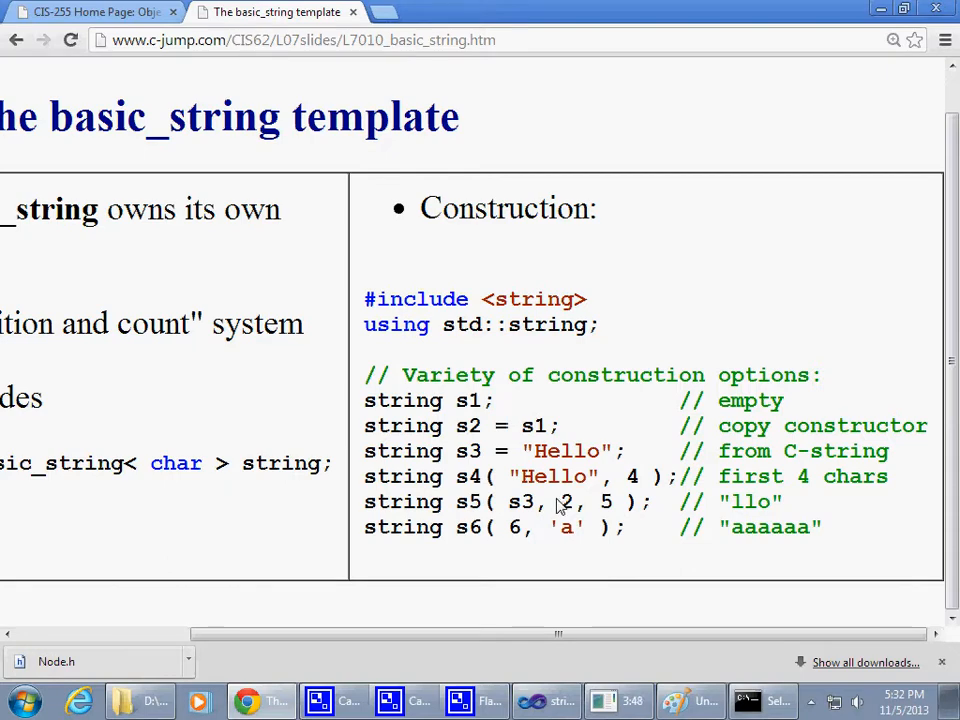
mouse_move(538, 495)
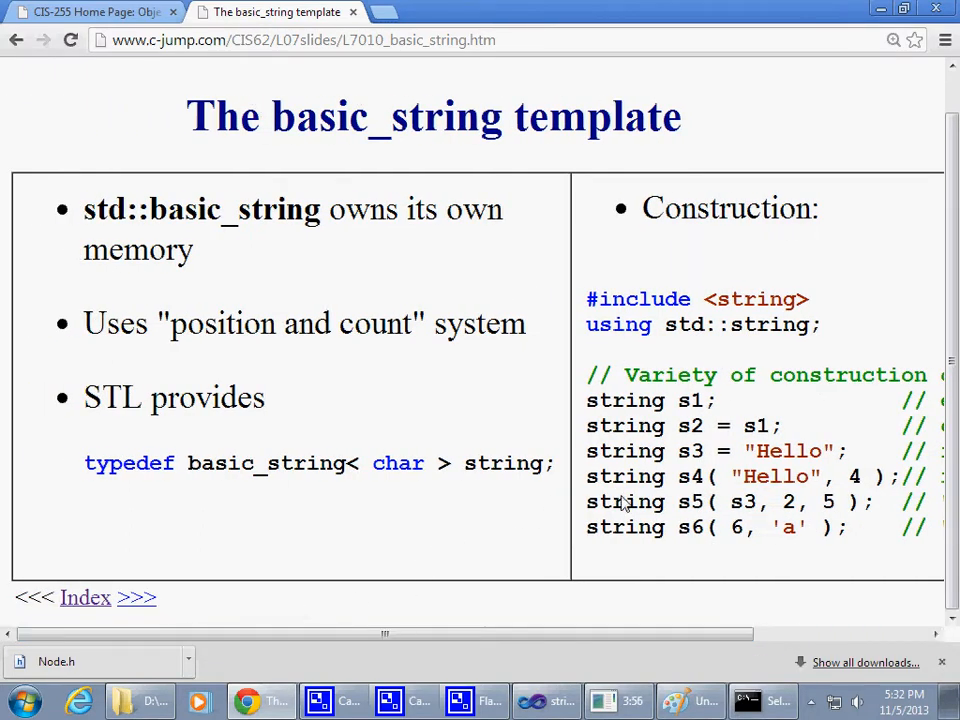
mouse_move(665, 497)
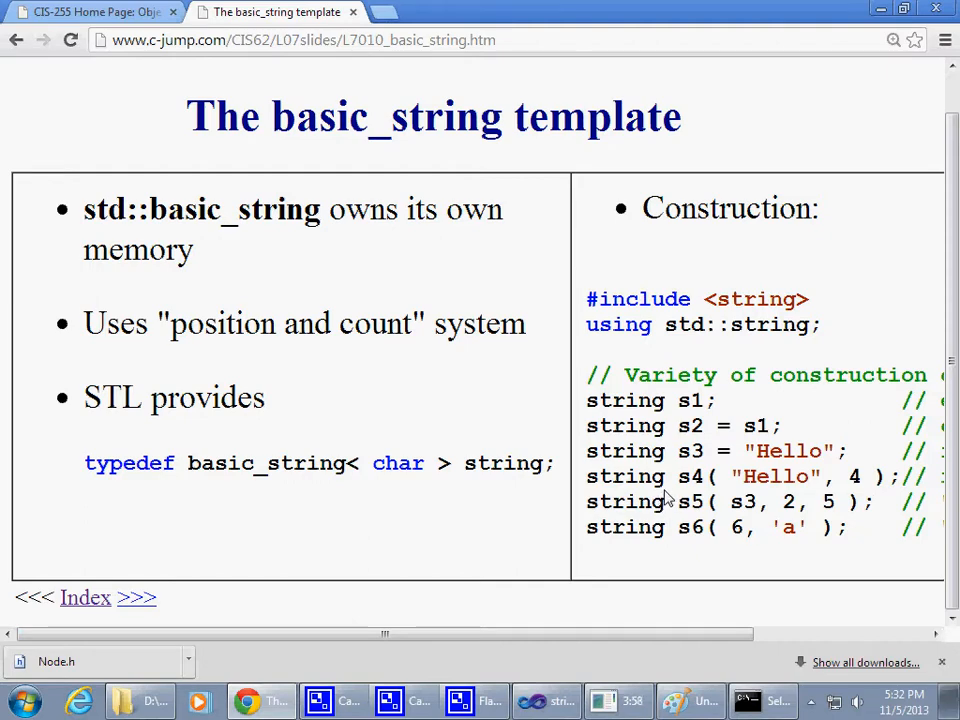
mouse_move(528, 434)
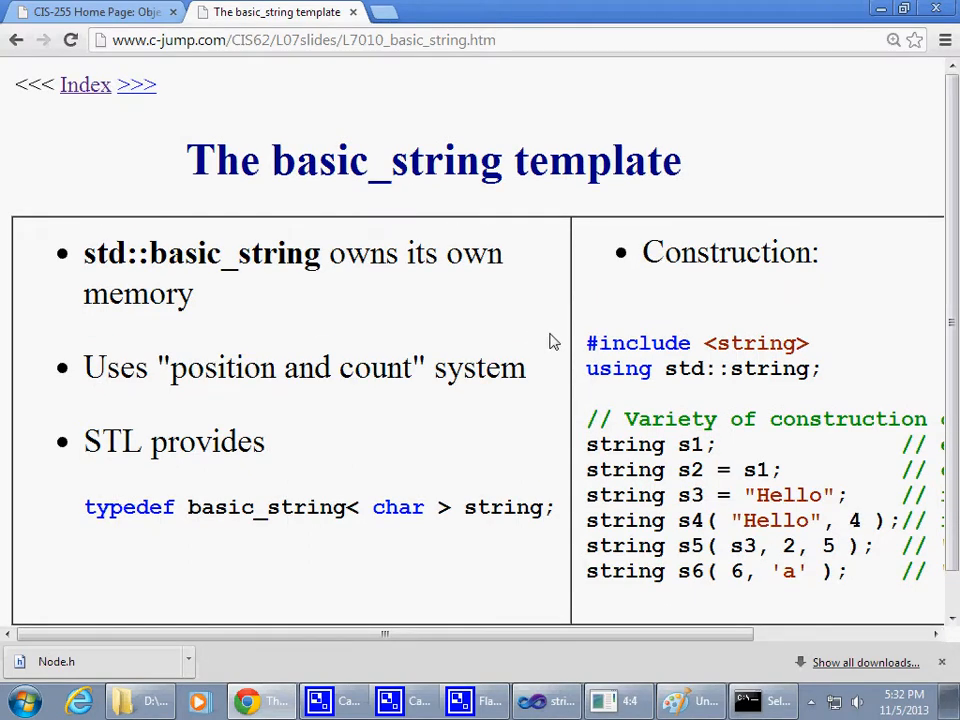
mouse_move(560, 318)
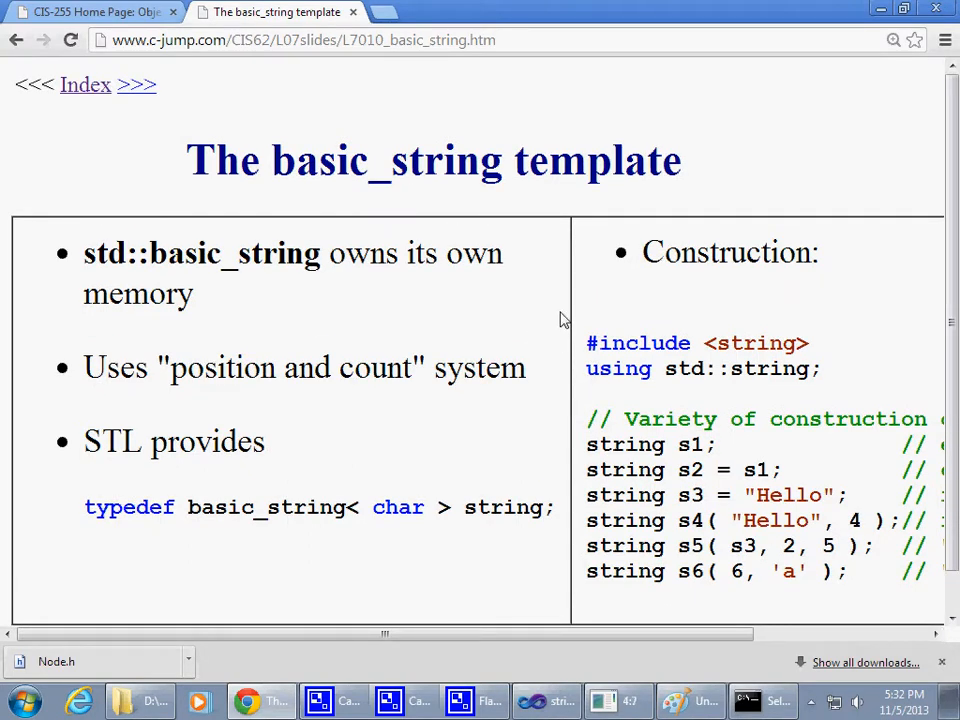
click(893, 40)
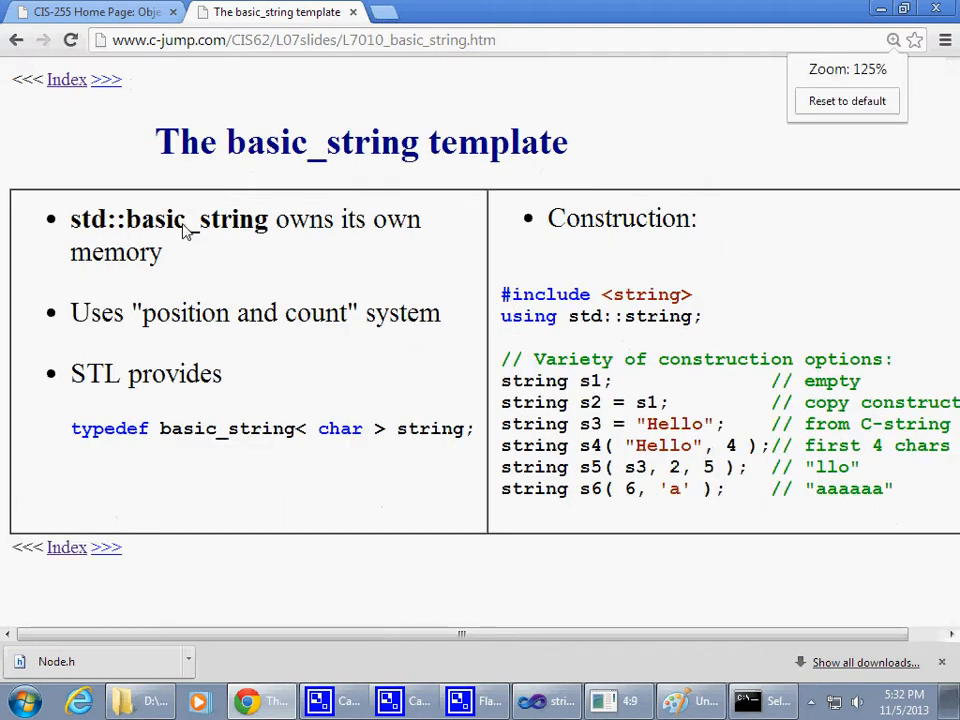
click(105, 79)
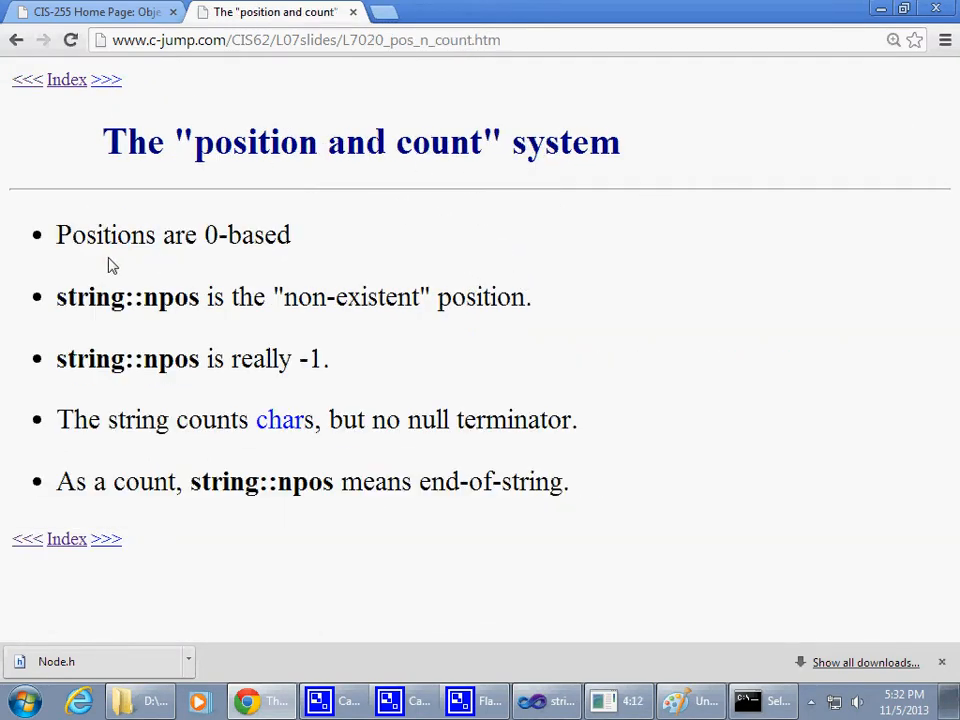
double_click(90, 297)
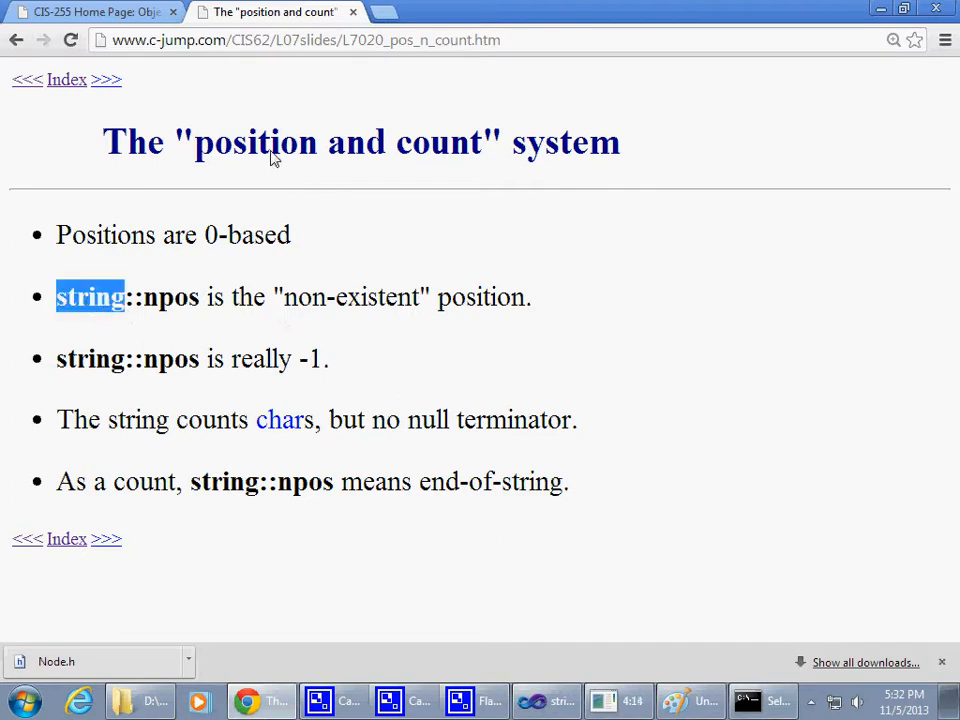
double_click(437, 142)
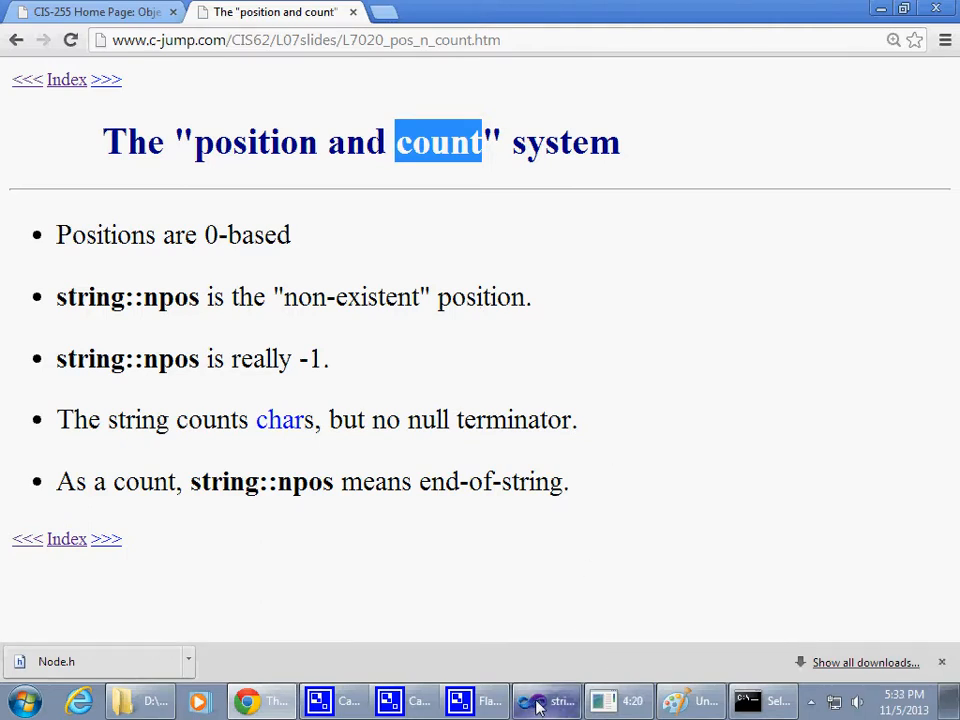
- Back in Visual Studio, add // hello under s1[ 0 ] = 'h'; and highlight hello and string
click(546, 700)
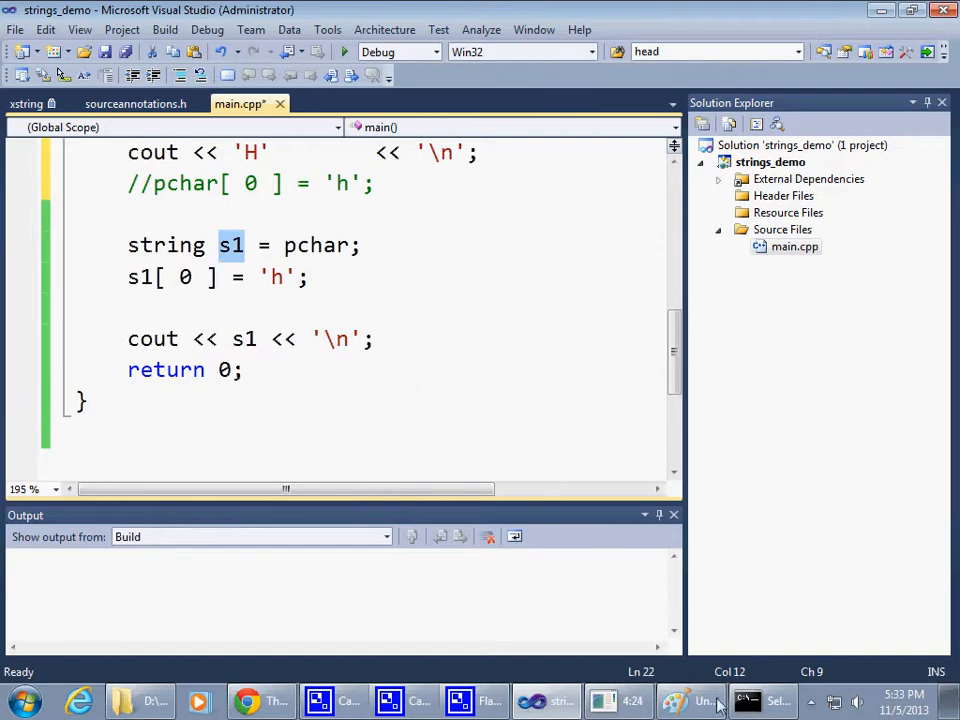
click(344, 51)
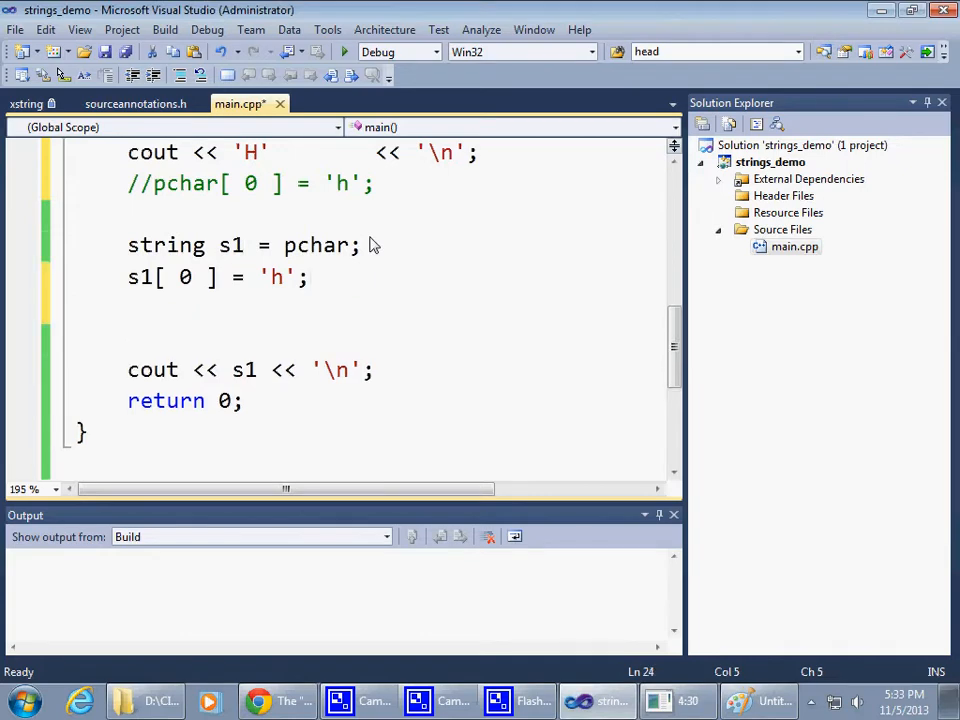
text(// hello)
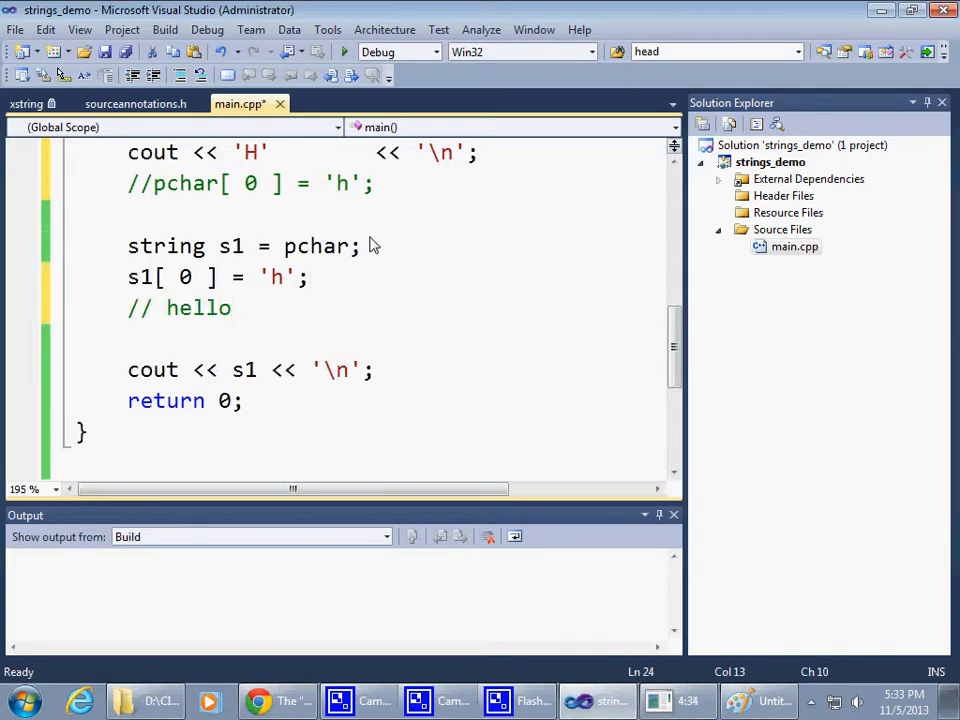
double_click(198, 308)
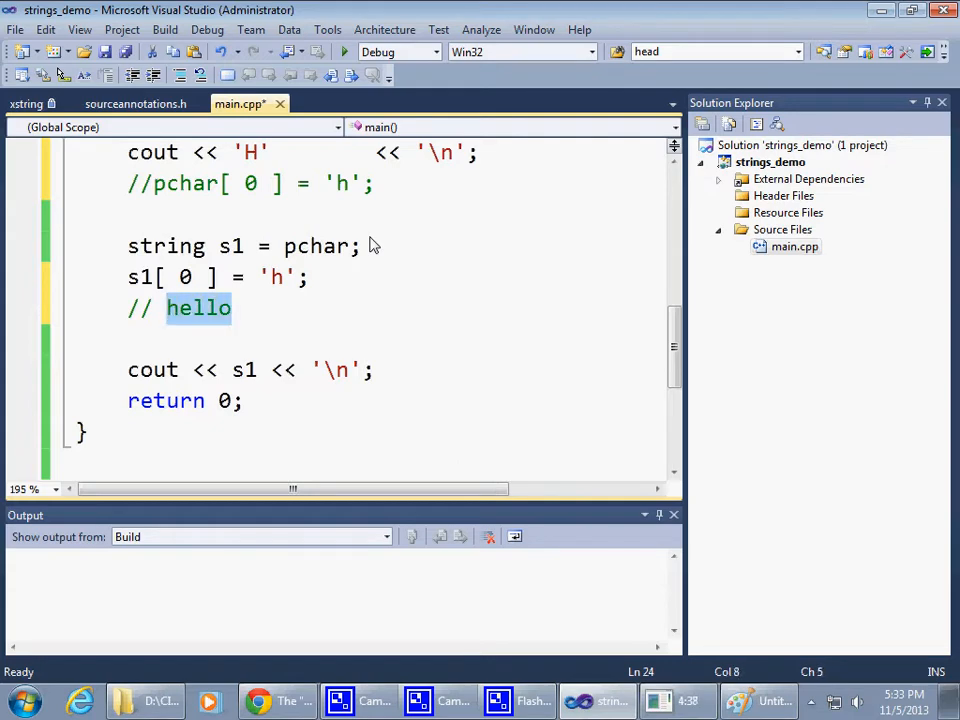
mouse_move(448, 212)
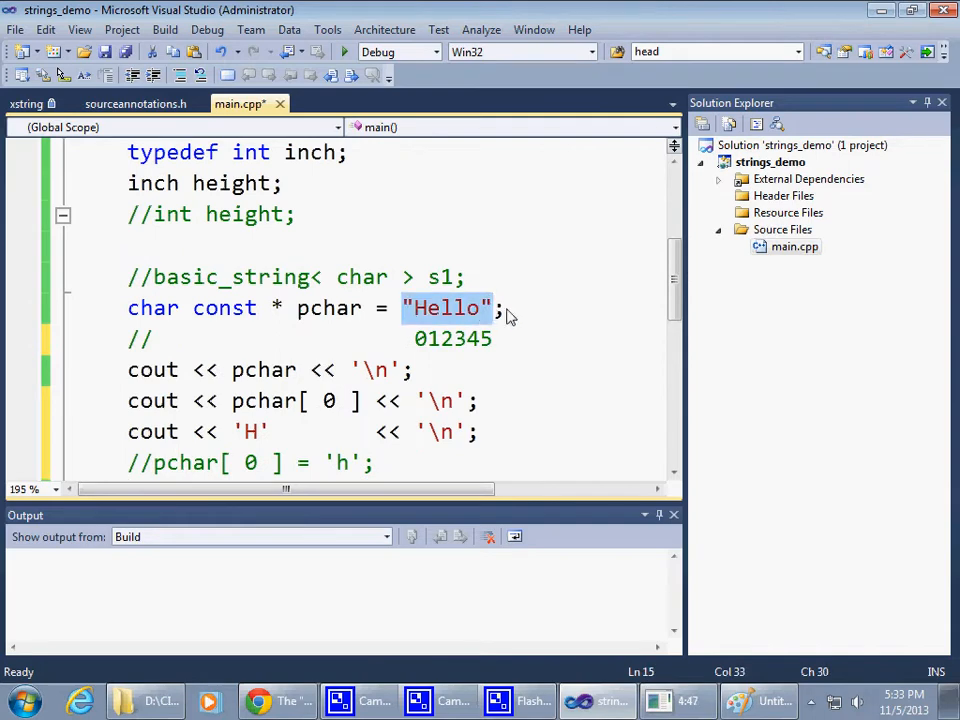
mouse_move(497, 338)
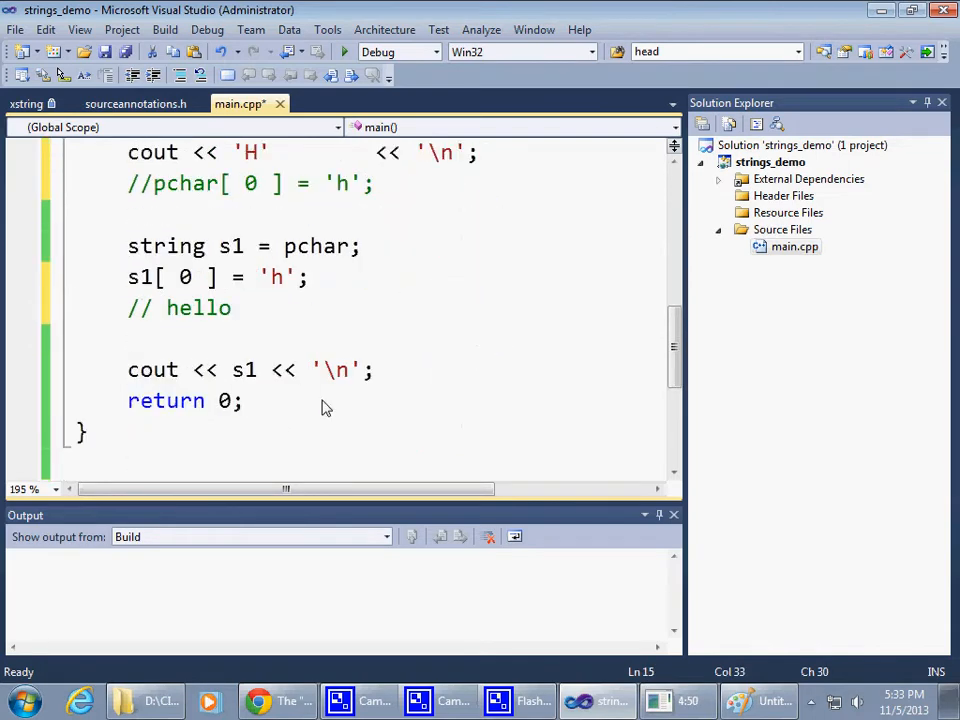
mouse_move(352, 392)
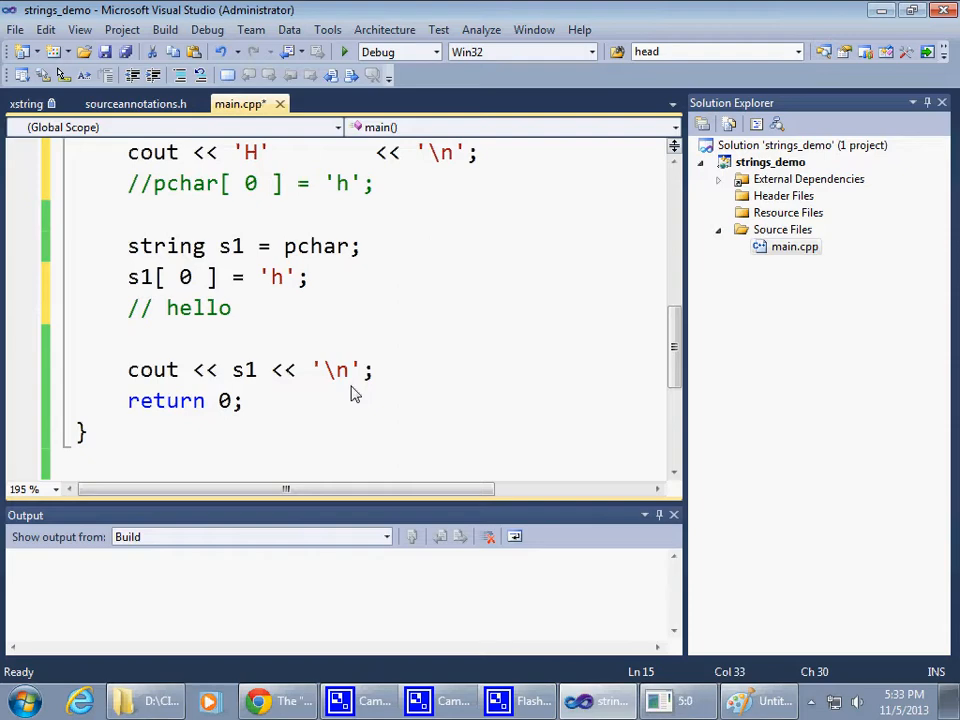
mouse_move(170, 267)
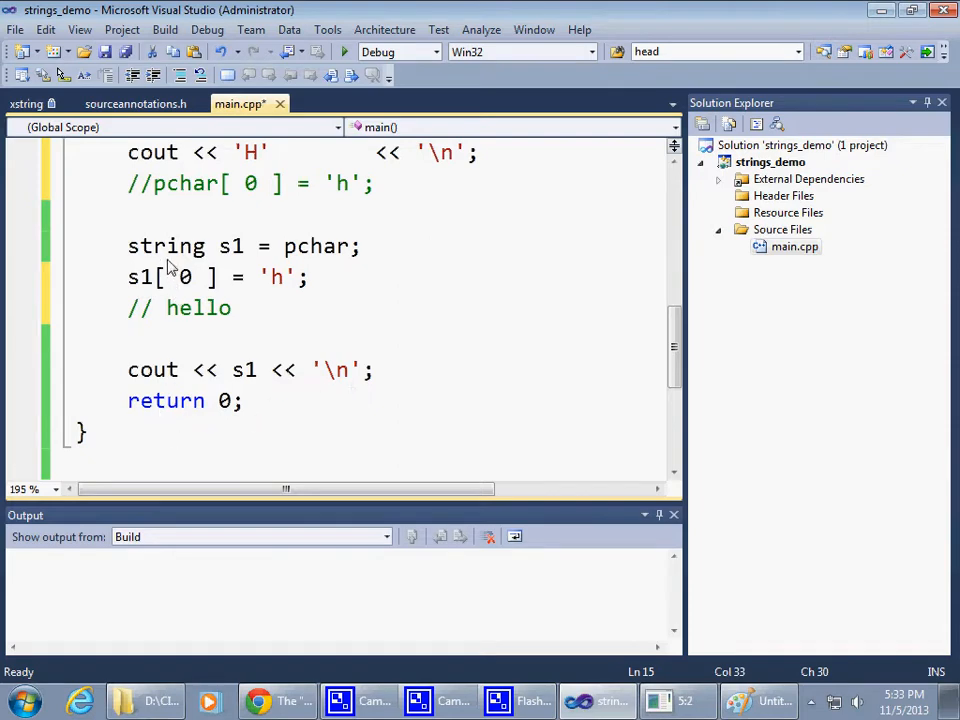
double_click(166, 246)
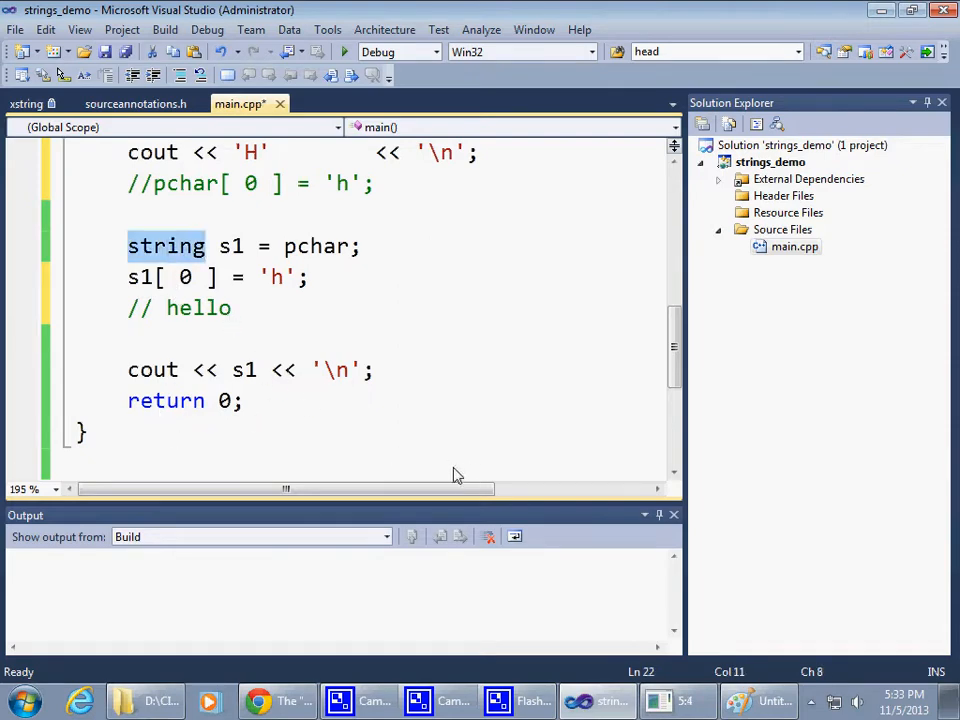
mouse_move(370, 358)
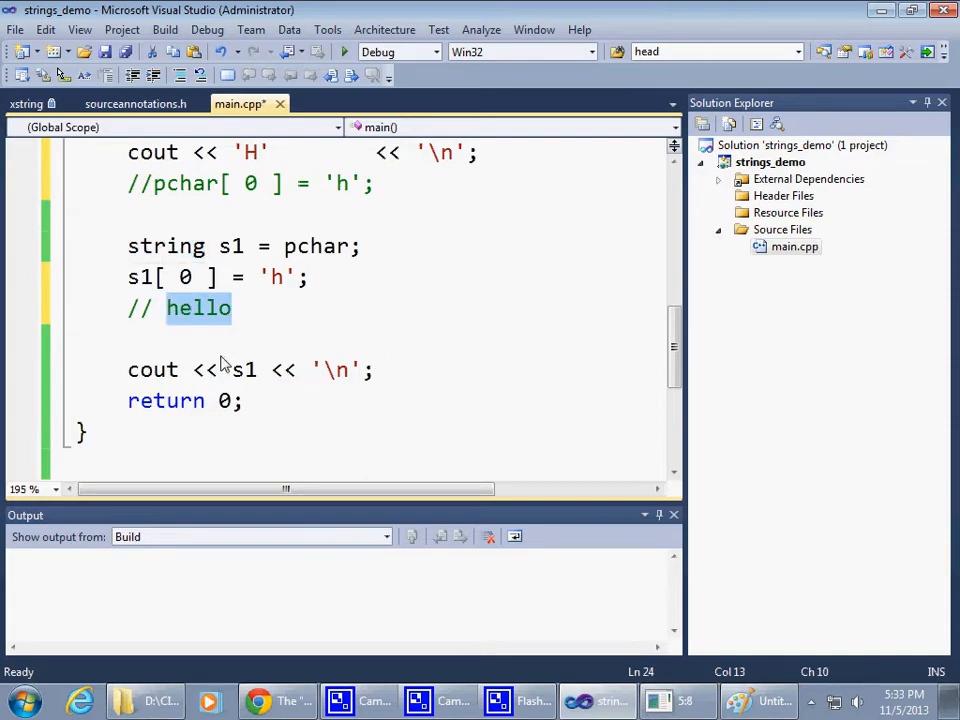
mouse_move(281, 365)
text(//)
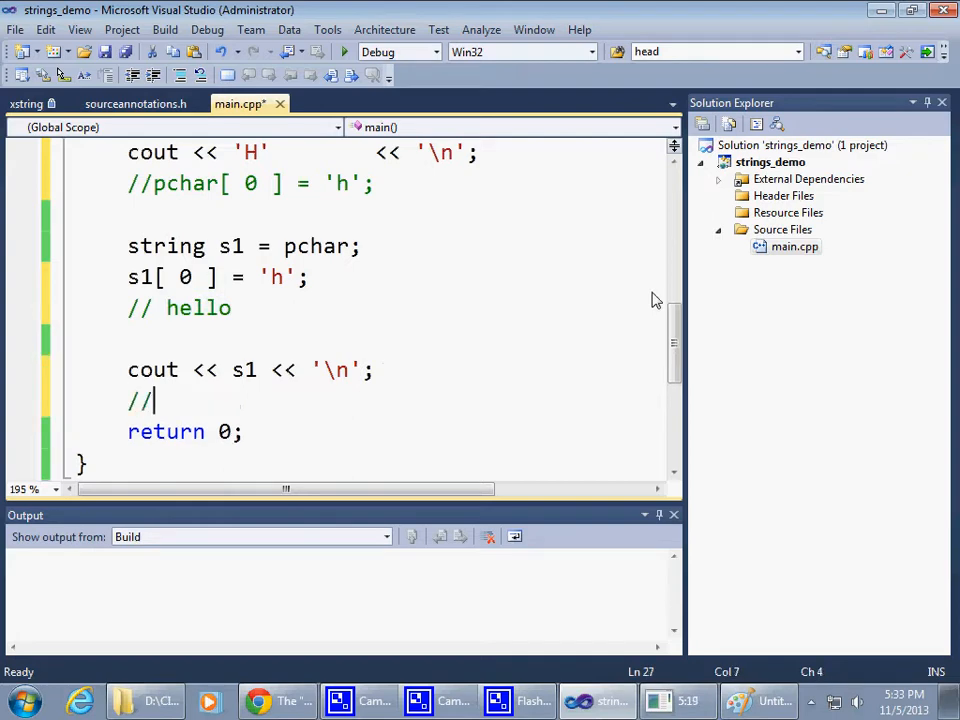
- Type the comment // "position and count" principal below cout << s1
text(position and co)
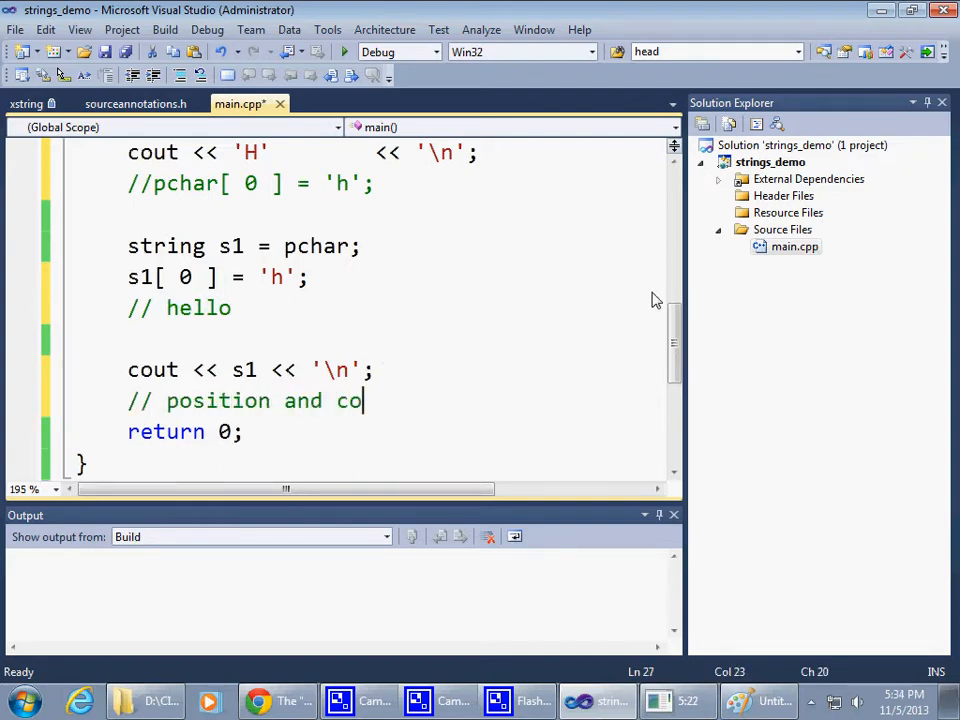
text(unt")
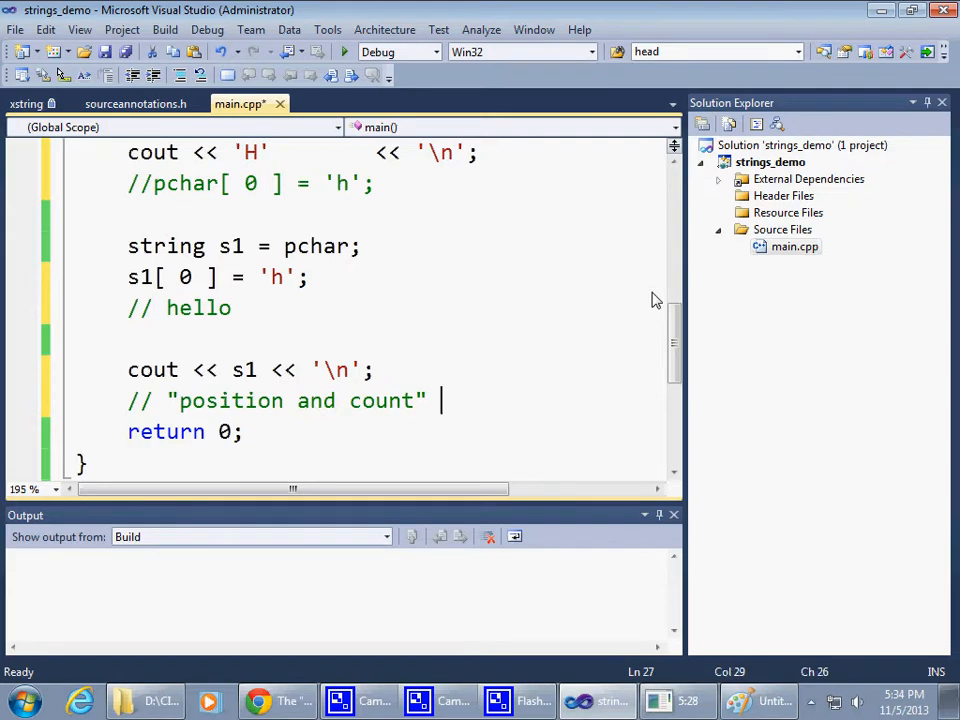
text(prio)
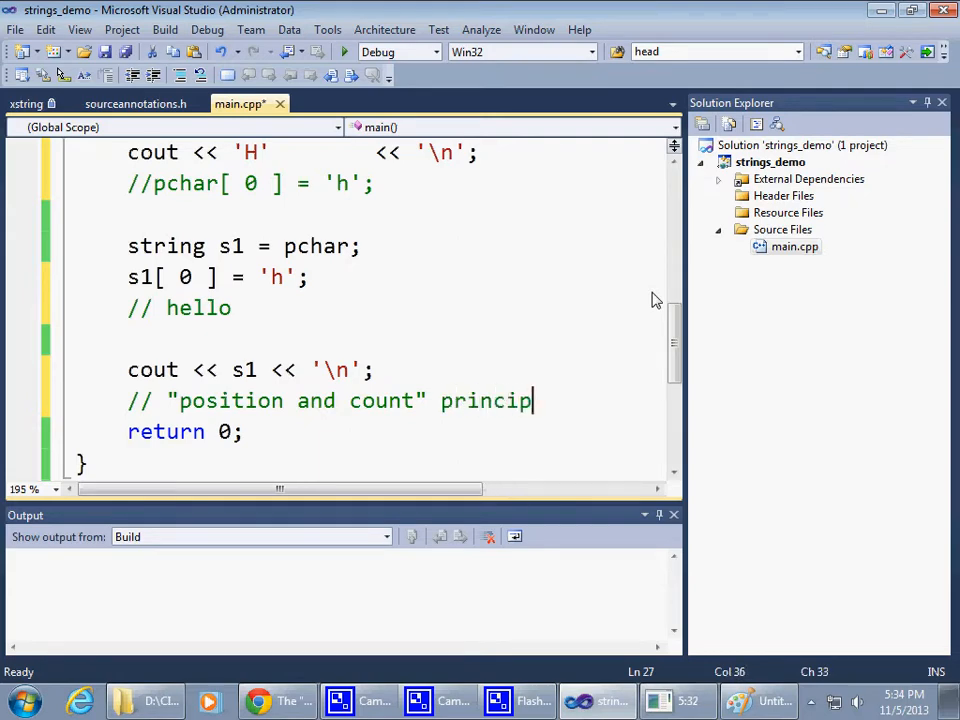
text(al)
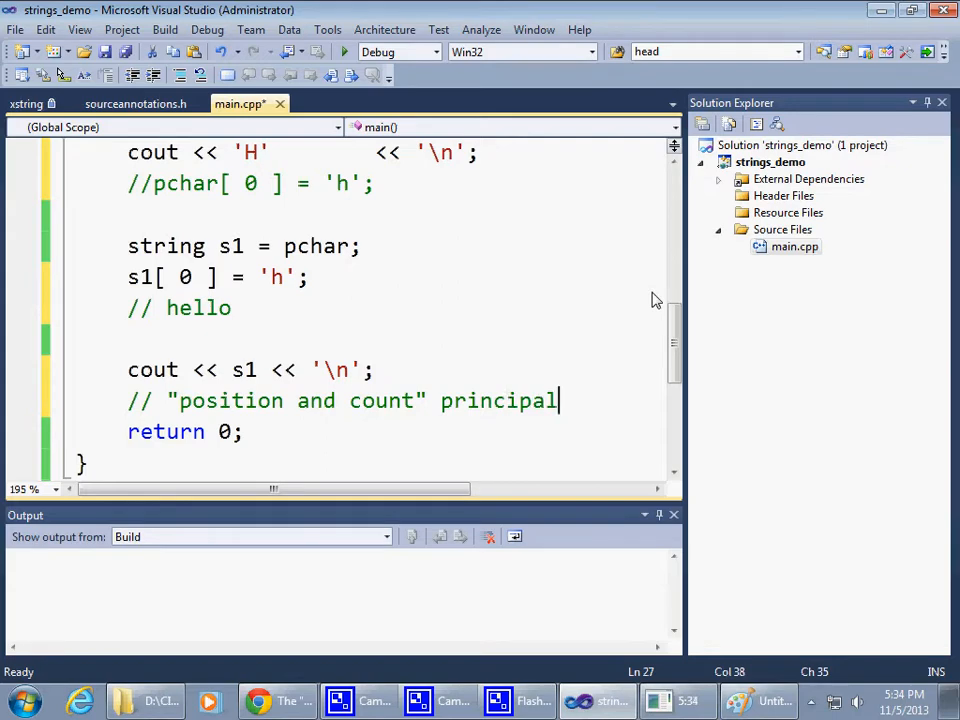
- Add cout << s1.substr( pos, count ) << "\n"; with IntelliSense help
text(cou)
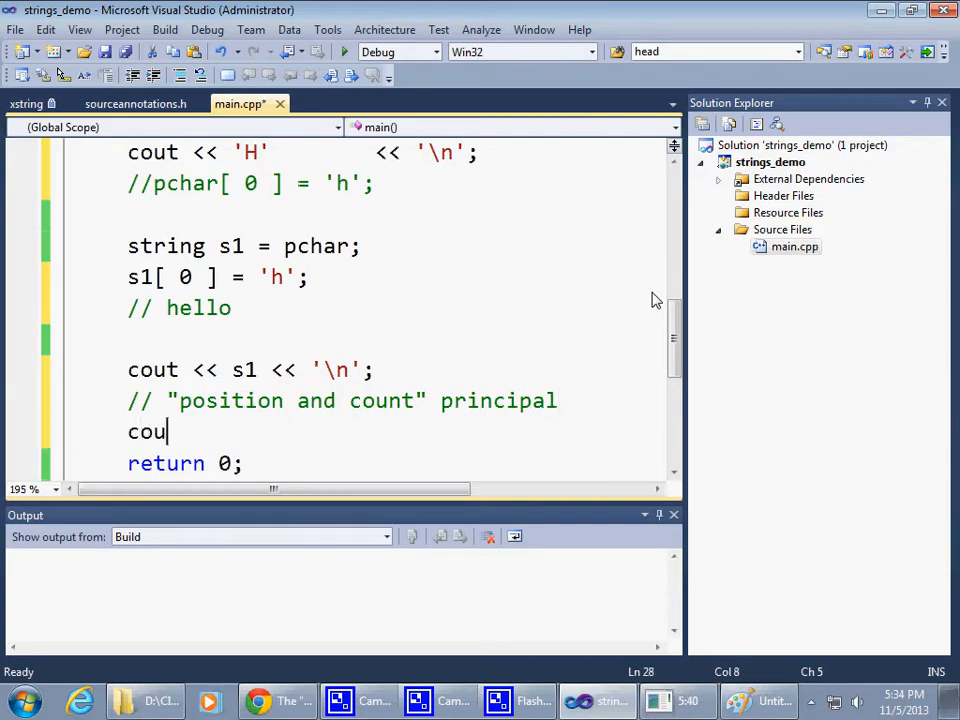
text(t)
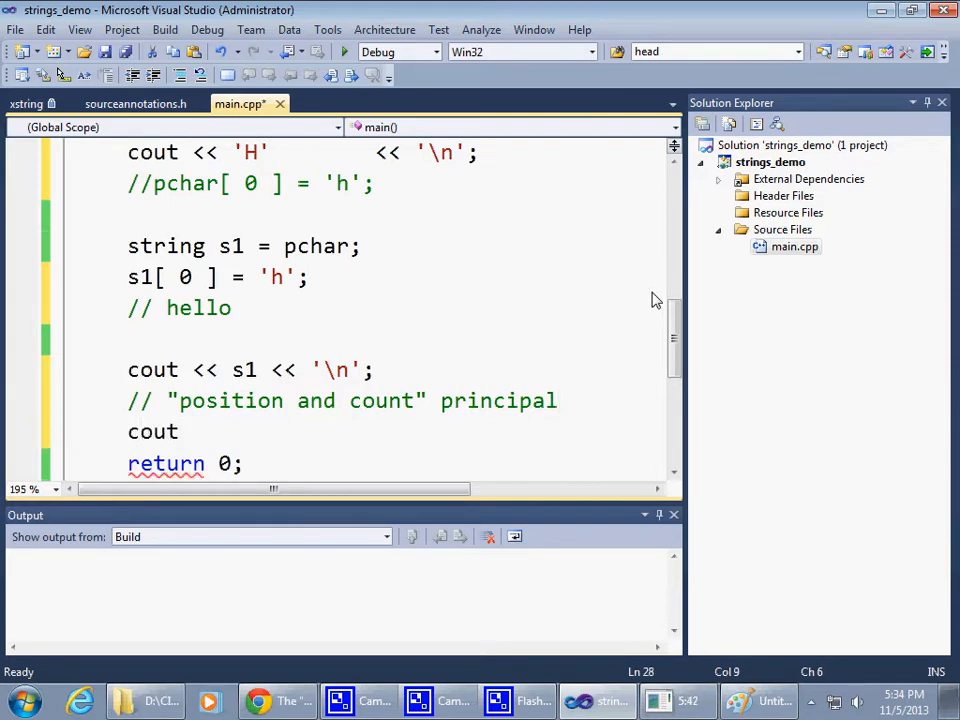
text(<<)
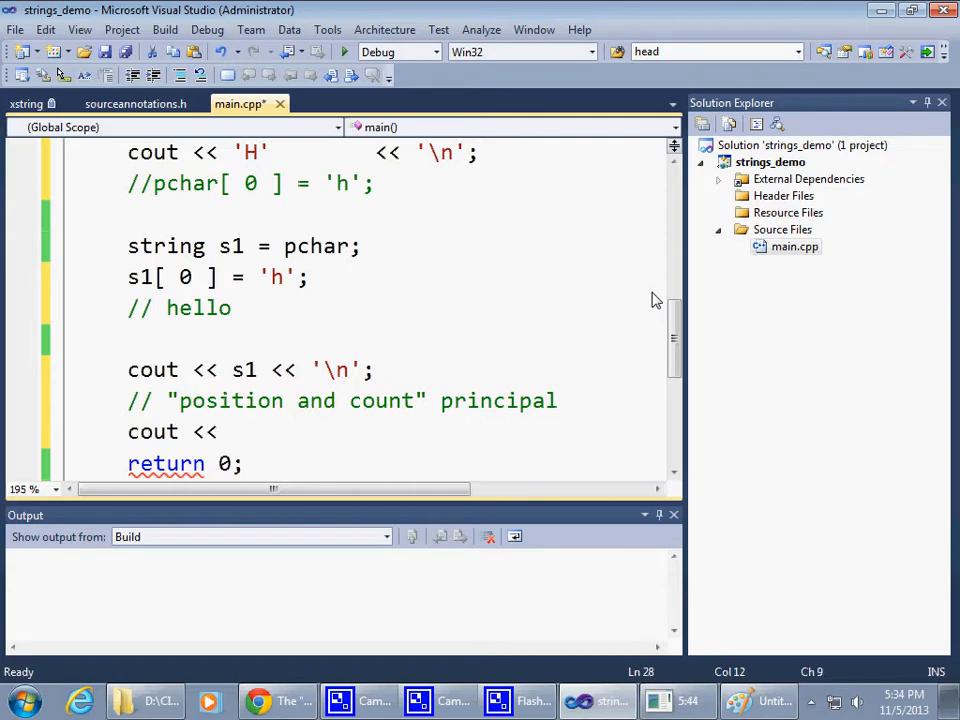
text(s1)
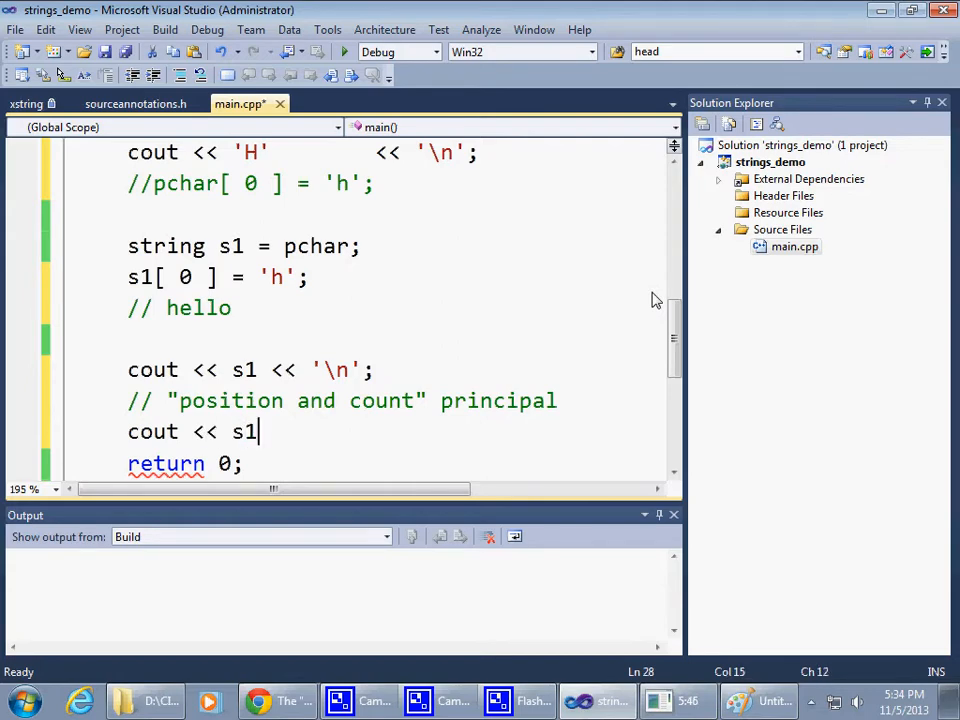
text(.substr)
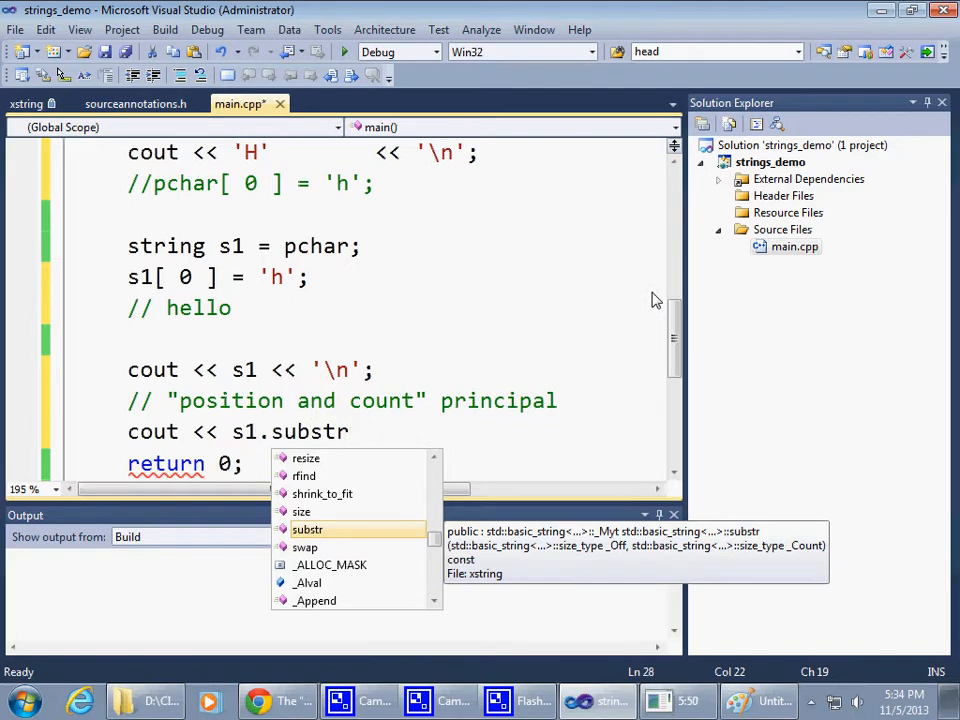
text(()
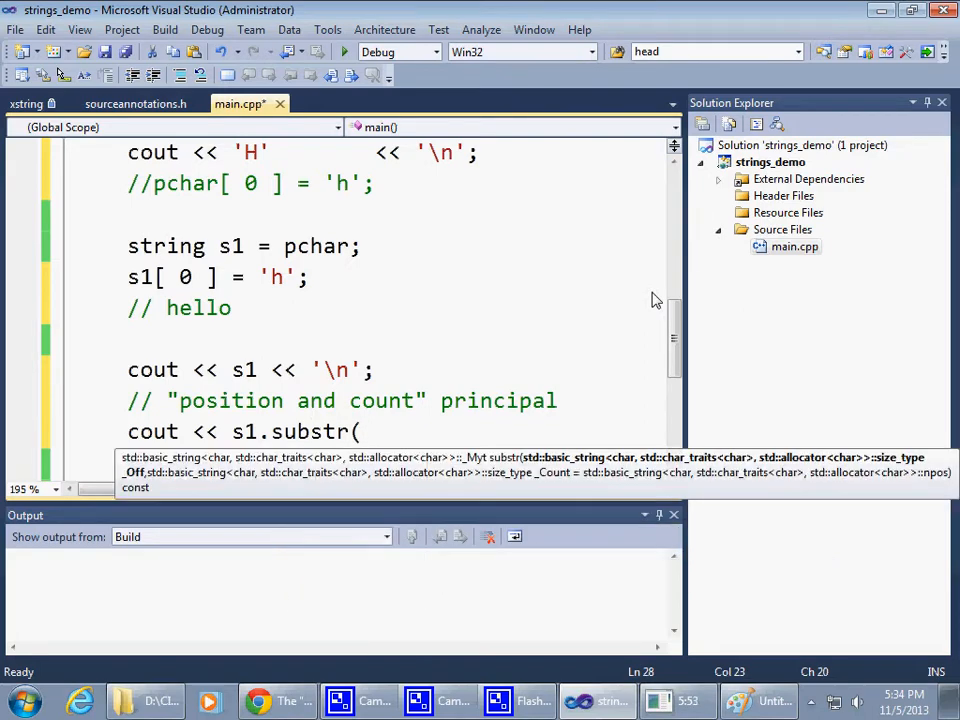
text(po)
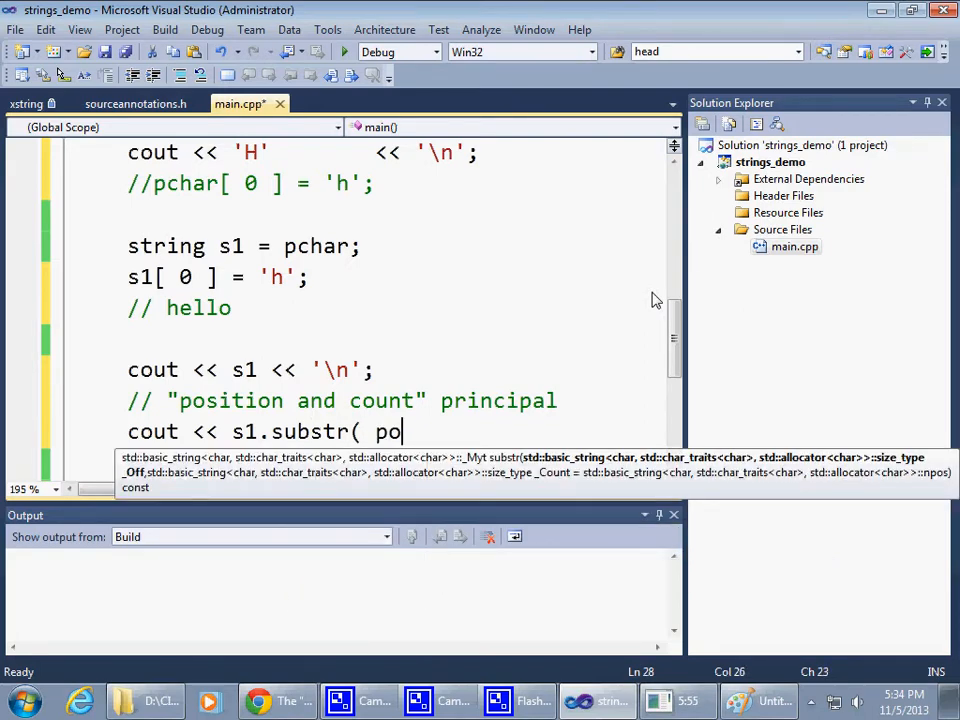
text(s,)
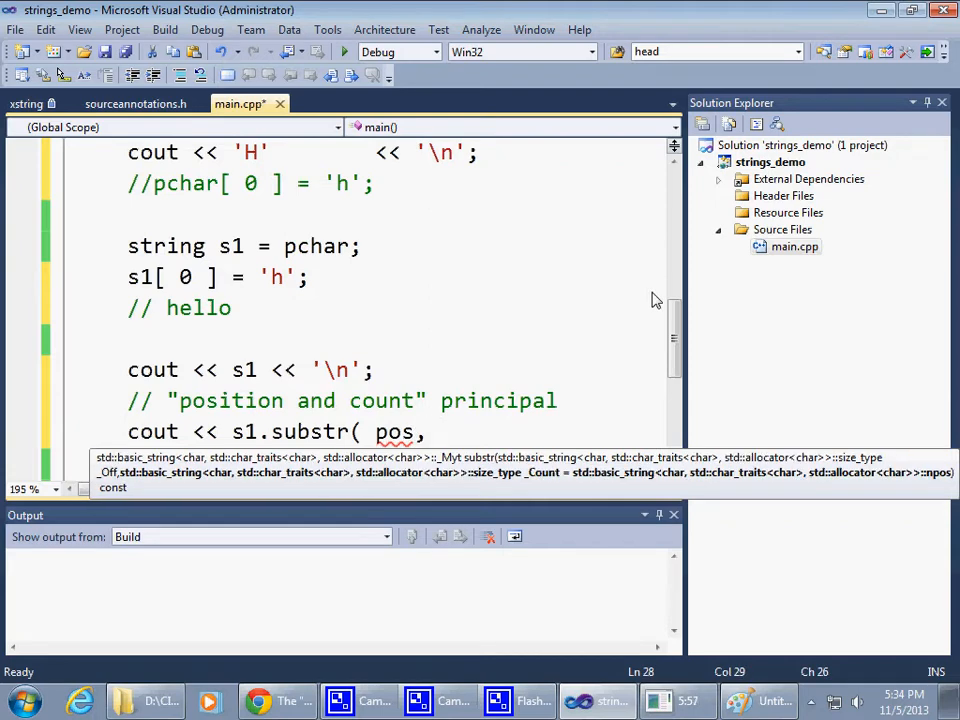
text(count)
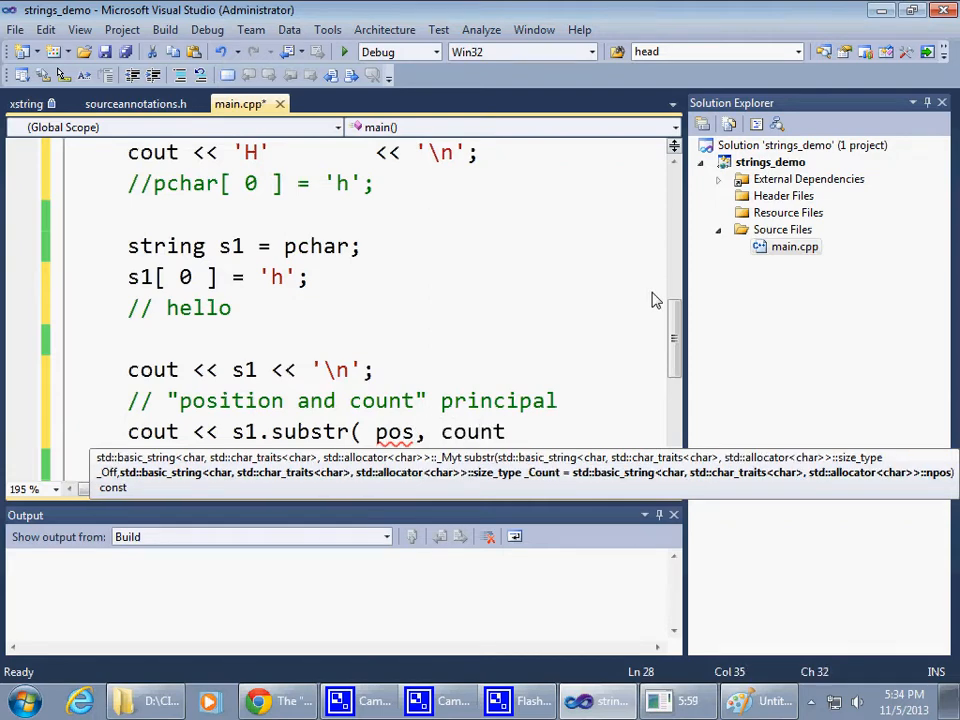
text();)
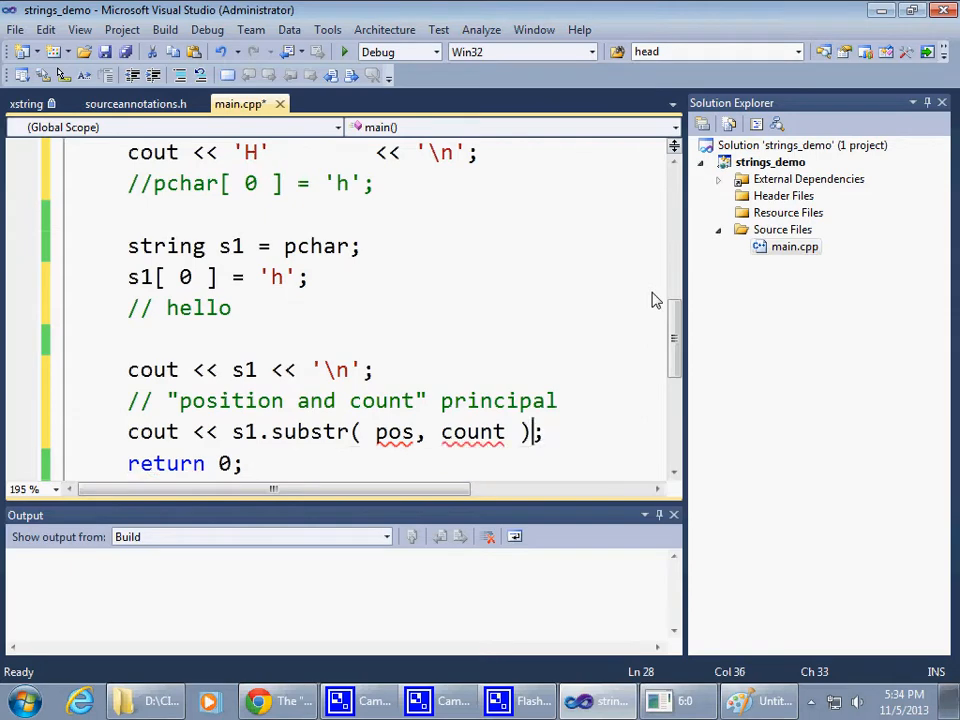
text(<< ")
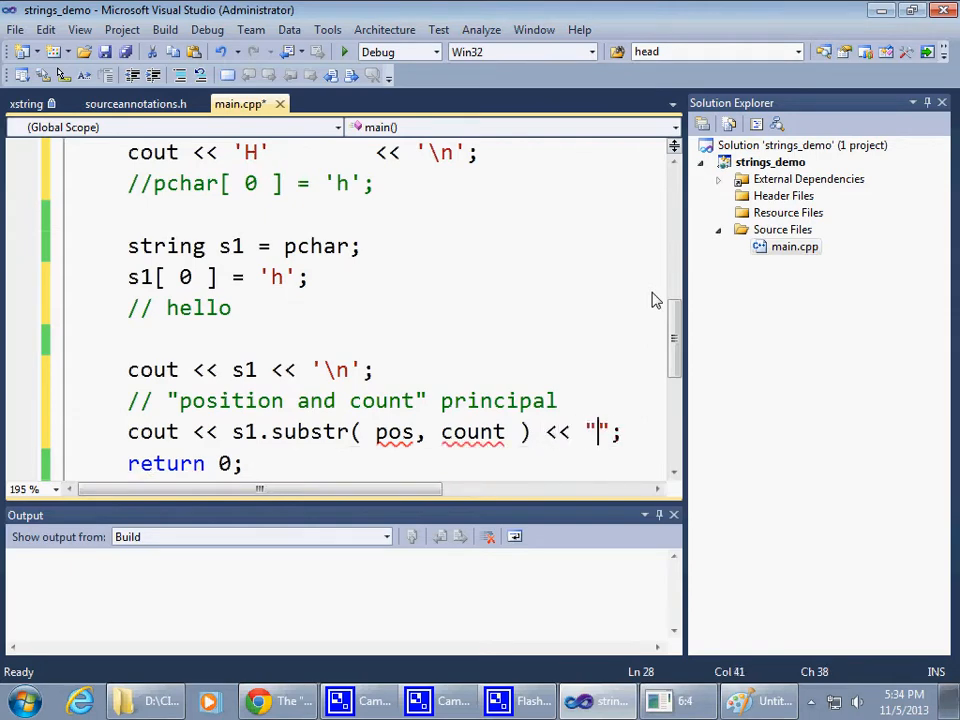
text(\n)
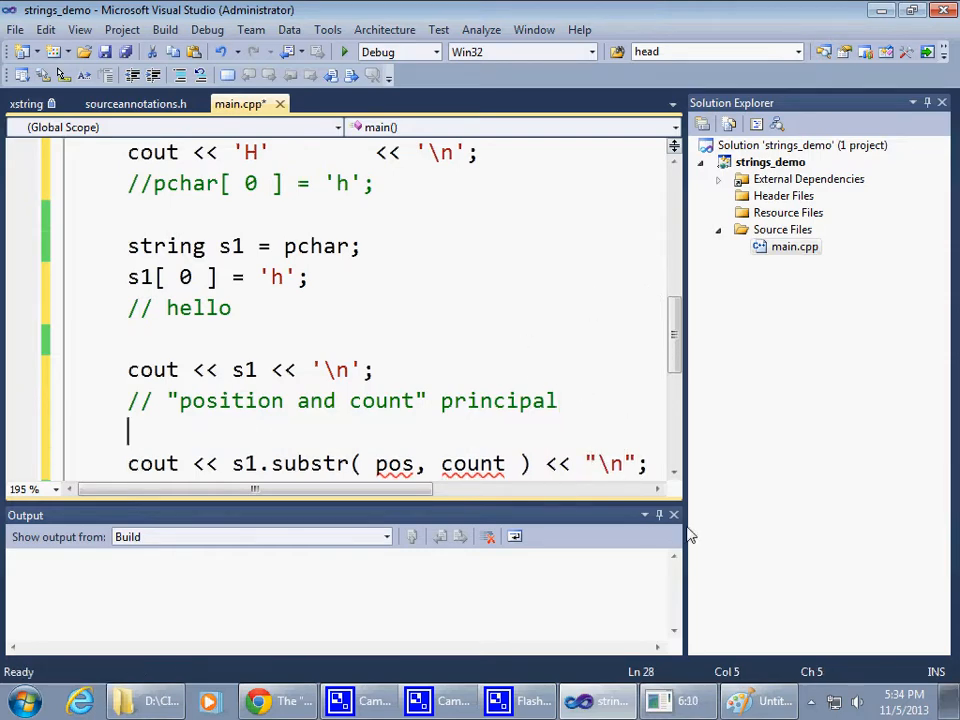
- Close the output panel and declare int pos = 1; above the substr line
click(675, 514)
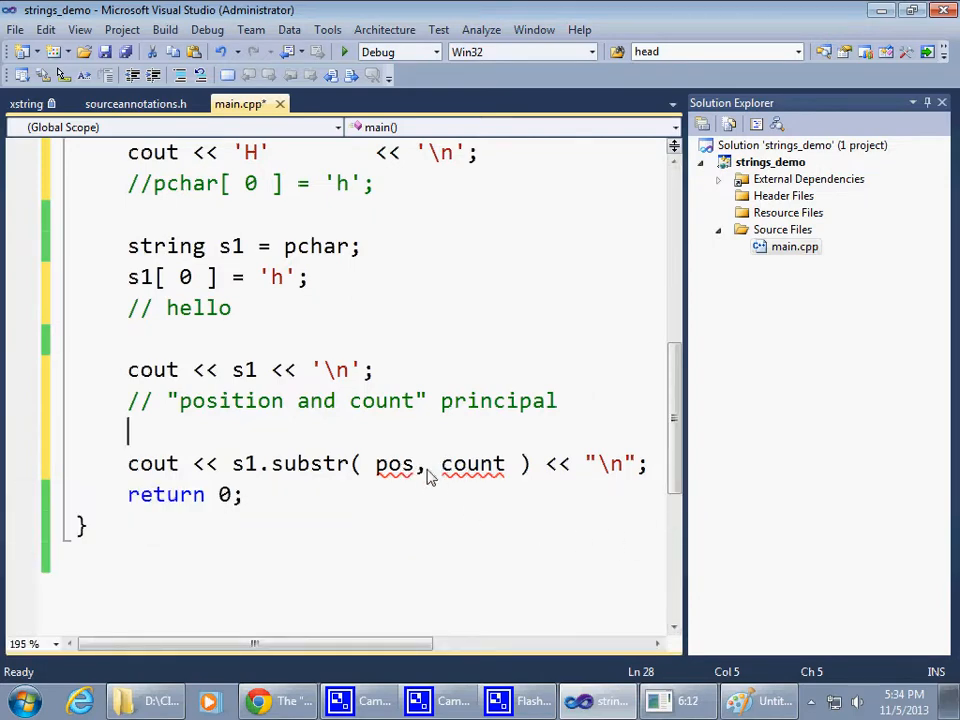
text(i)
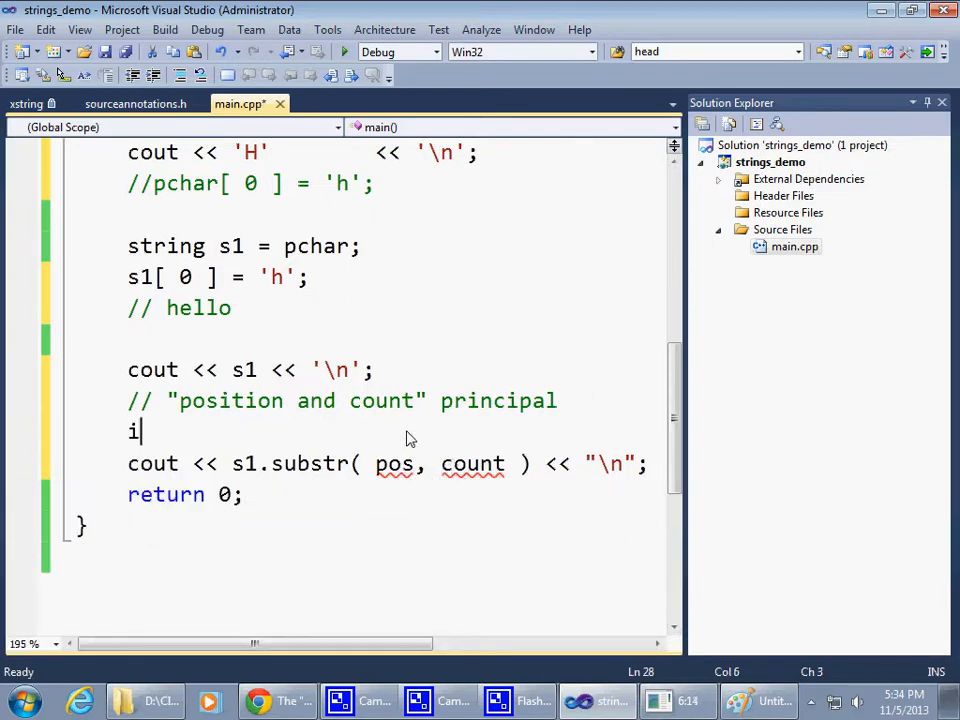
text(nt pos)
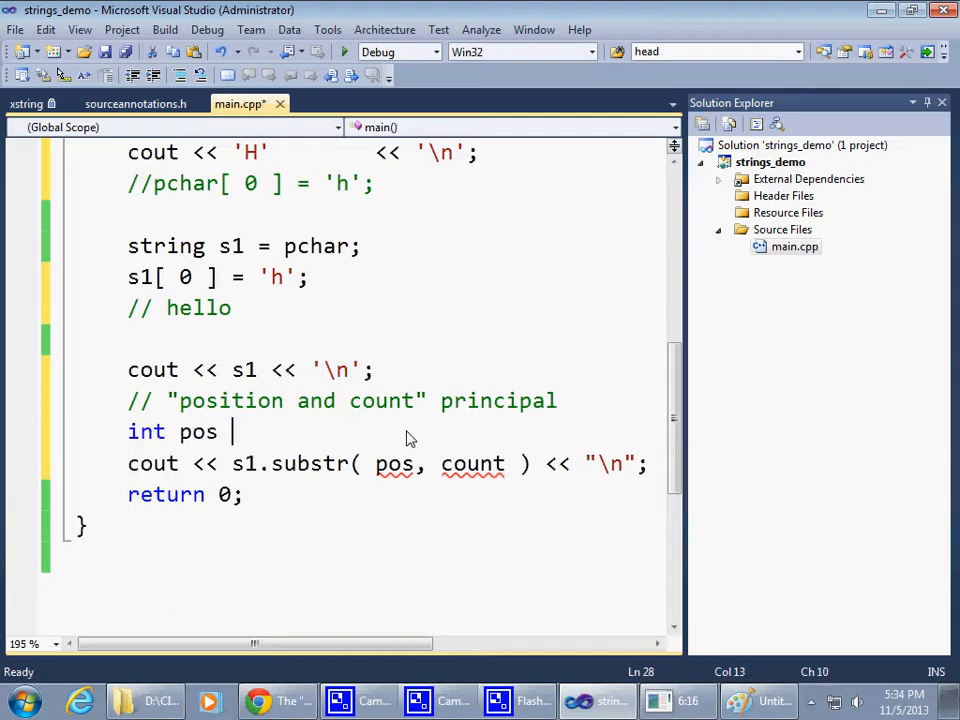
text(=)
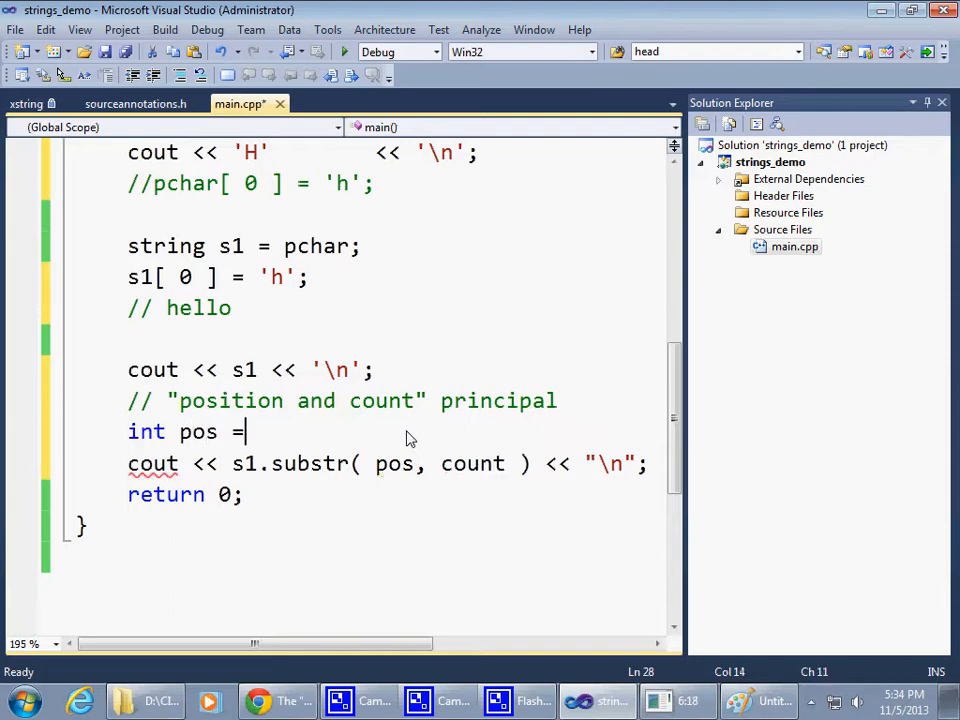
text(1;)
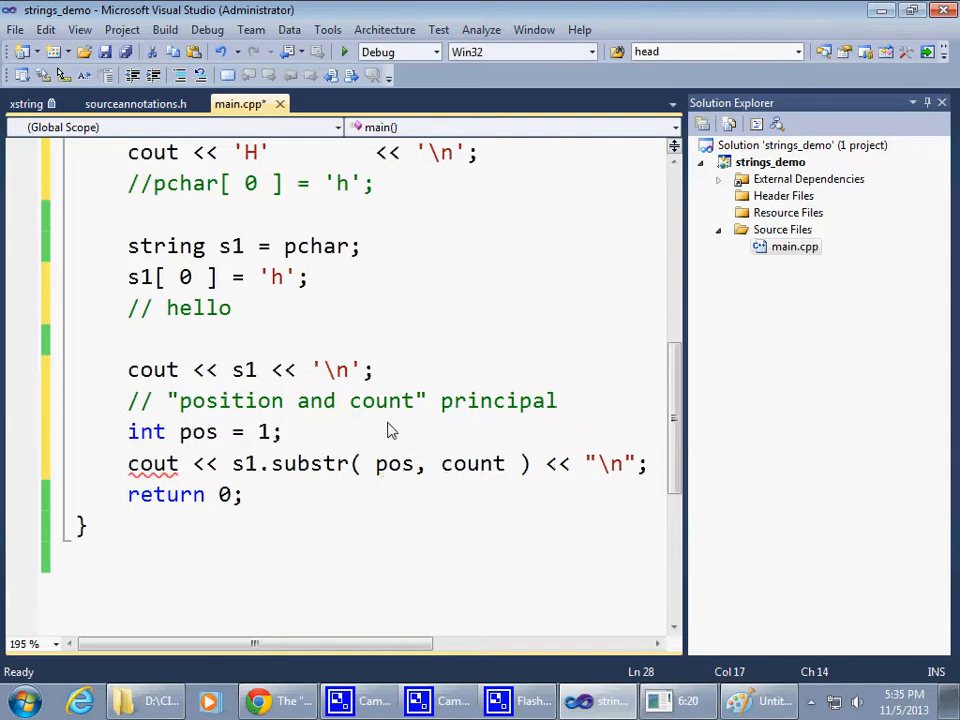
- Add a // 01234... index comment beneath // hello
text(//)
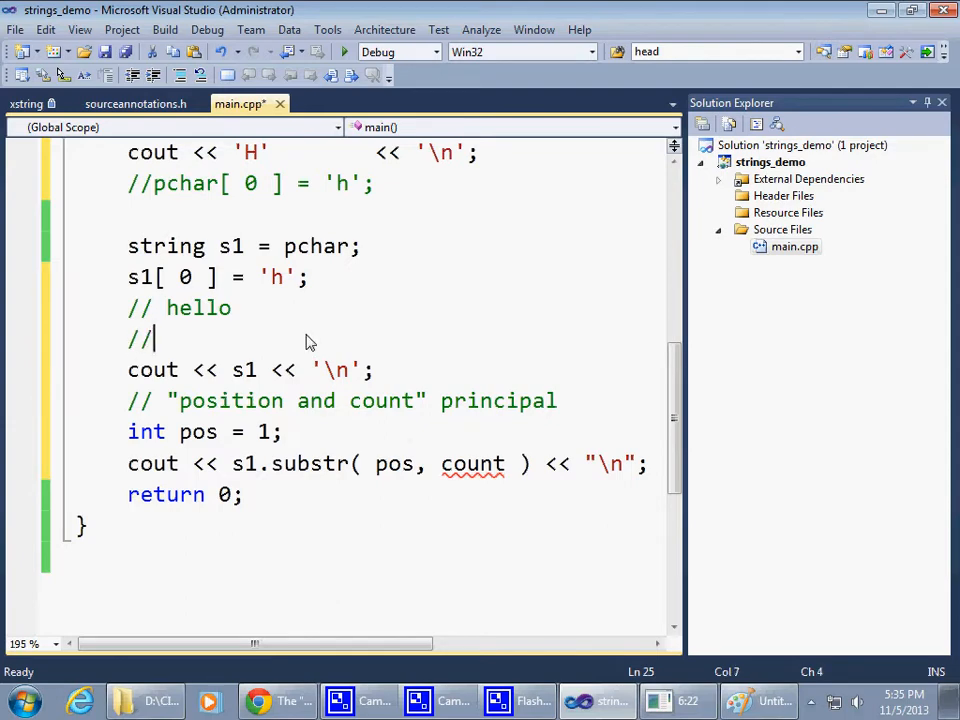
text(012)
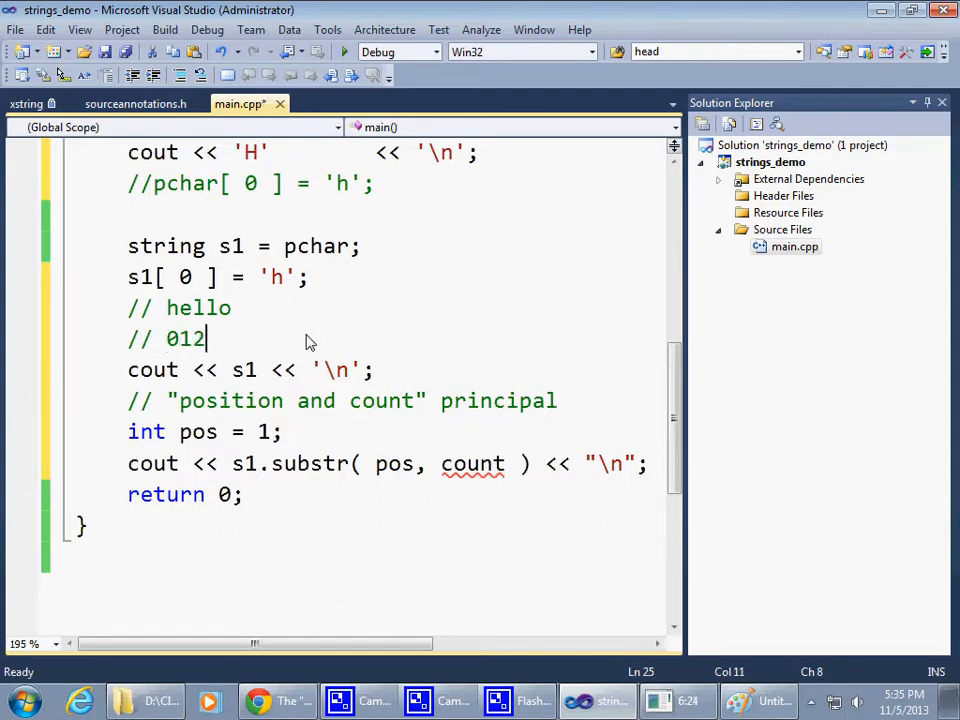
text(34)
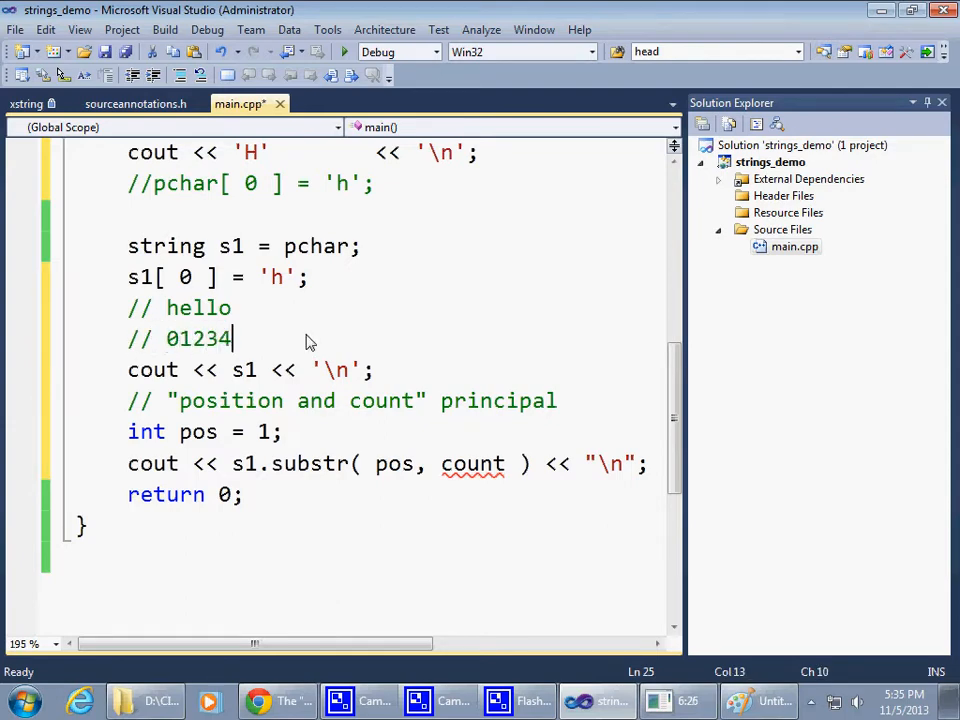
text(..)
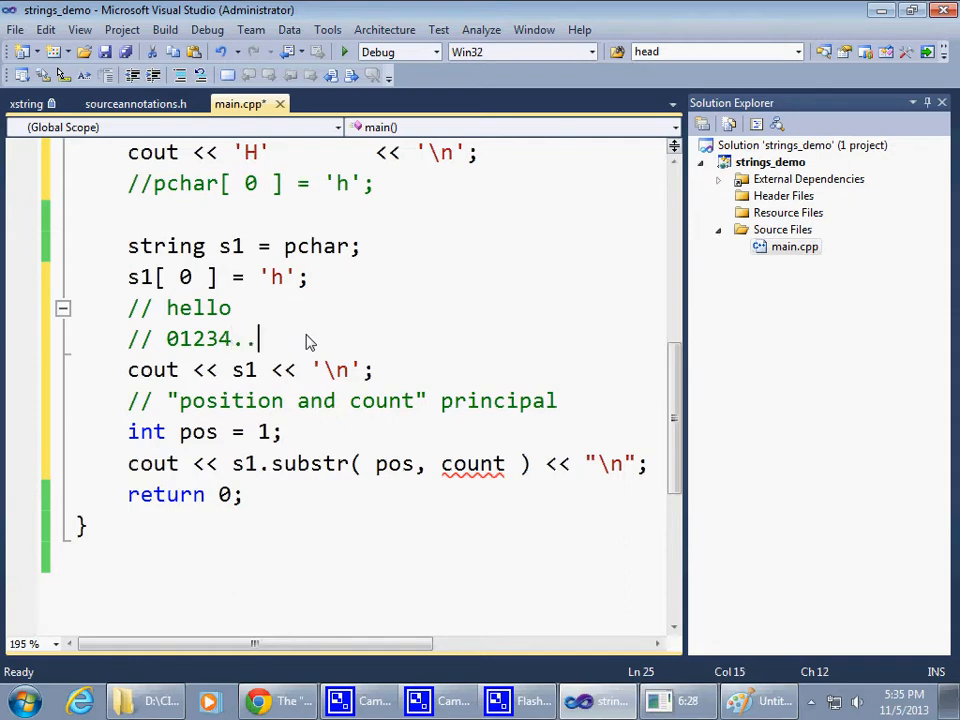
text(.)
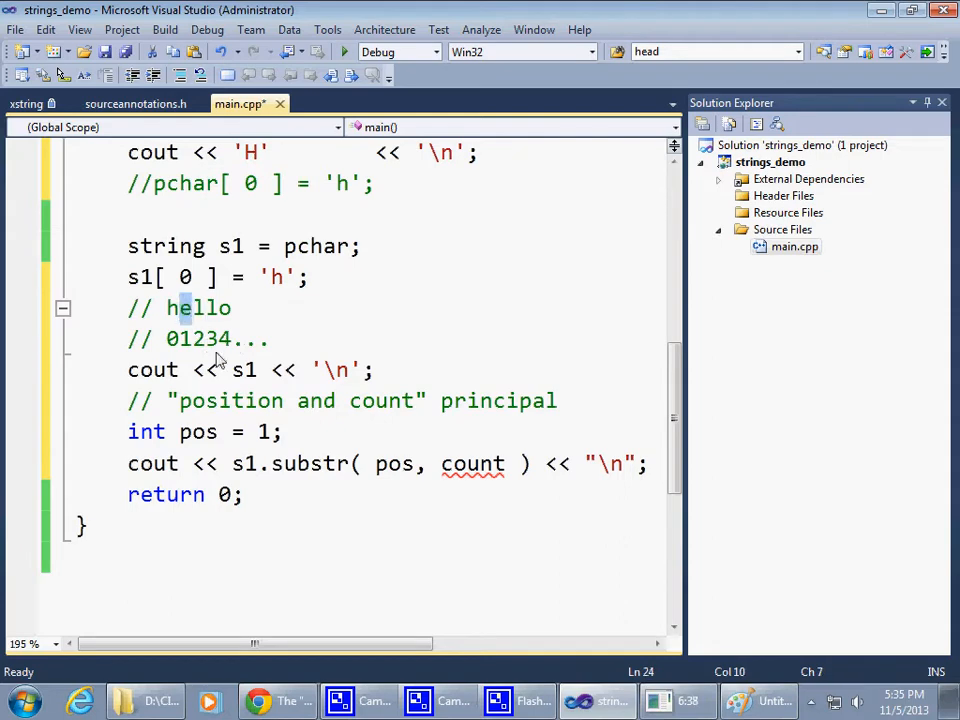
mouse_move(413, 465)
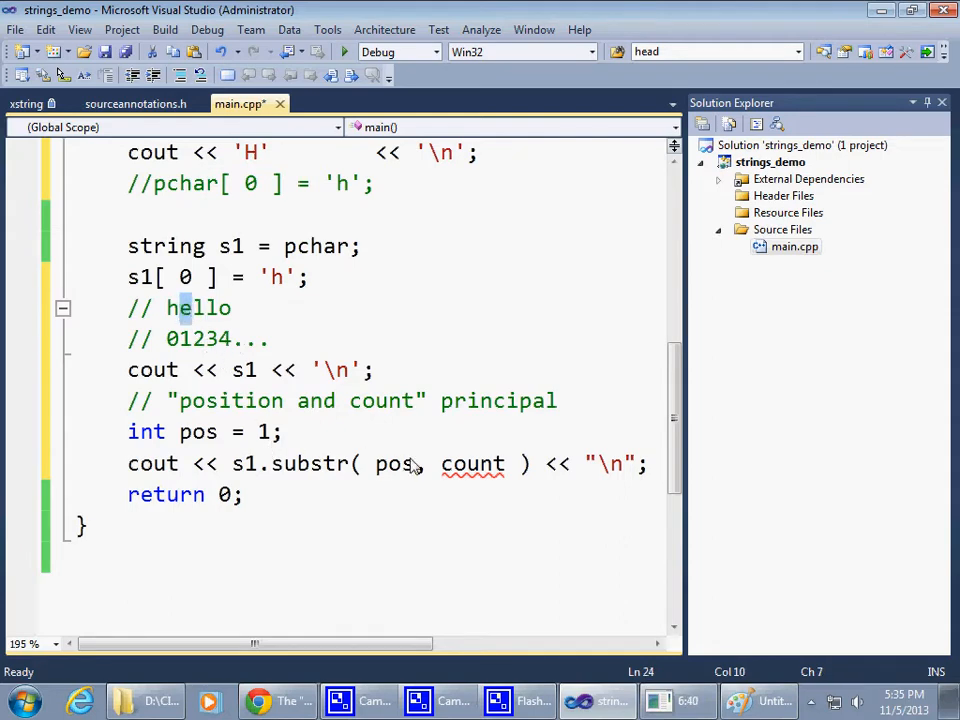
- Add int count = 2; below int pos = 1;, clearing the substr error underline
key(enter)
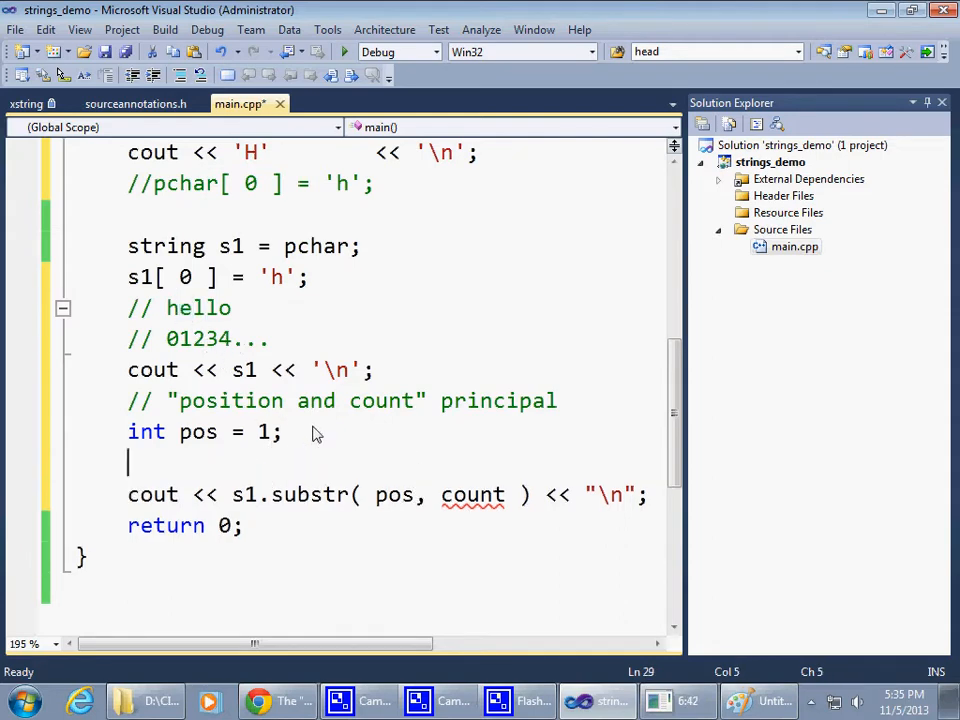
text(int cou)
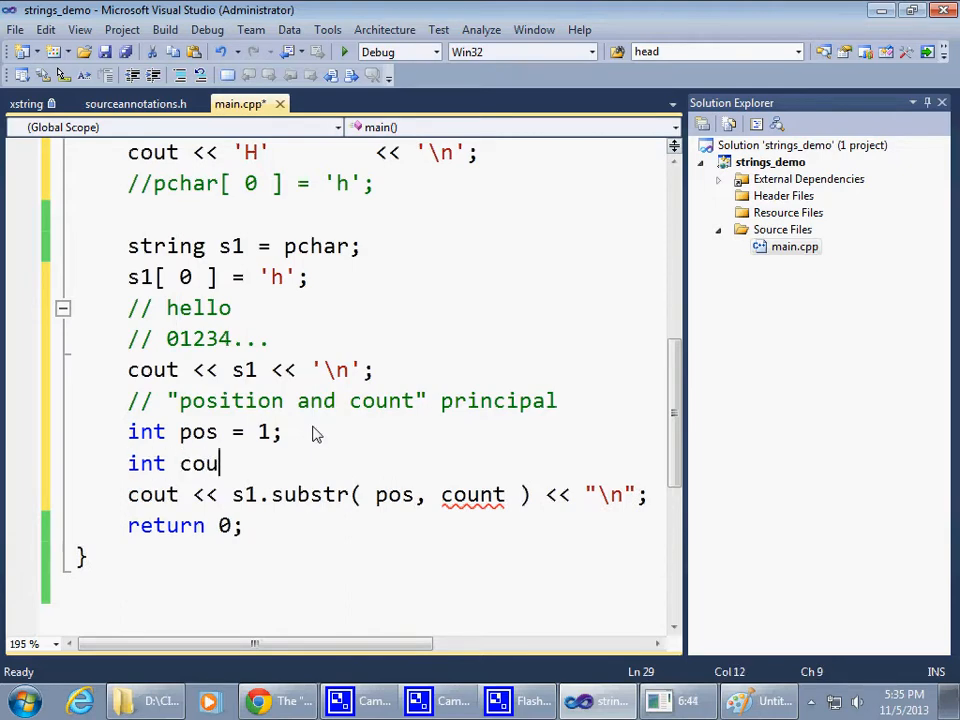
text(nt =)
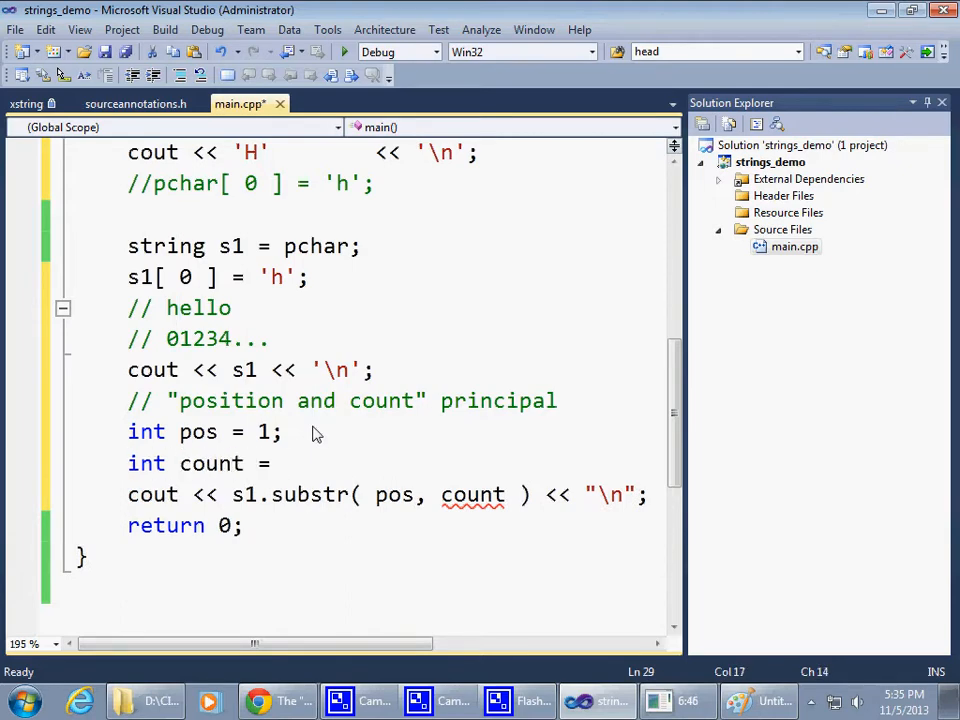
text(2;)
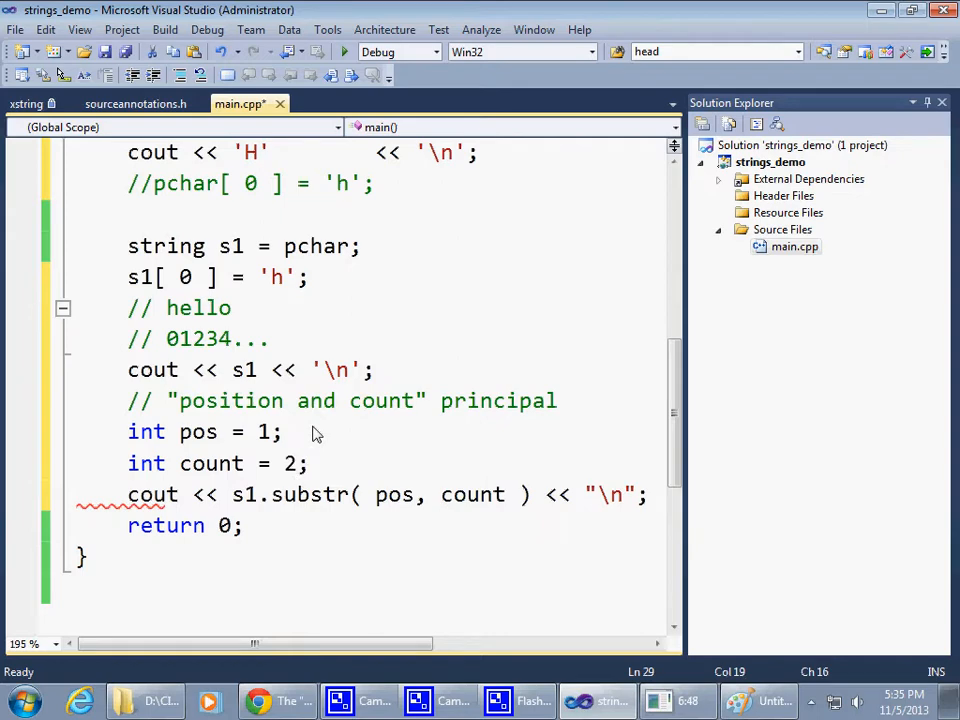
double_click(309, 494)
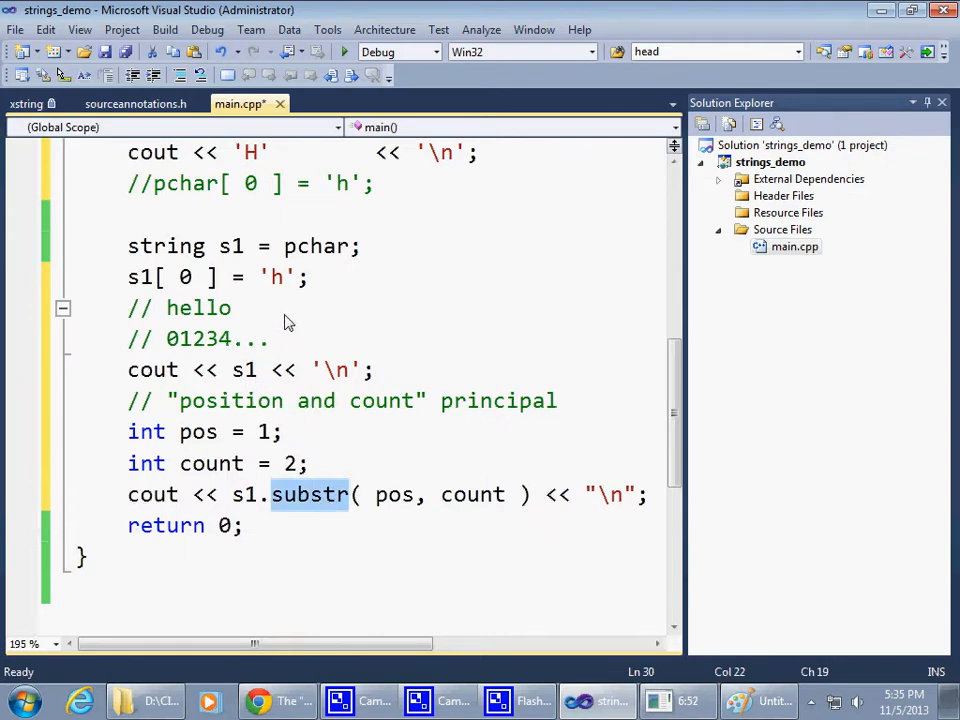
mouse_move(185, 315)
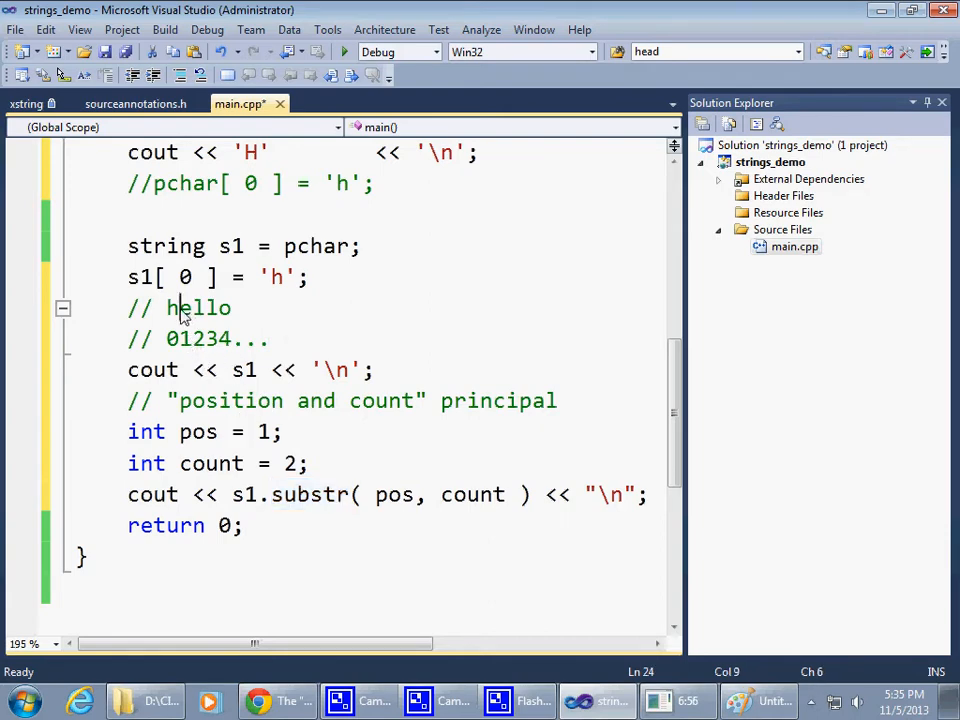
double_click(185, 308)
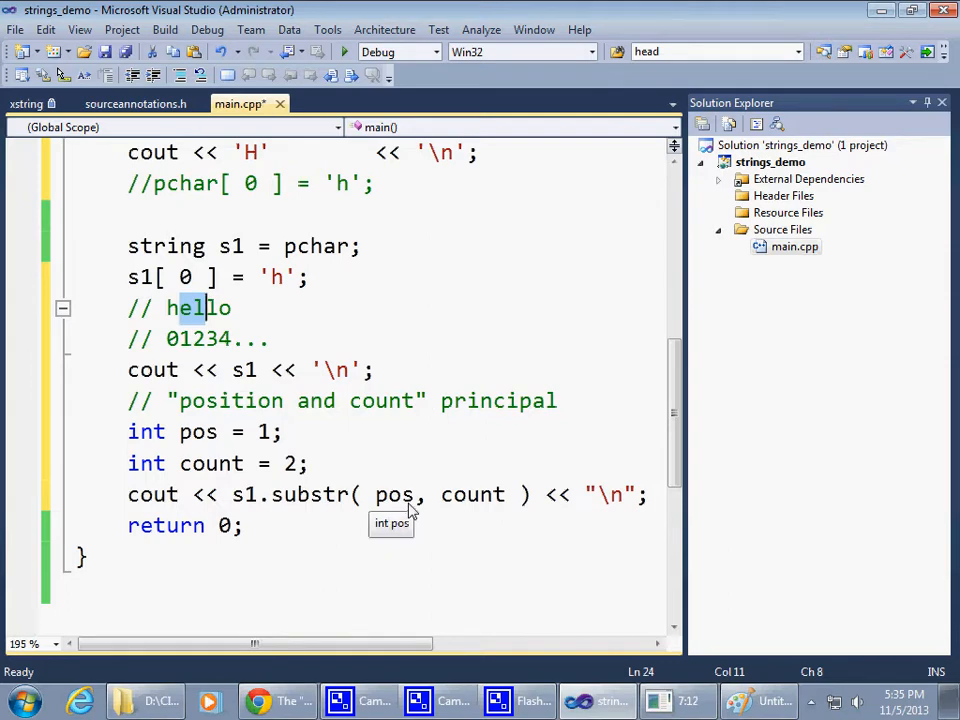
mouse_move(258, 337)
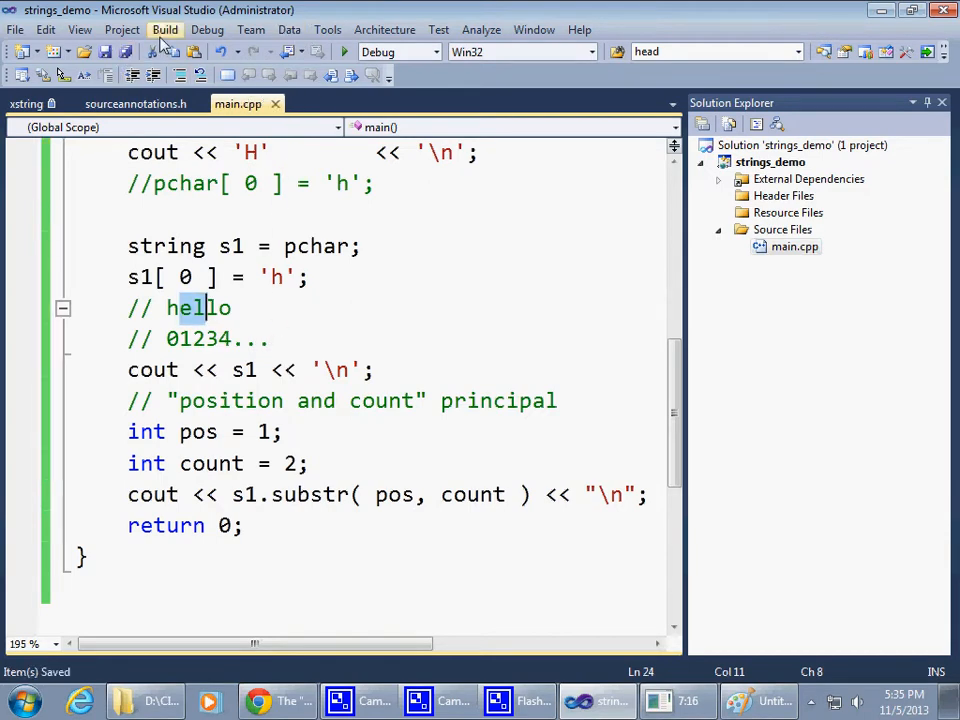
- Build and run the program so the console prints el as the substring
click(165, 29)
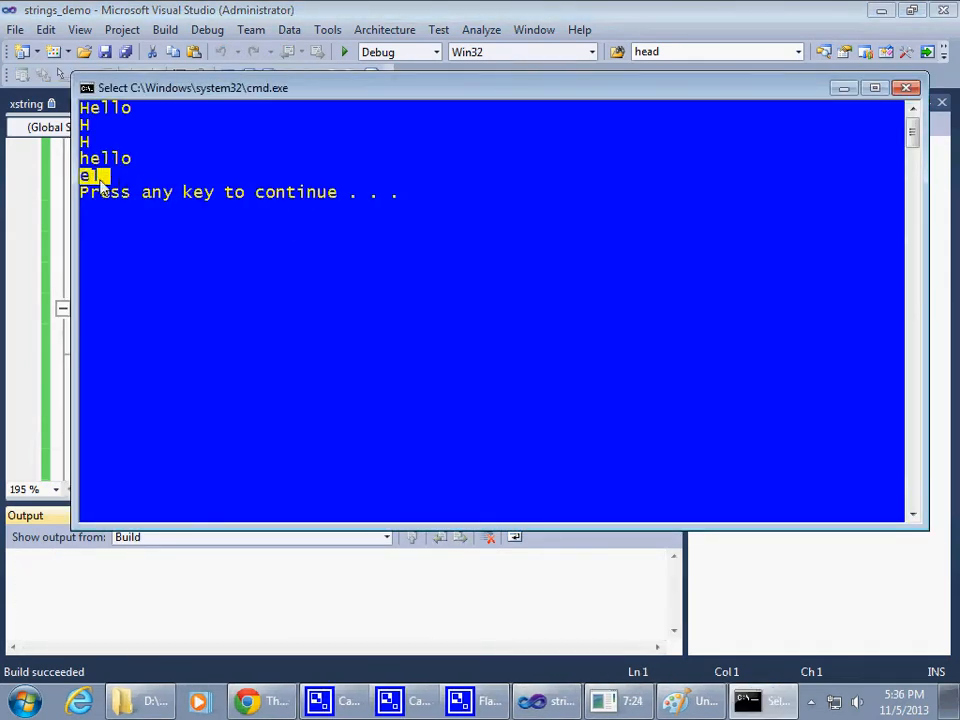
mouse_move(314, 305)
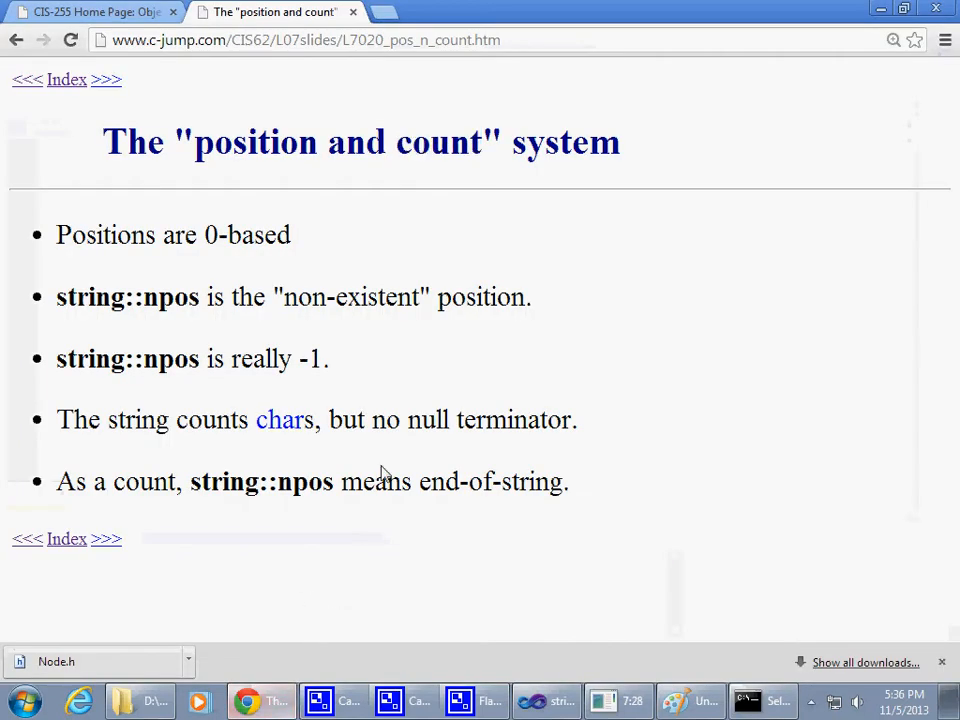
mouse_move(160, 357)
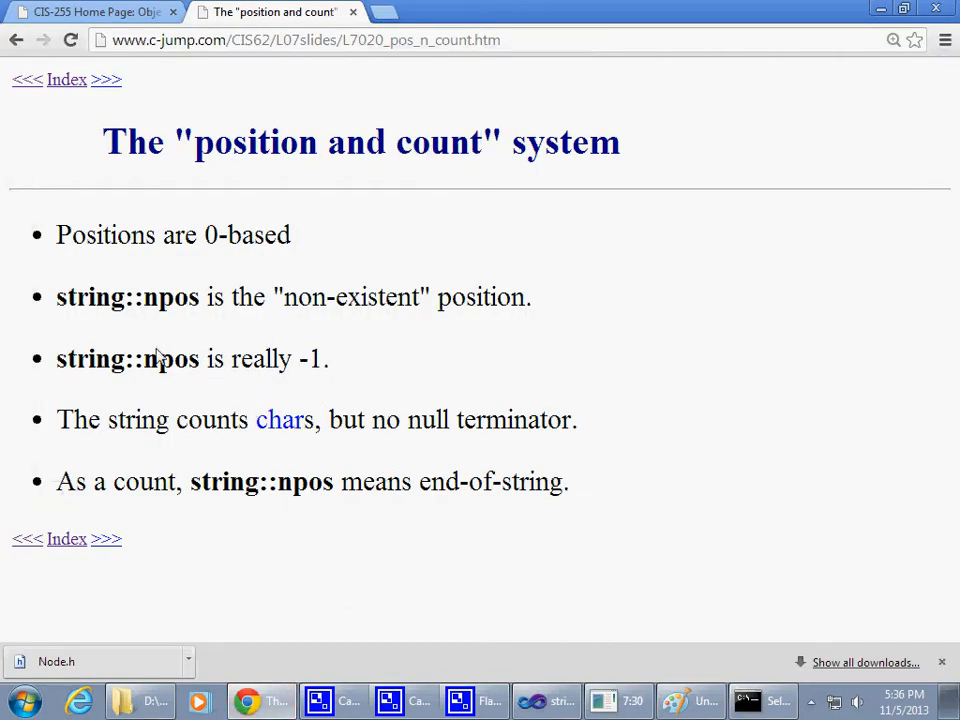
double_click(127, 297)
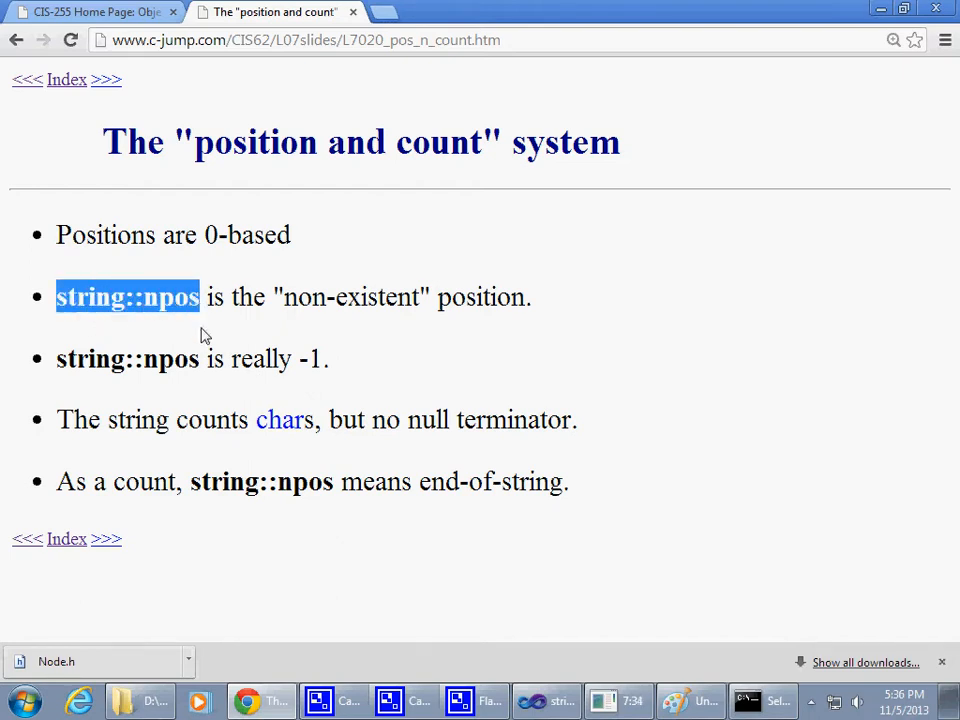
click(150, 297)
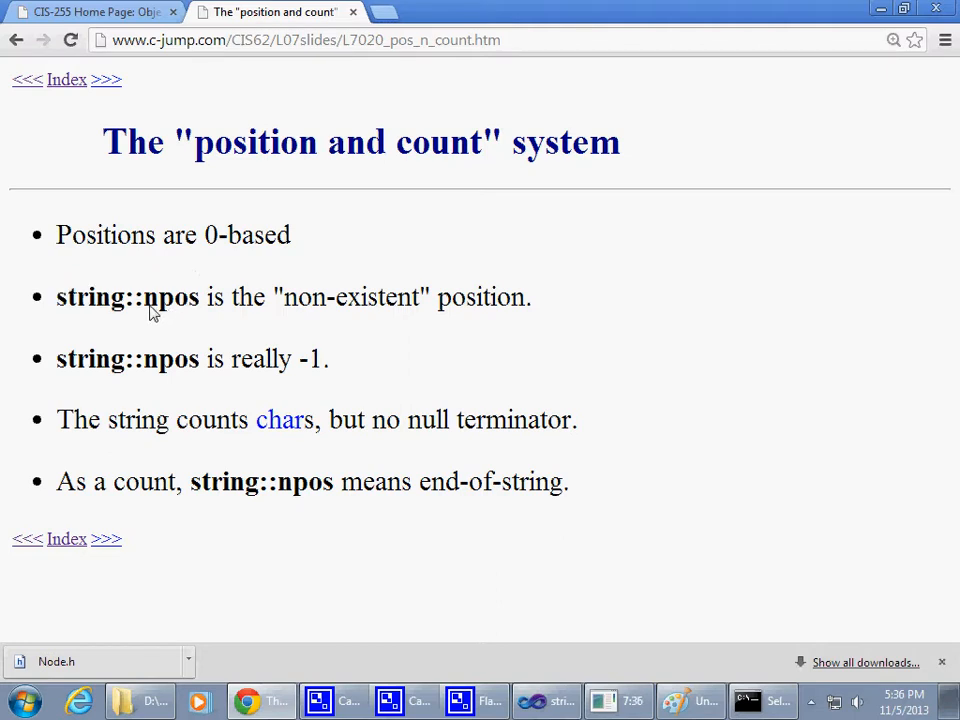
double_click(170, 297)
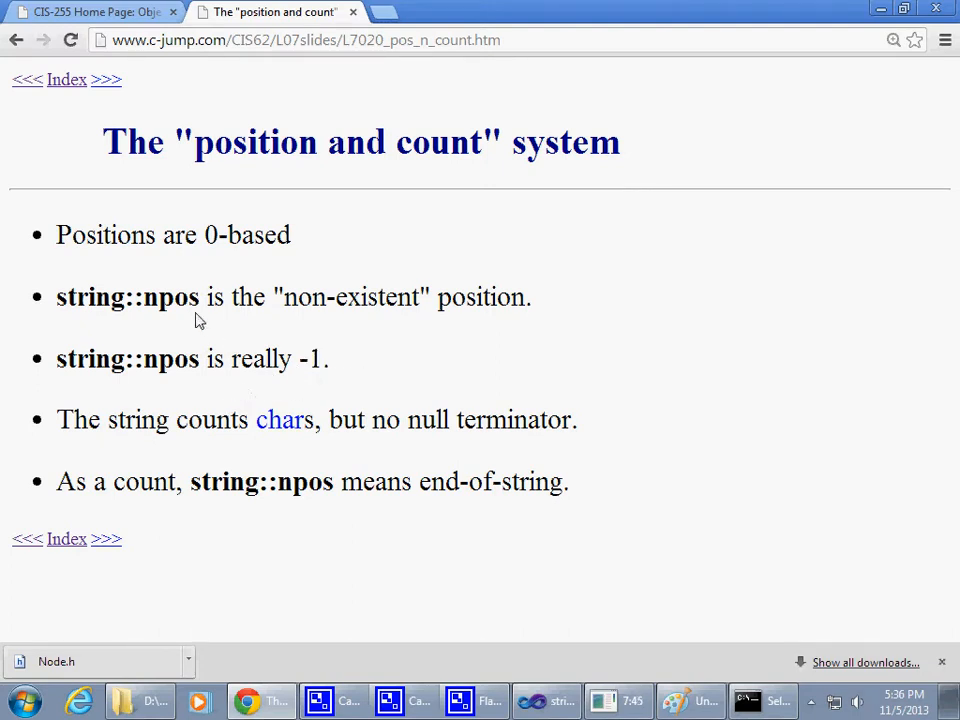
double_click(171, 297)
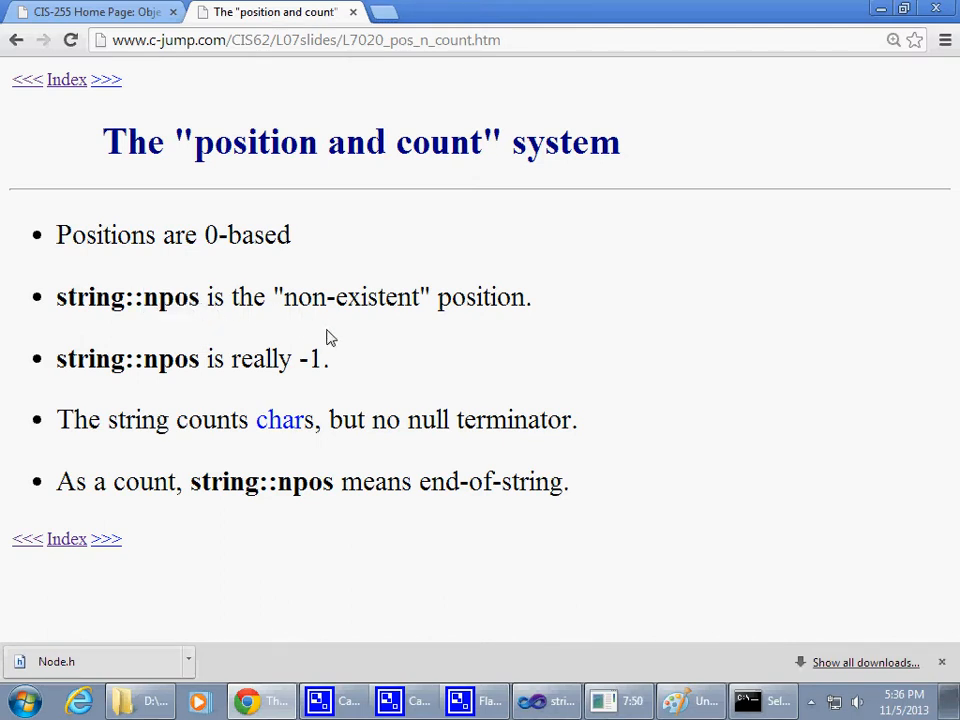
drag(197, 142, 480, 142)
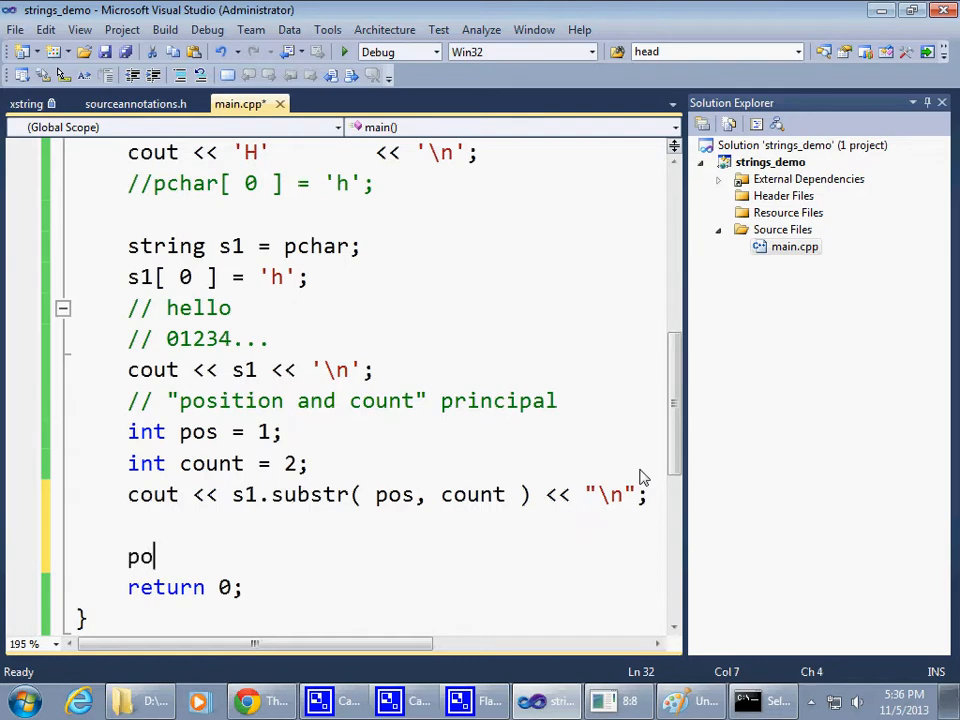
- Type pos = s1.find( 0, on a new line below the substr output
text(s =)
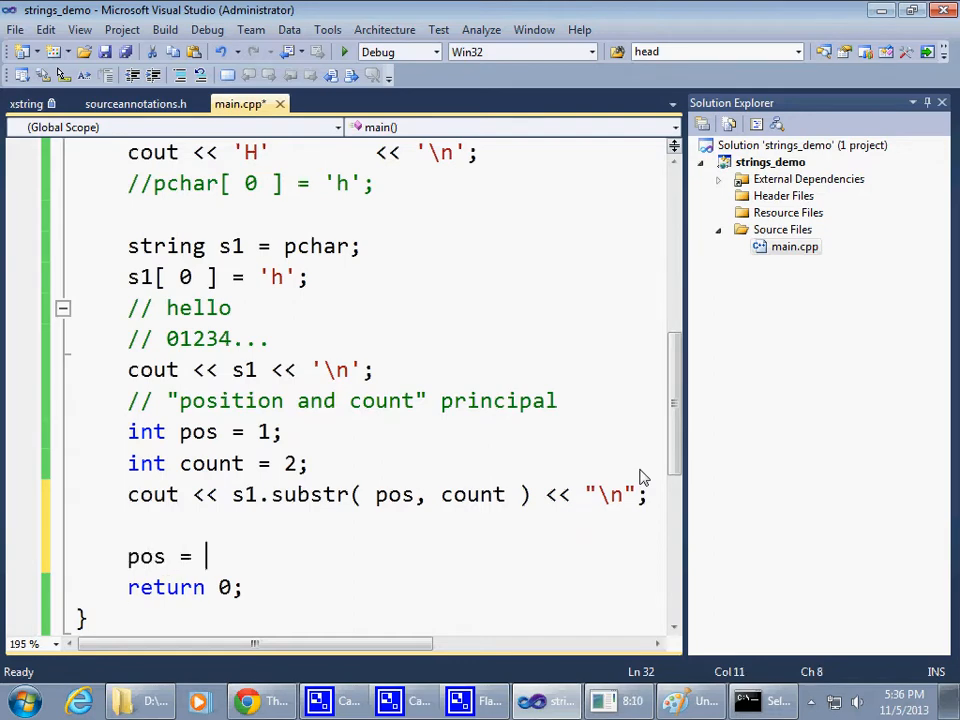
text(s1.)
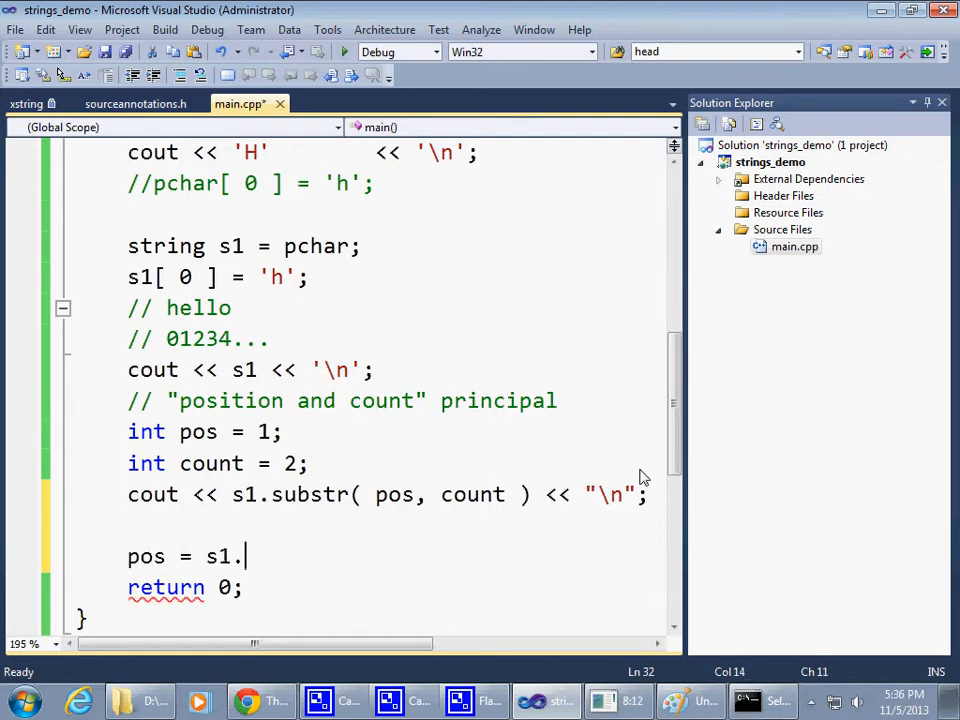
text(fin)
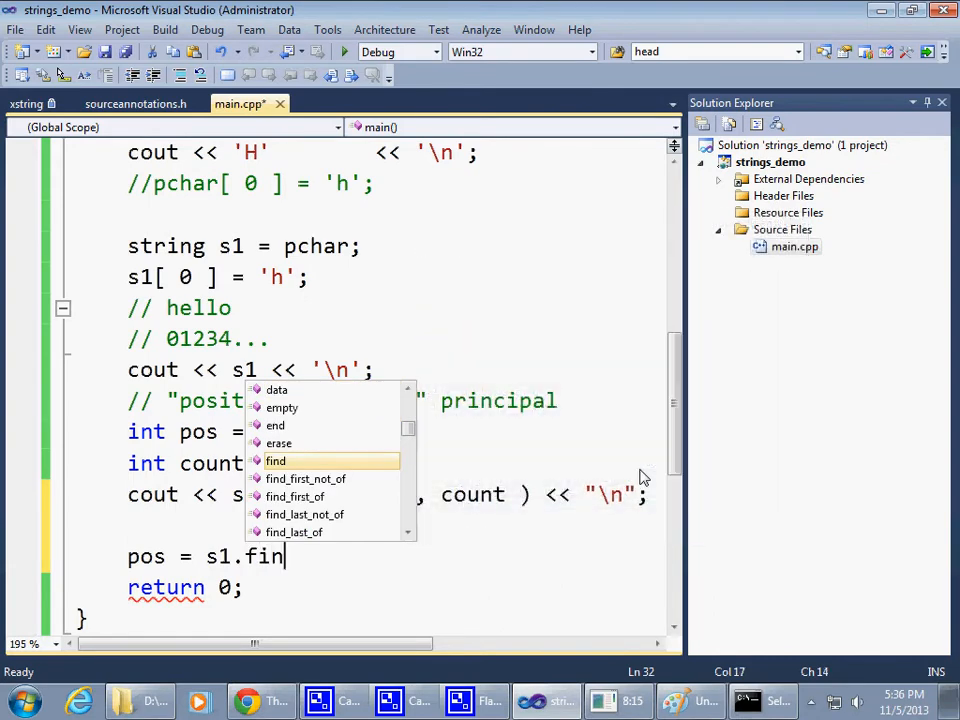
text(d()
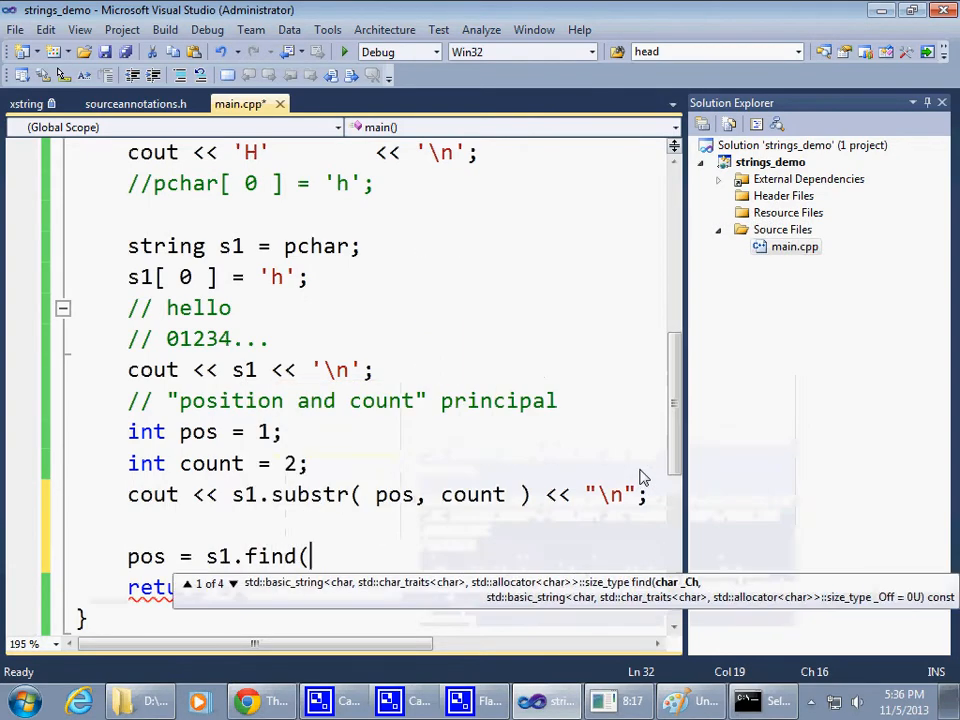
text(9)
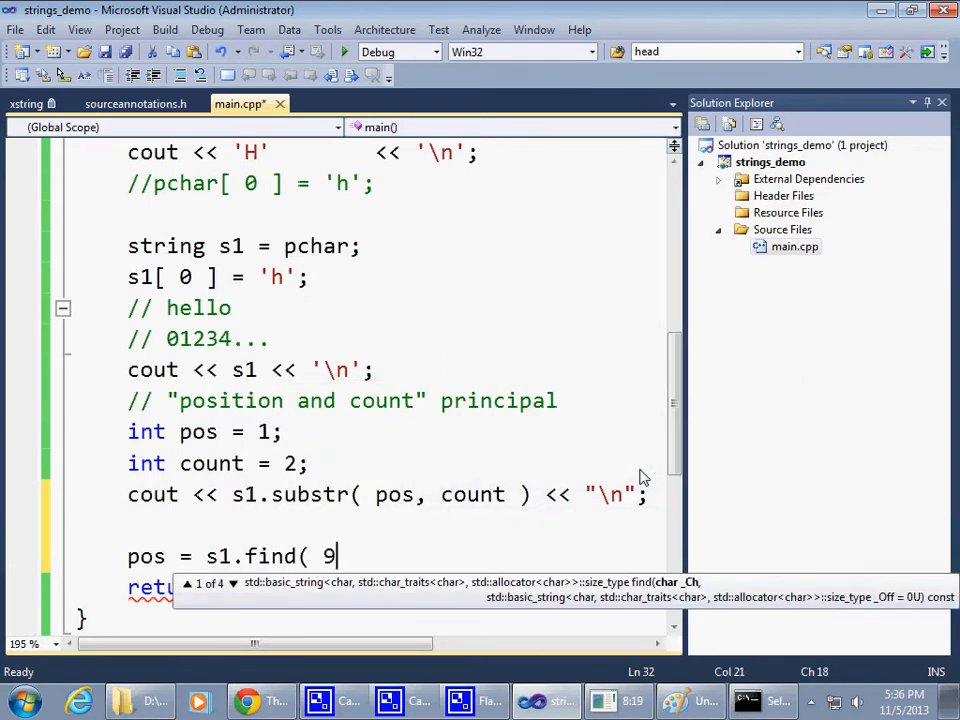
text(0)
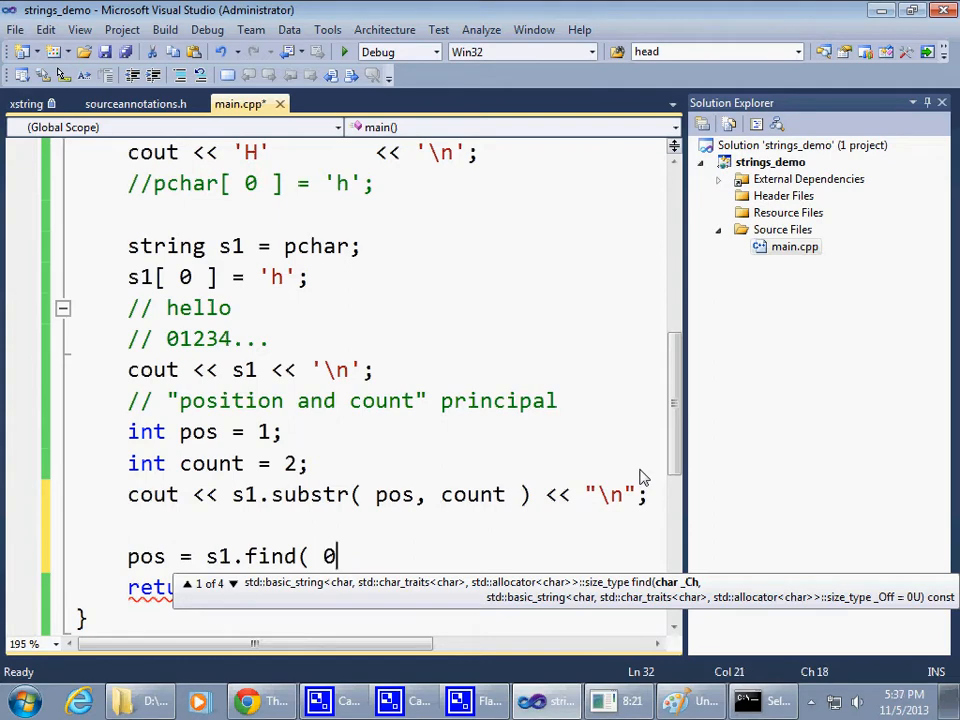
text(,)
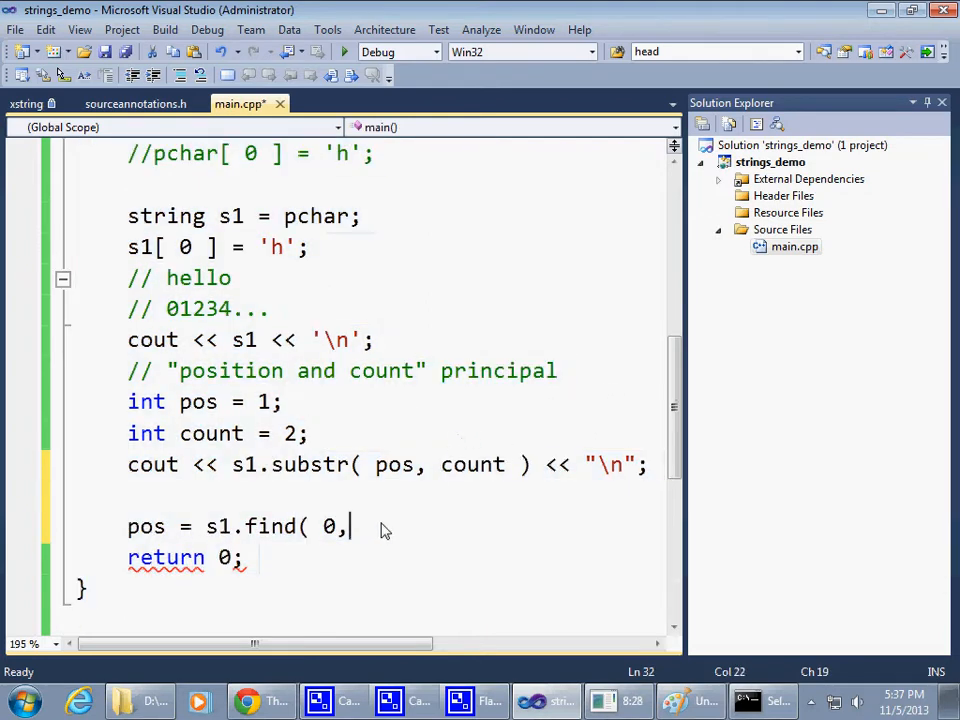
mouse_move(440, 540)
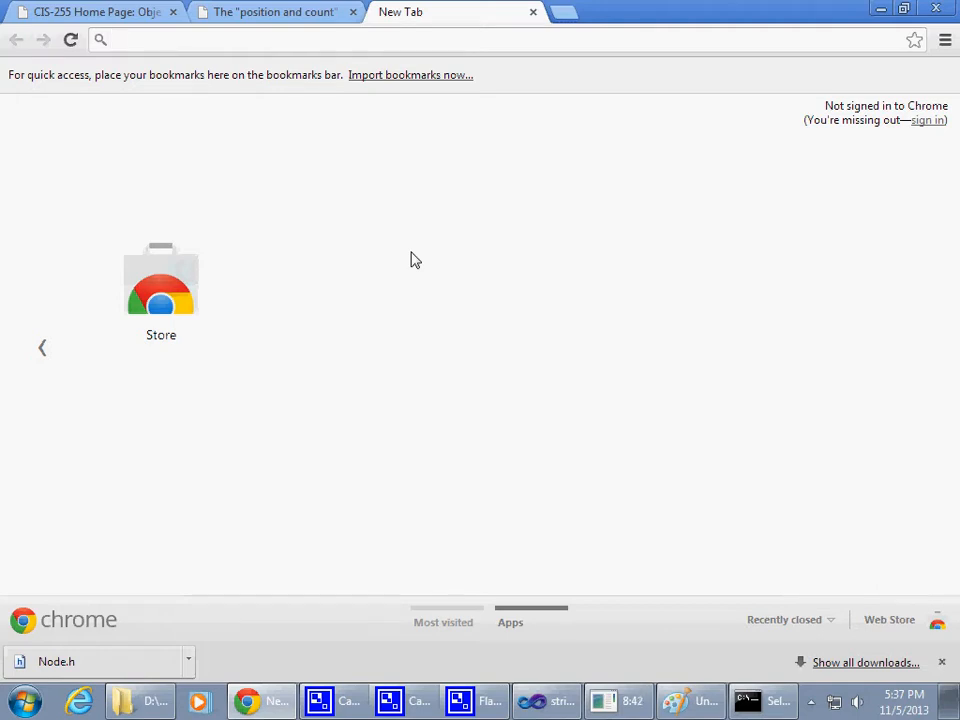
- Search cplusplus.com for string and scroll to the String operations table
text(cplusplus.com)
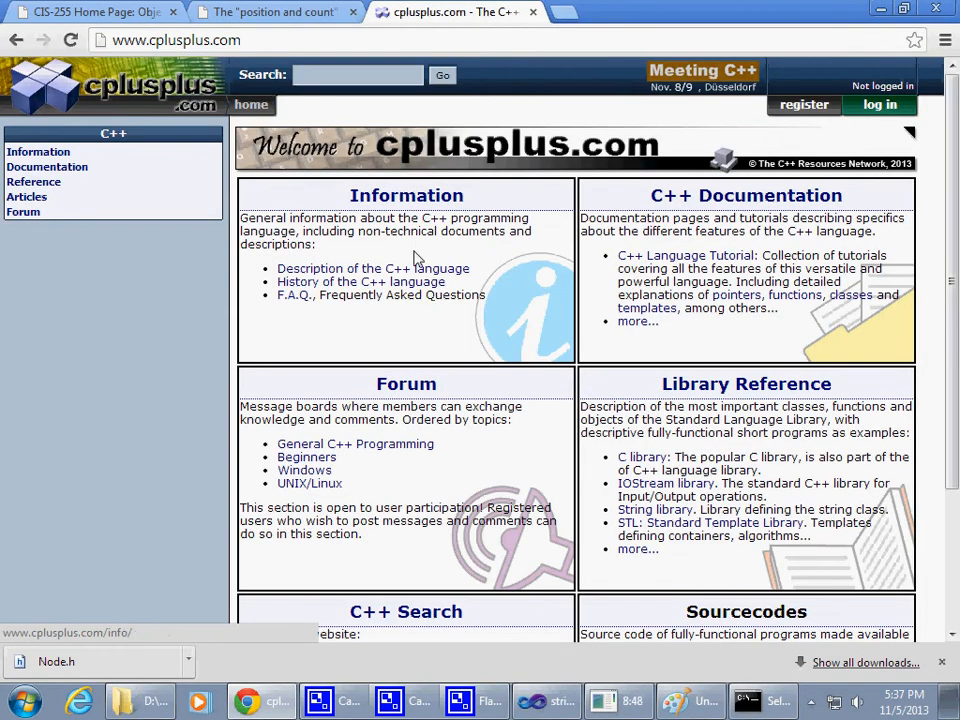
text(string)
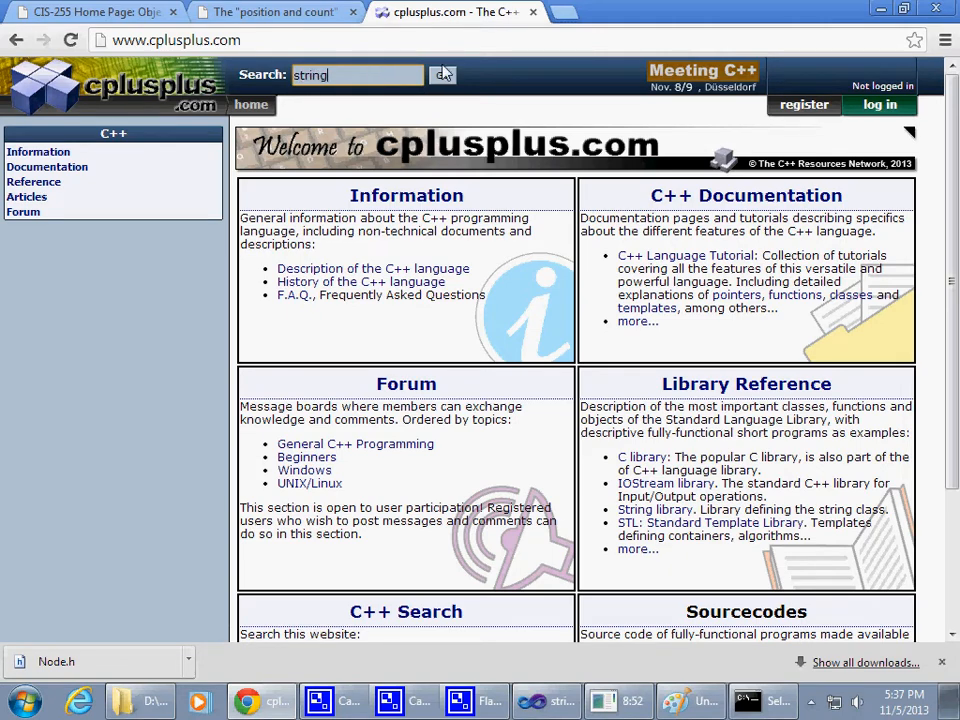
click(442, 75)
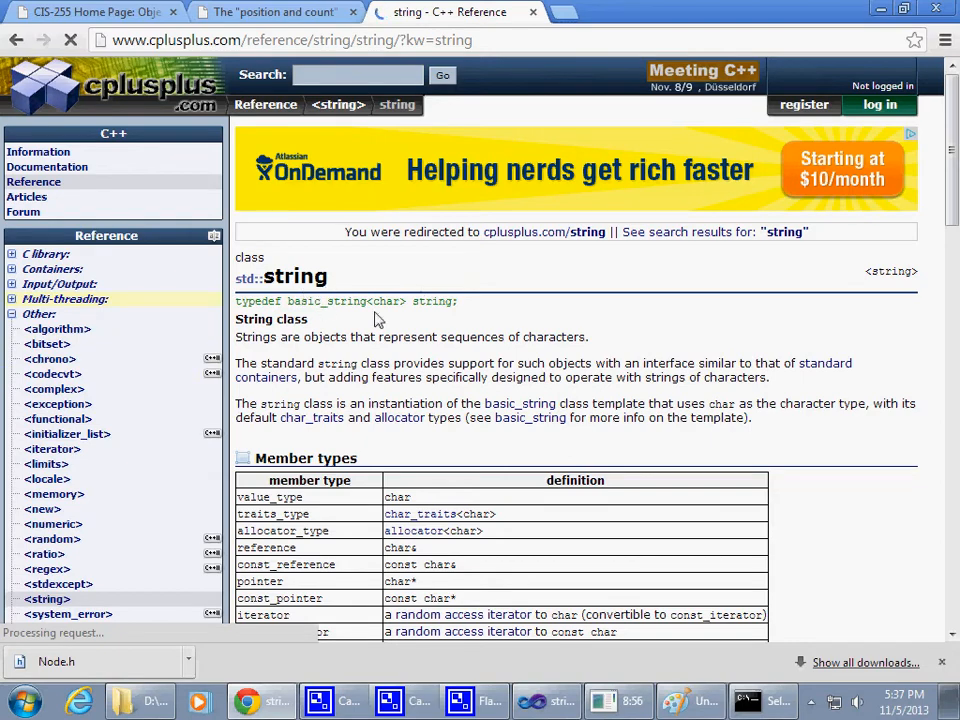
scroll(down, 3)
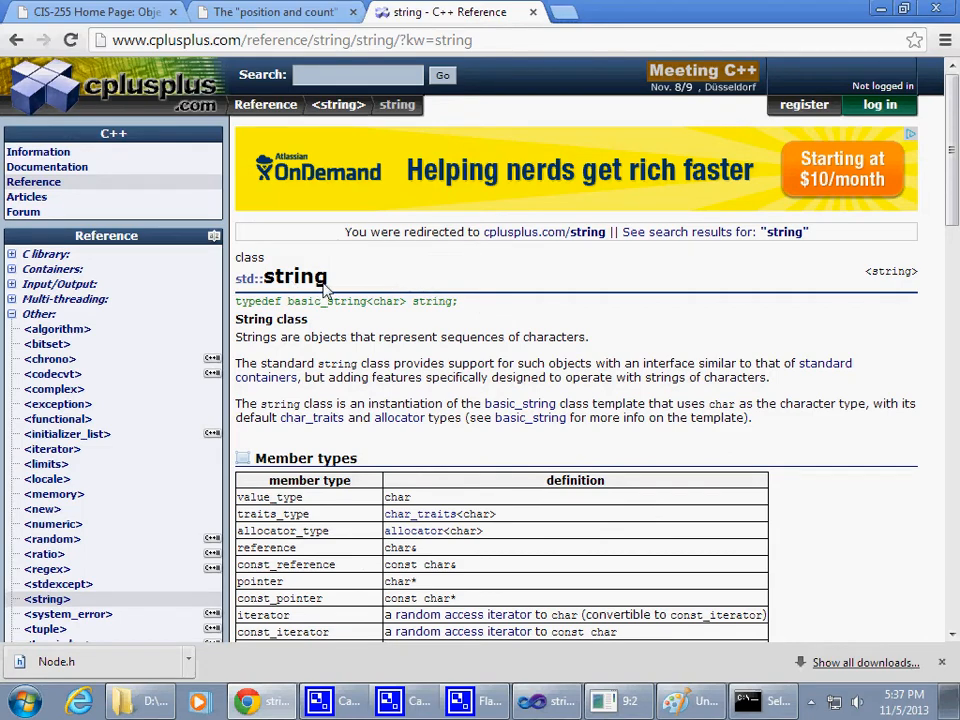
mouse_move(527, 331)
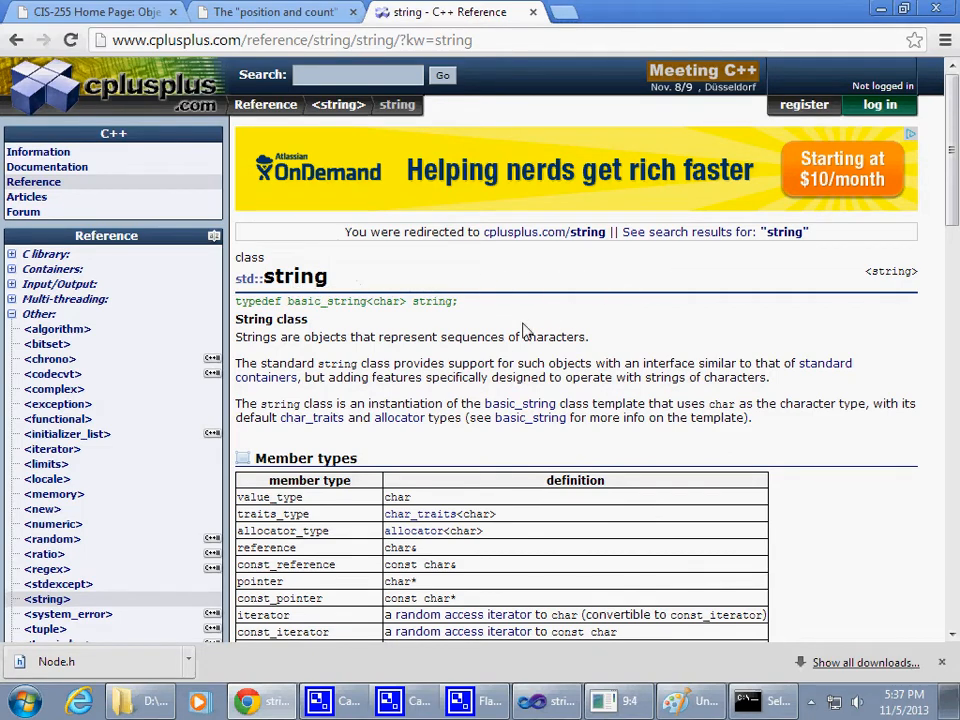
scroll(down, 3)
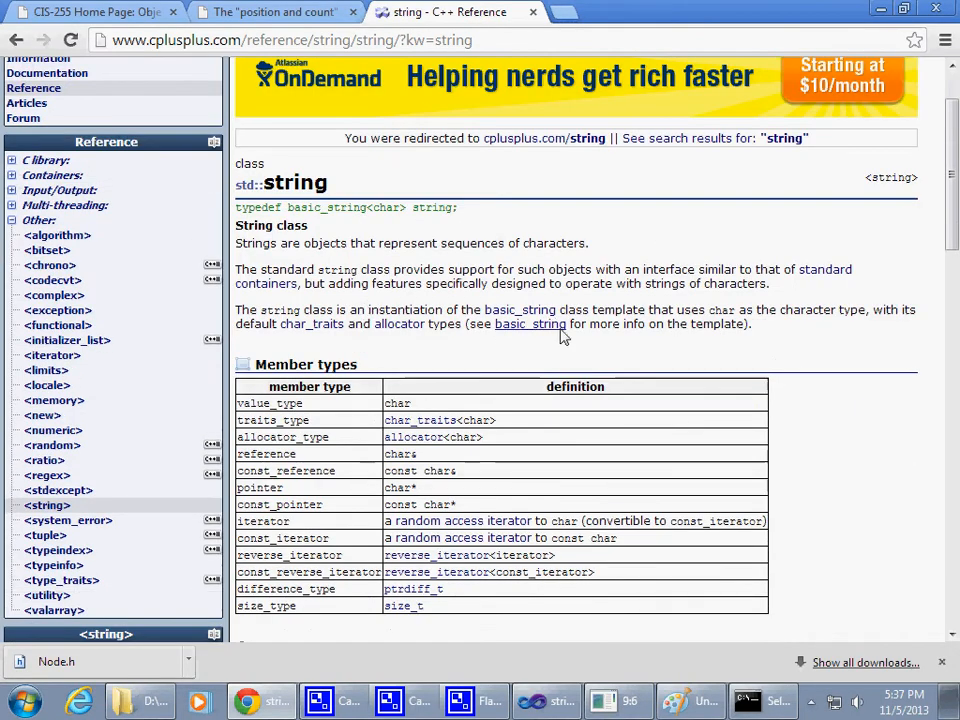
scroll(down, 3)
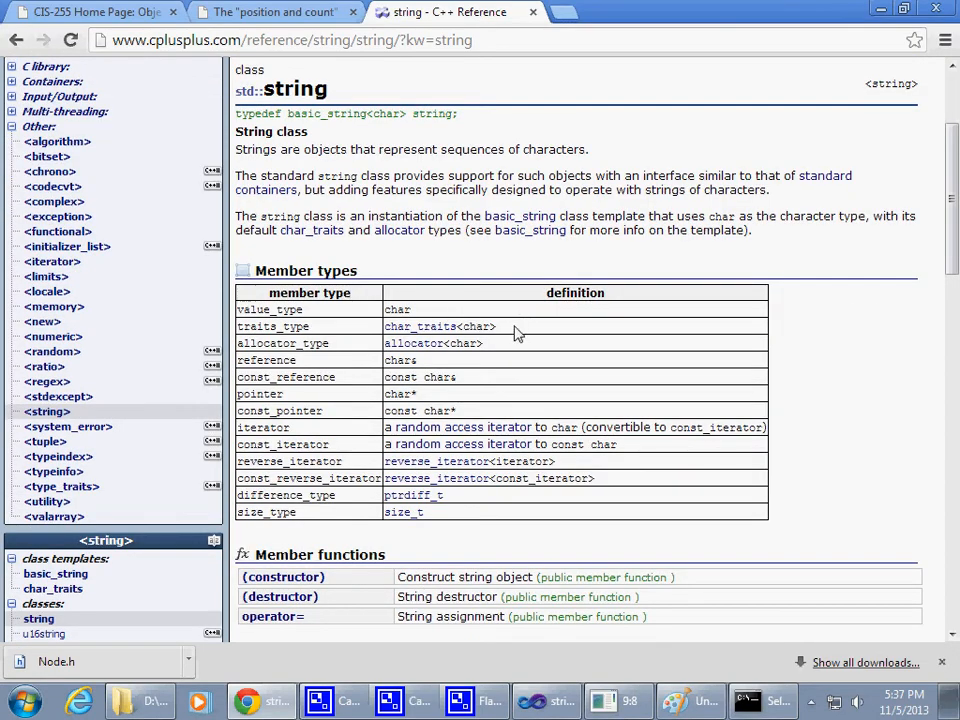
scroll(down, 3)
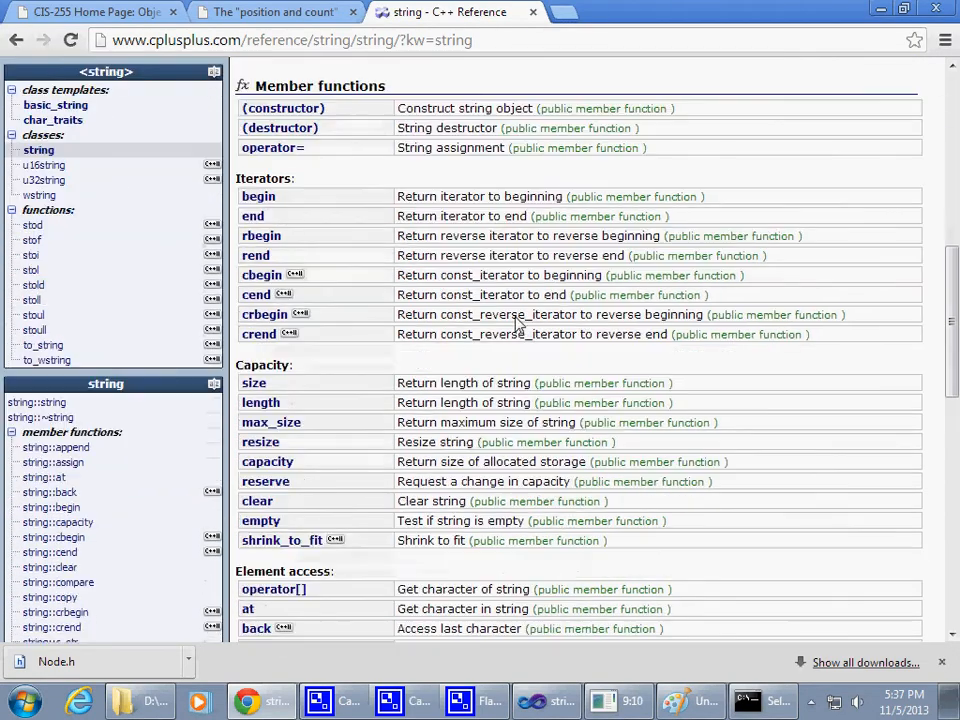
scroll(down, 3)
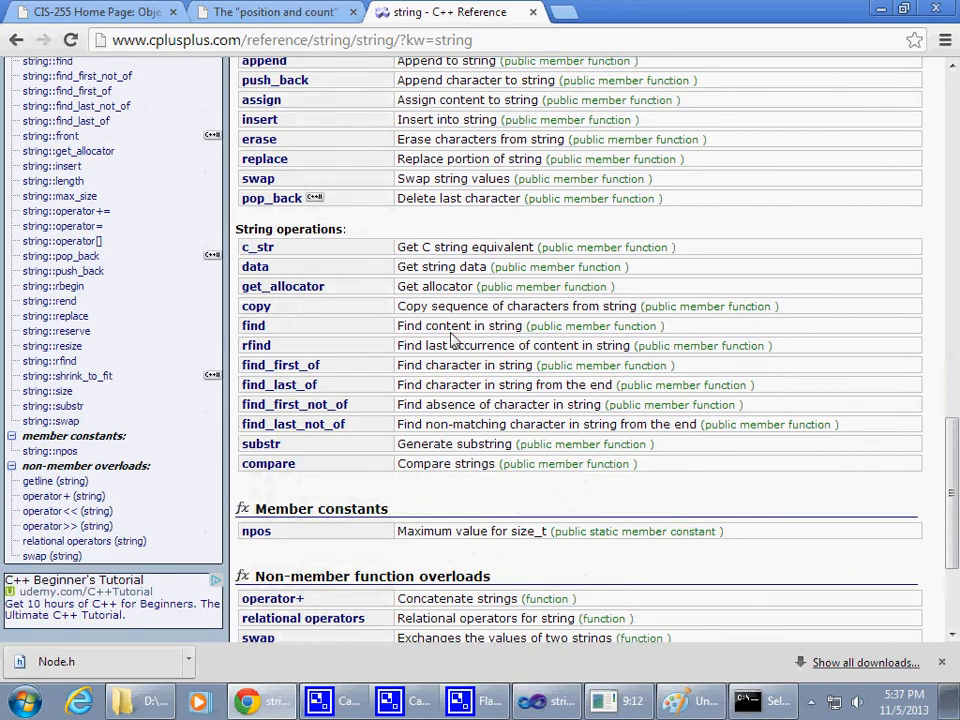
- Open the string::find reference, mark its pos parameter, and return to Visual Studio
click(253, 325)
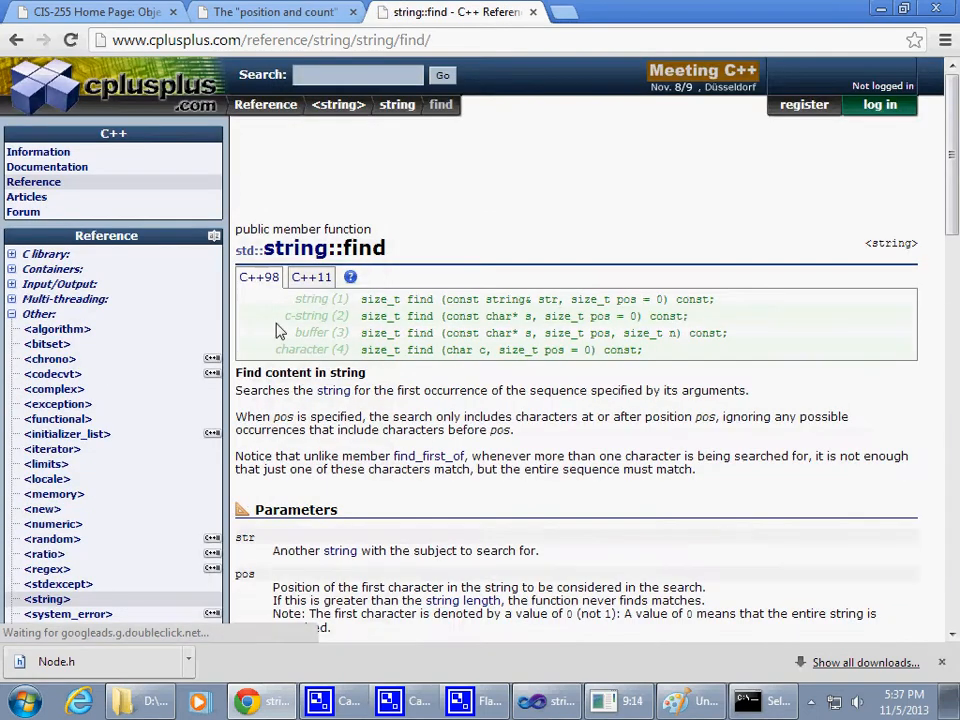
scroll(down, 3)
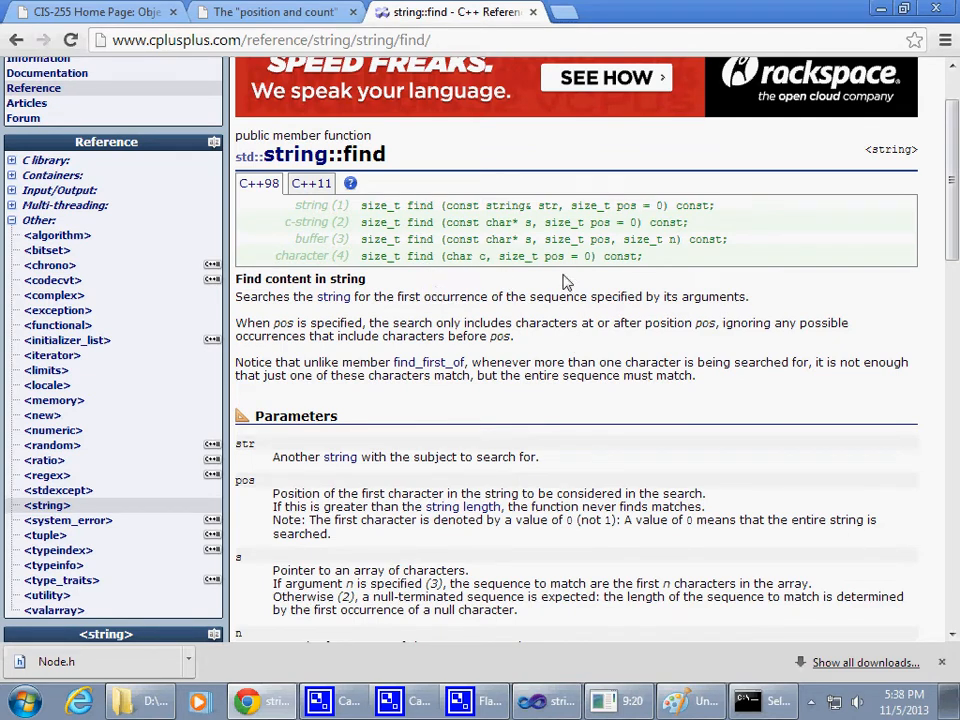
mouse_move(449, 235)
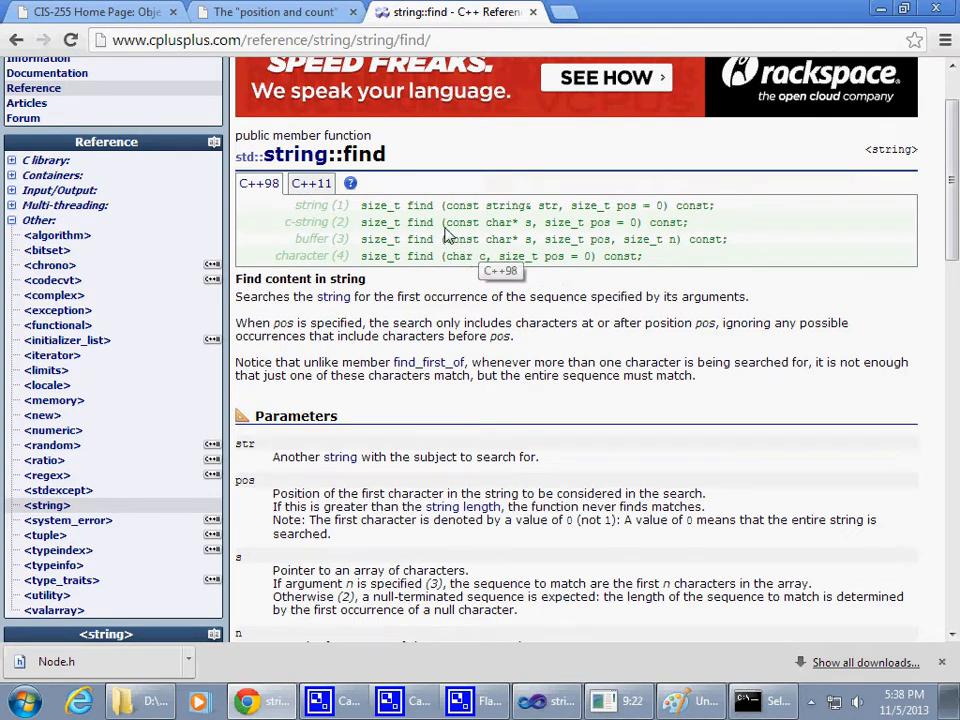
double_click(480, 222)
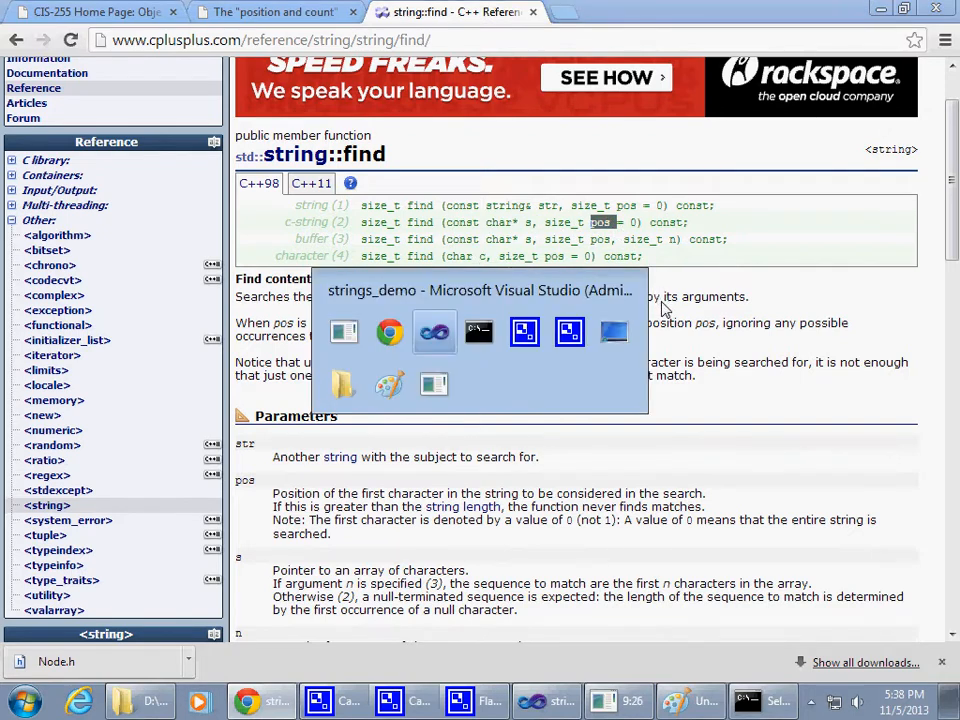
click(434, 332)
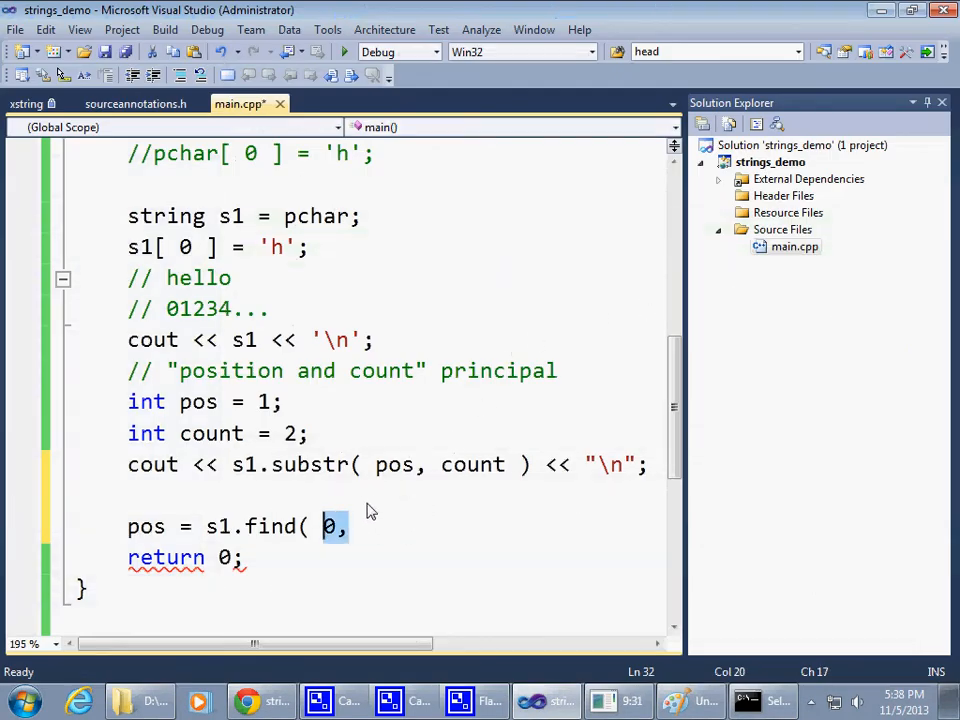
- Complete the search call as pos = s1.find( "el", 0 );
text("")
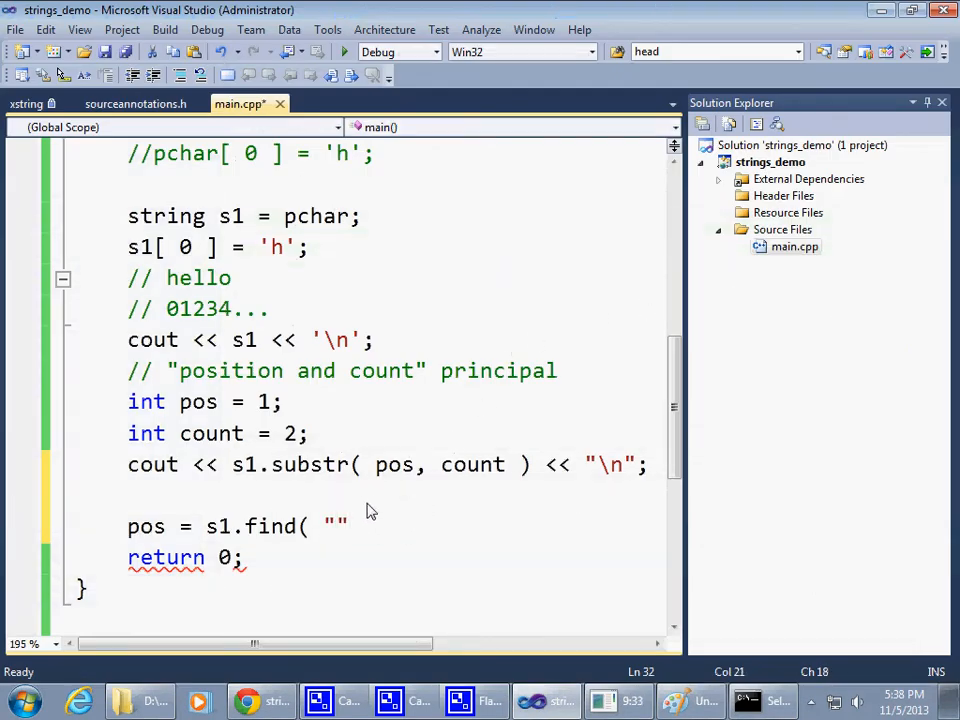
text(el)
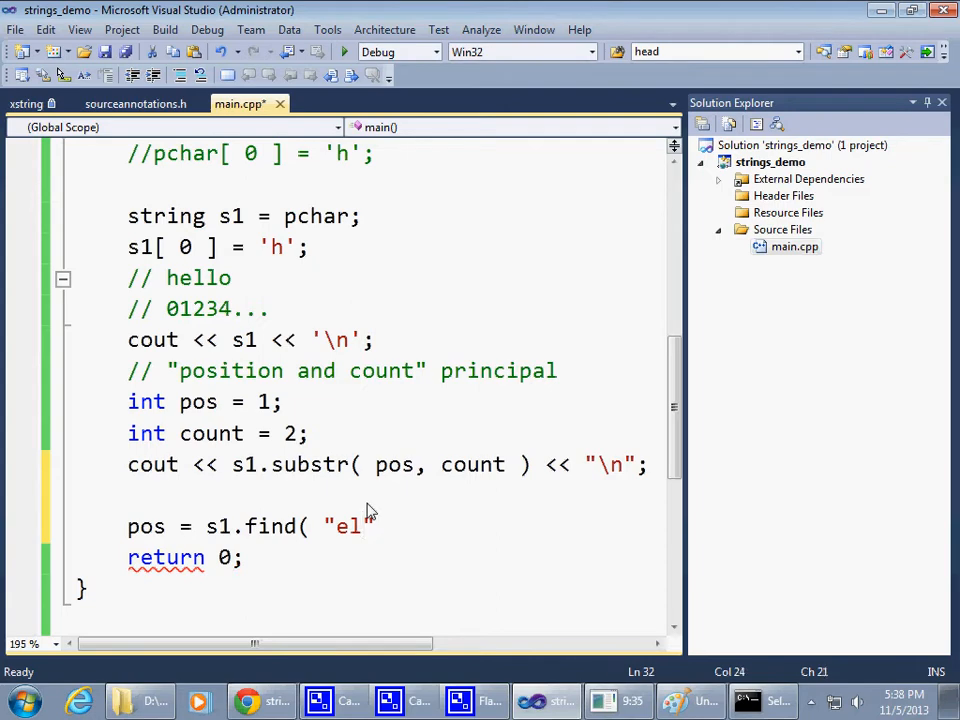
text(, 0 ))
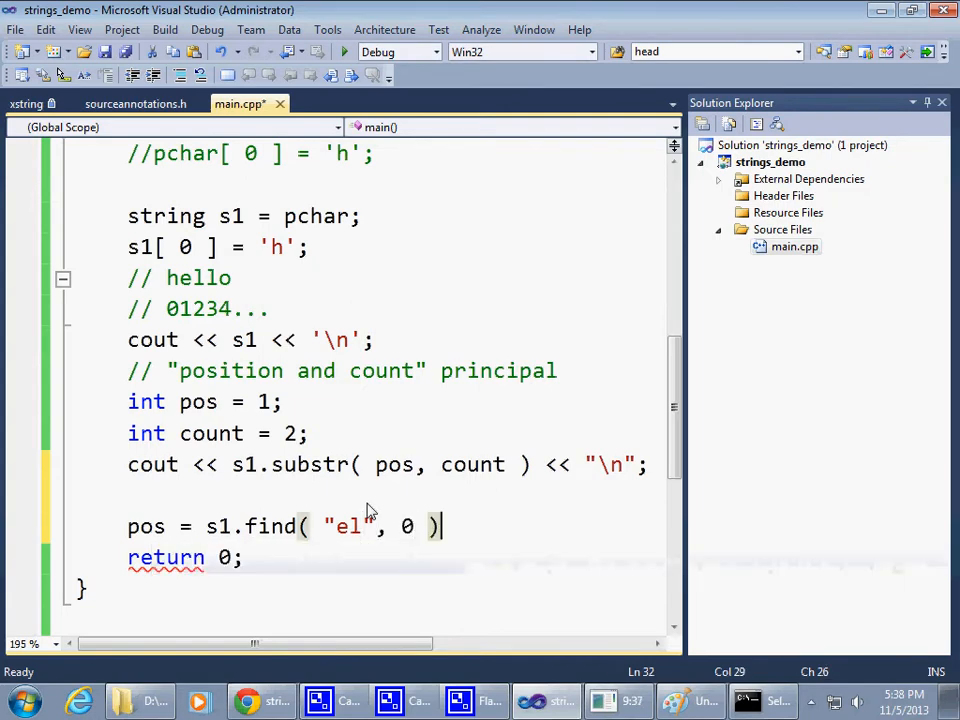
text(;)
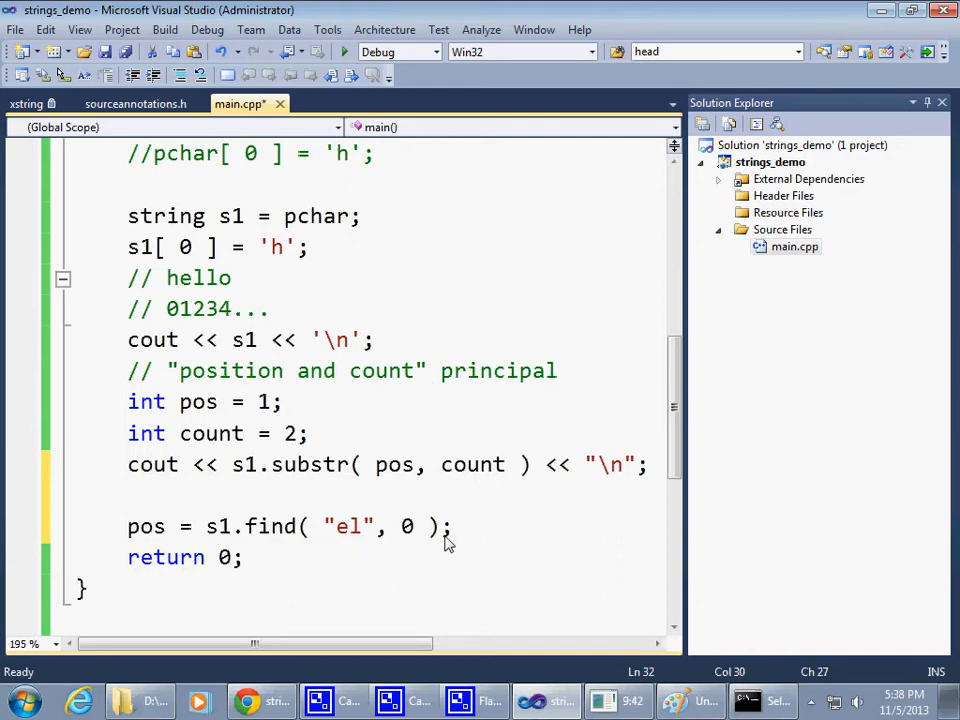
double_click(219, 526)
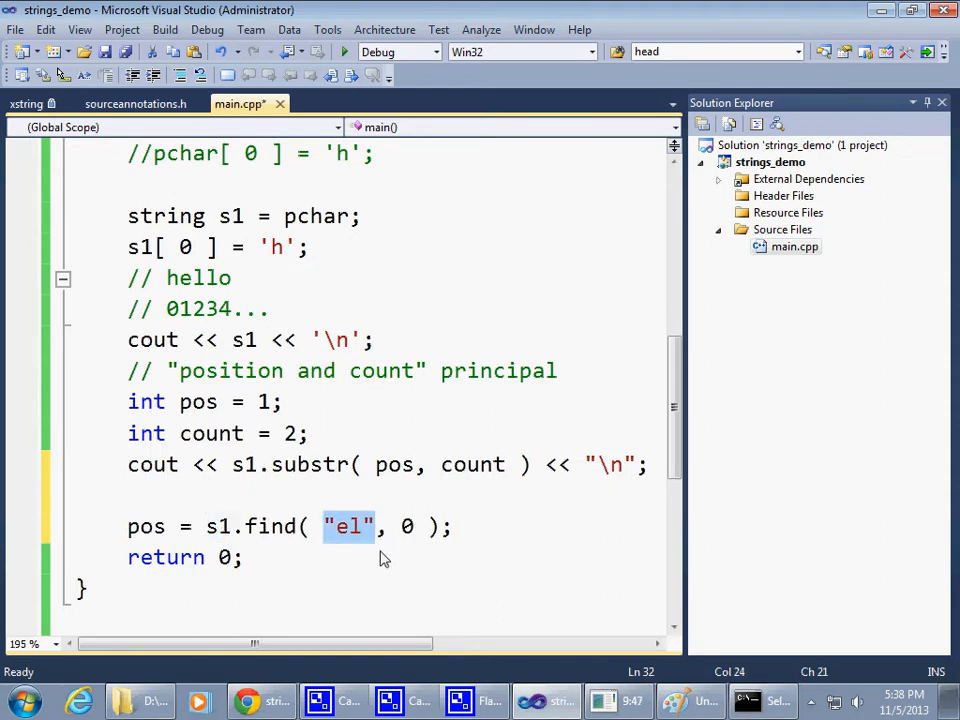
click(405, 527)
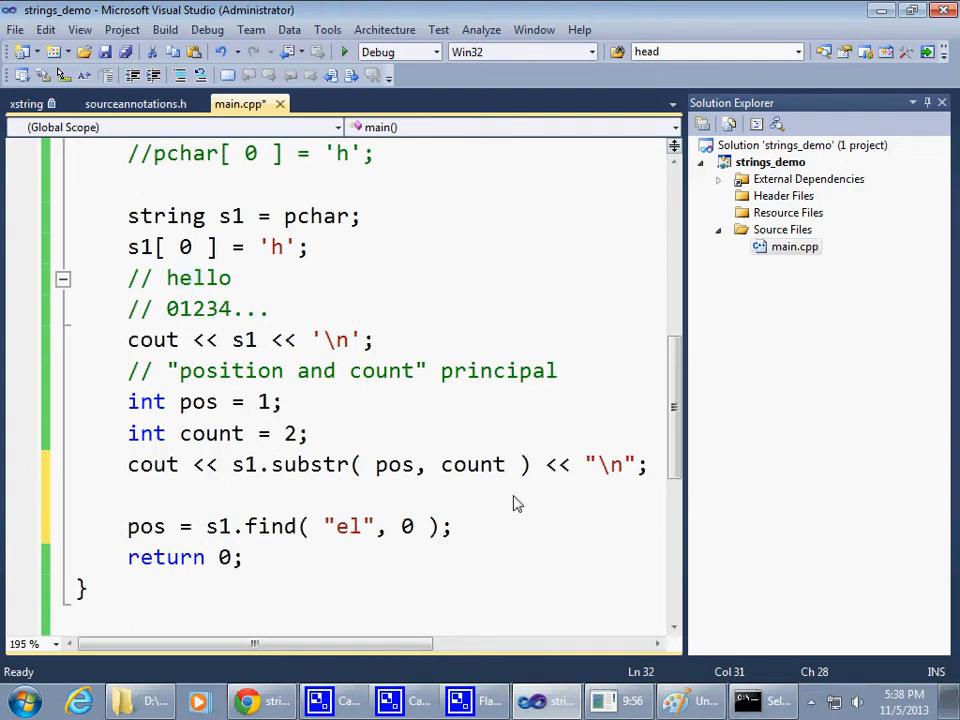
- Add a cout line below it printing "position of \"el\"" followed by pos
key(enter)
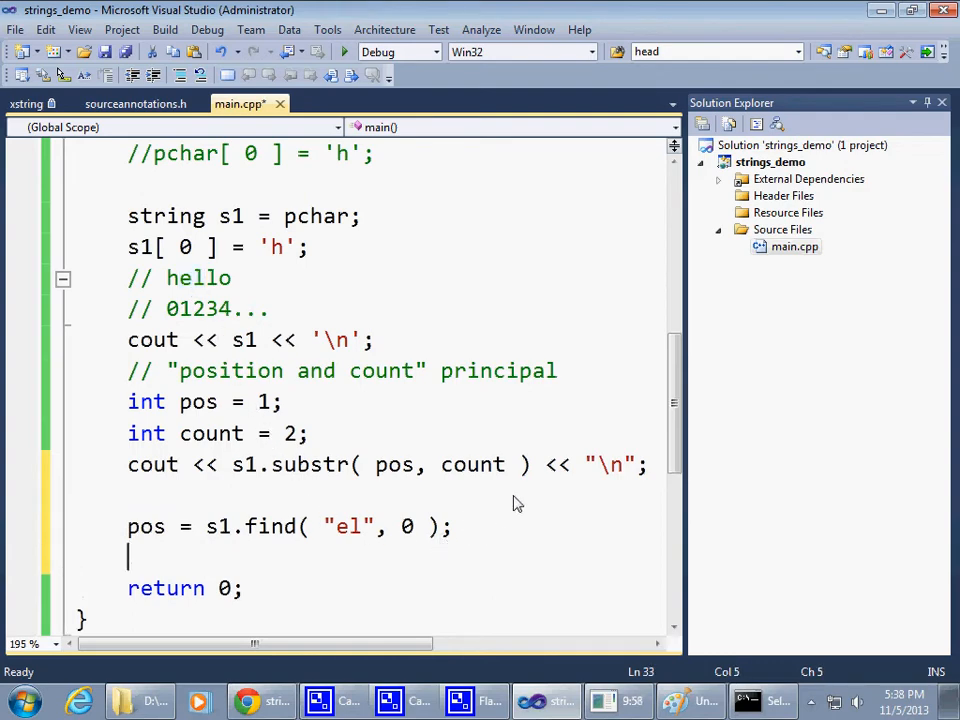
text(cout << p)
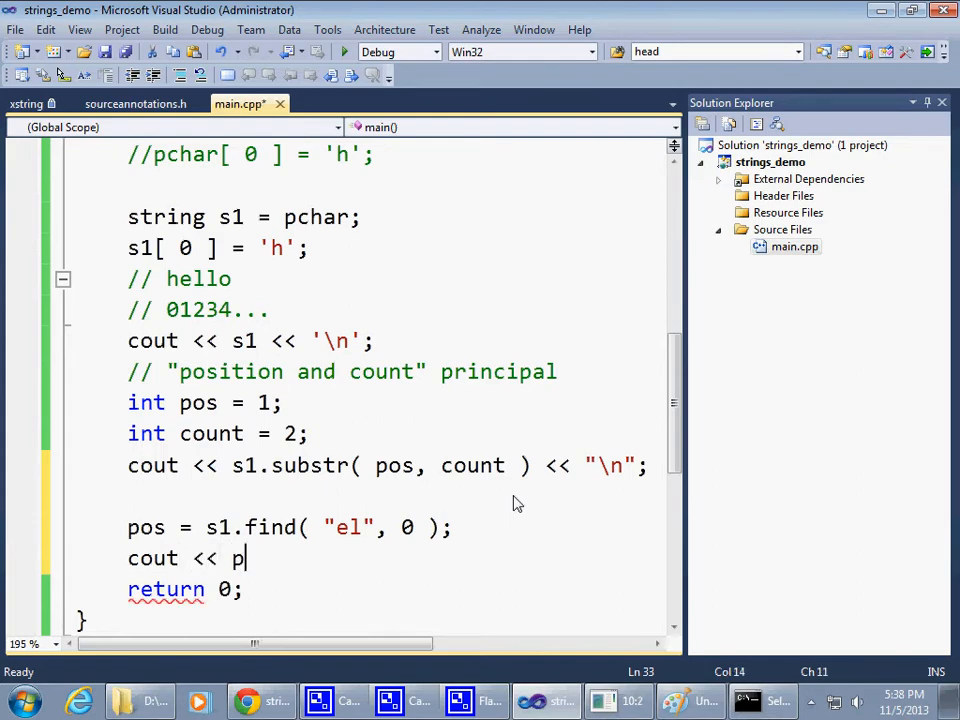
text(os)
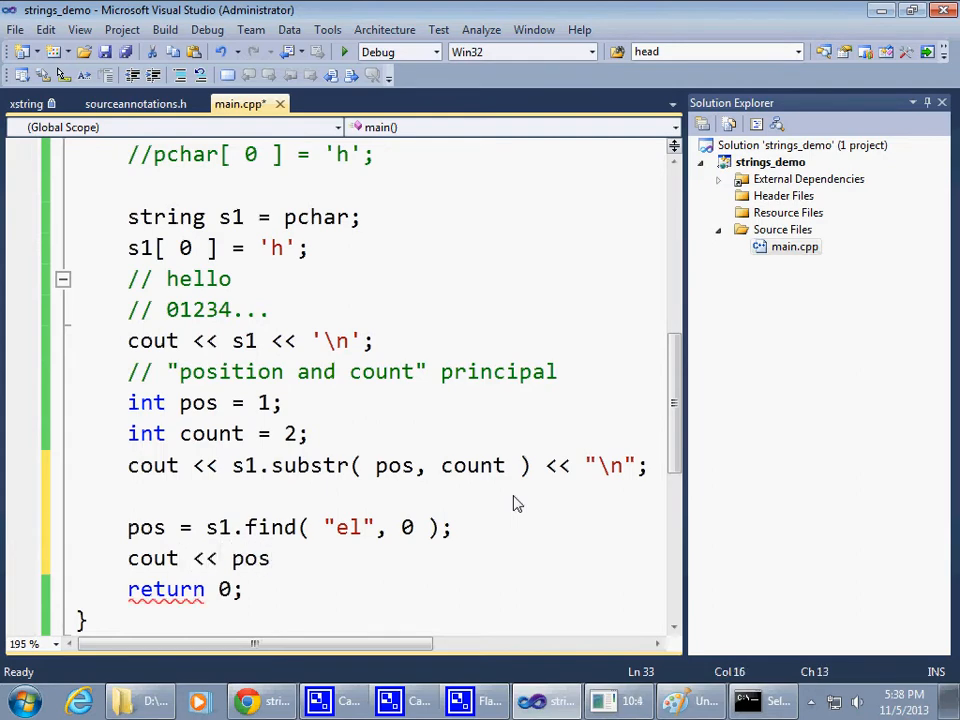
text("")
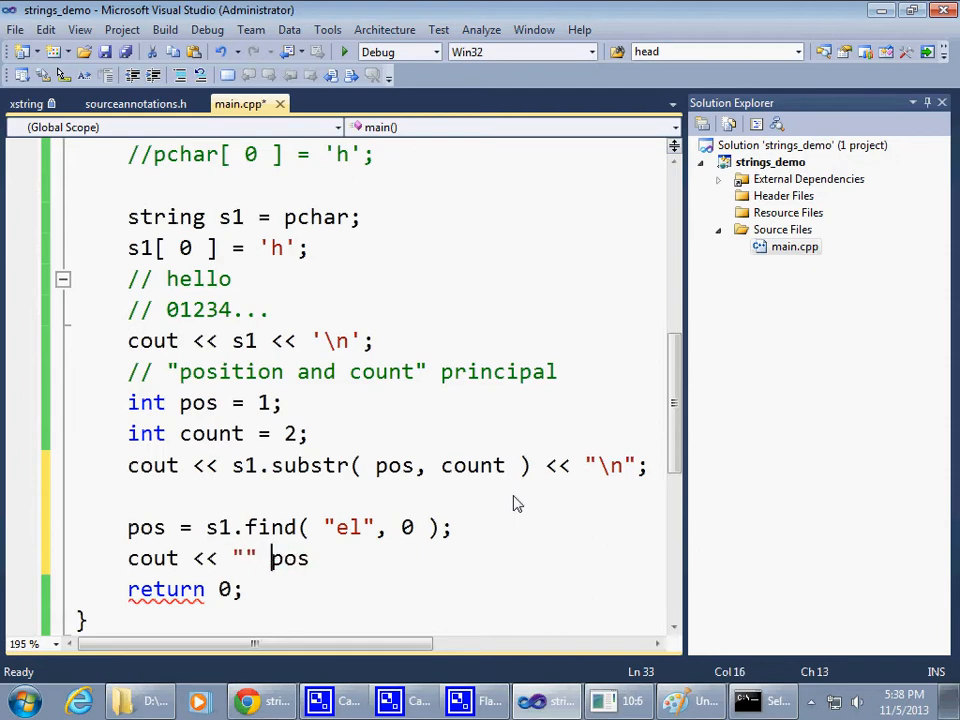
text(position of)
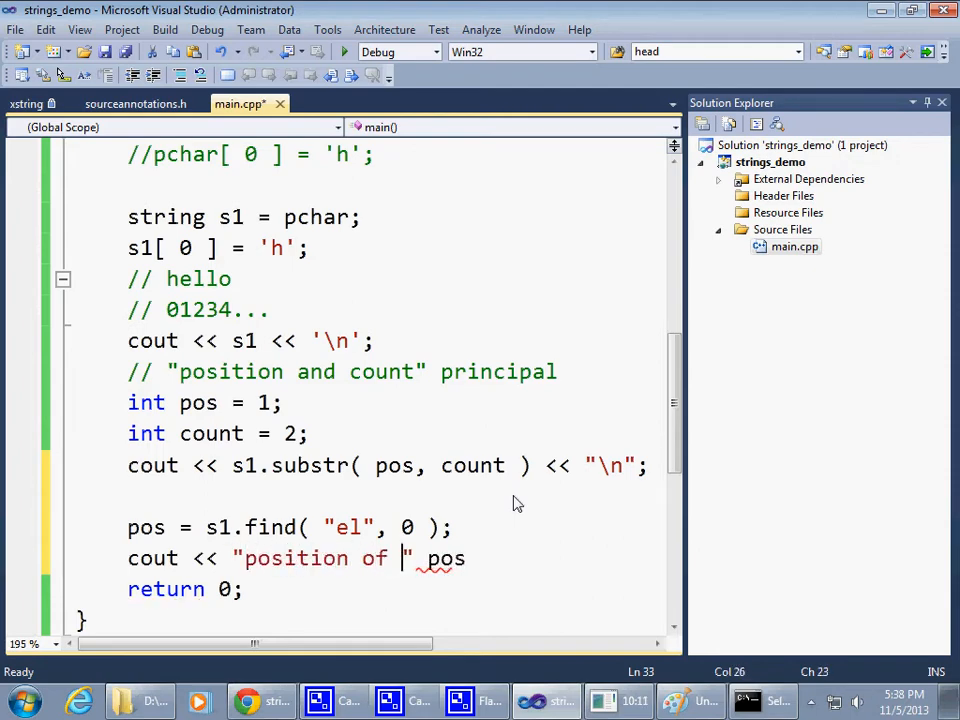
text(el\")
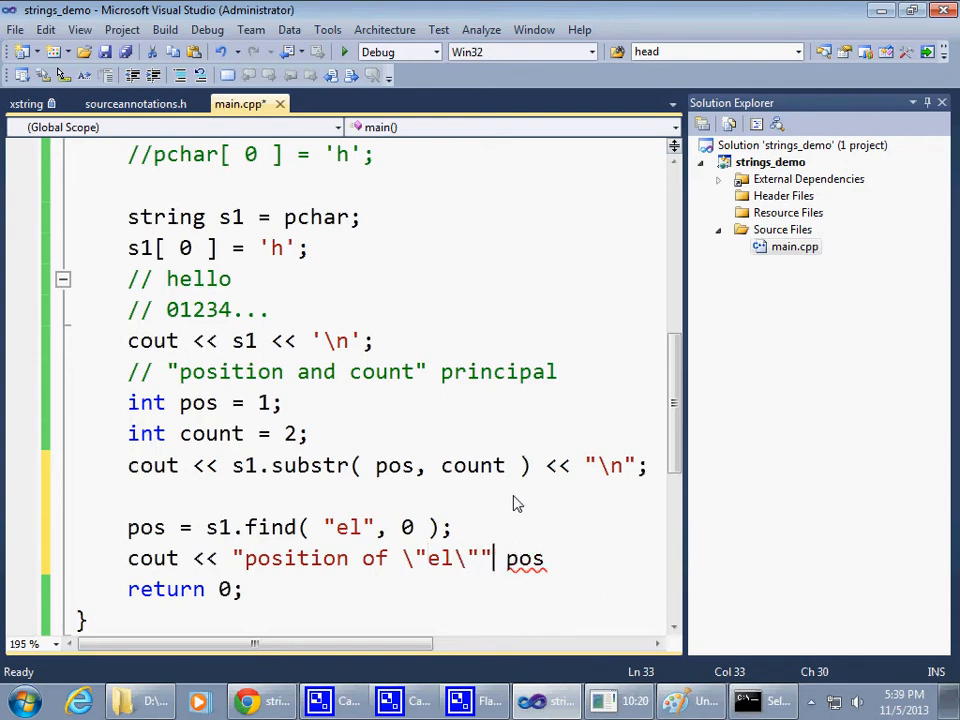
text(<< pos)
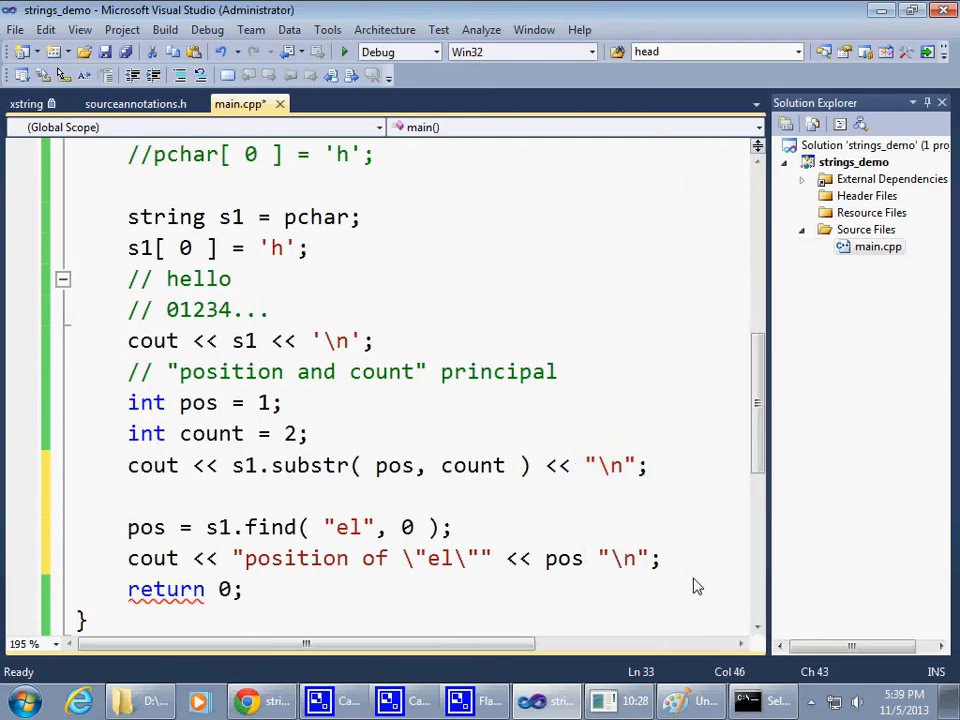
scroll(down, 3)
text(<< )
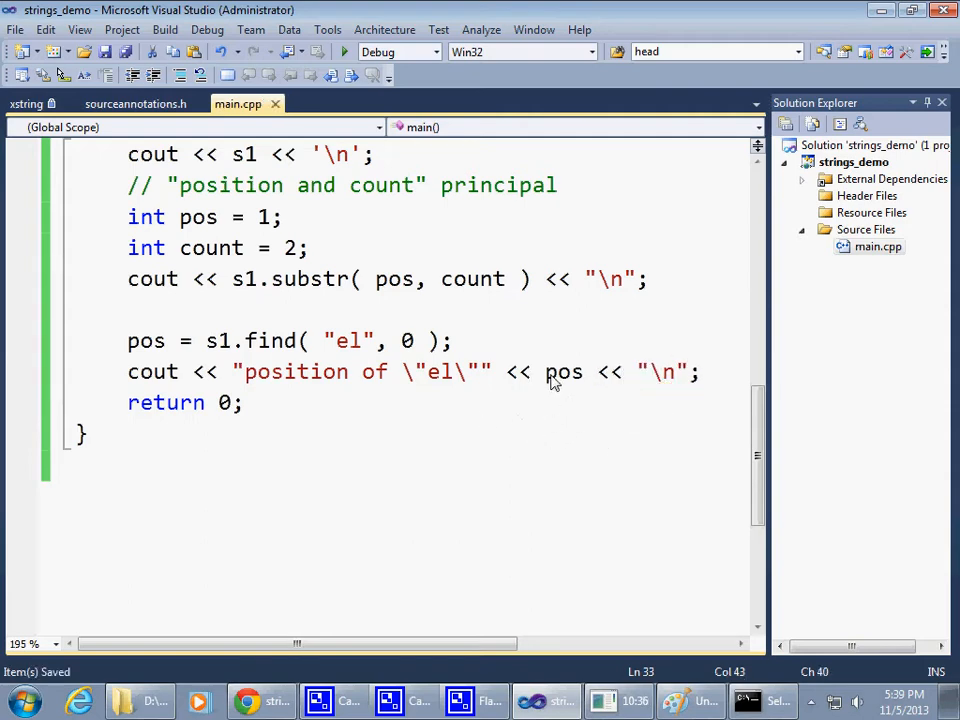
- Select the printed pos variable and build, getting only unreferenced-variable warnings
double_click(563, 372)
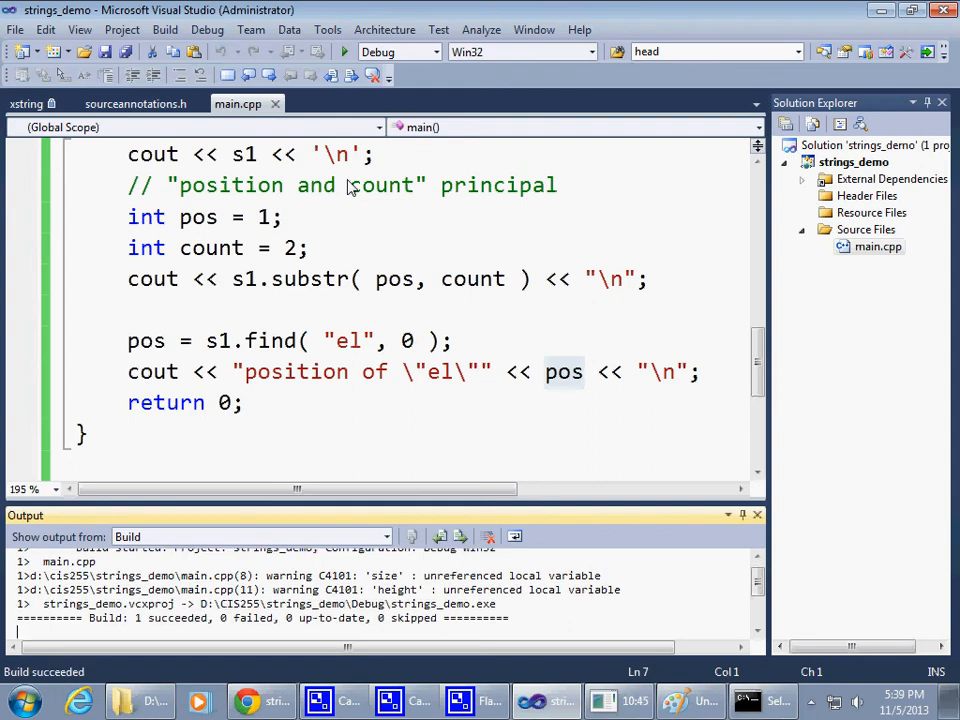
click(344, 51)
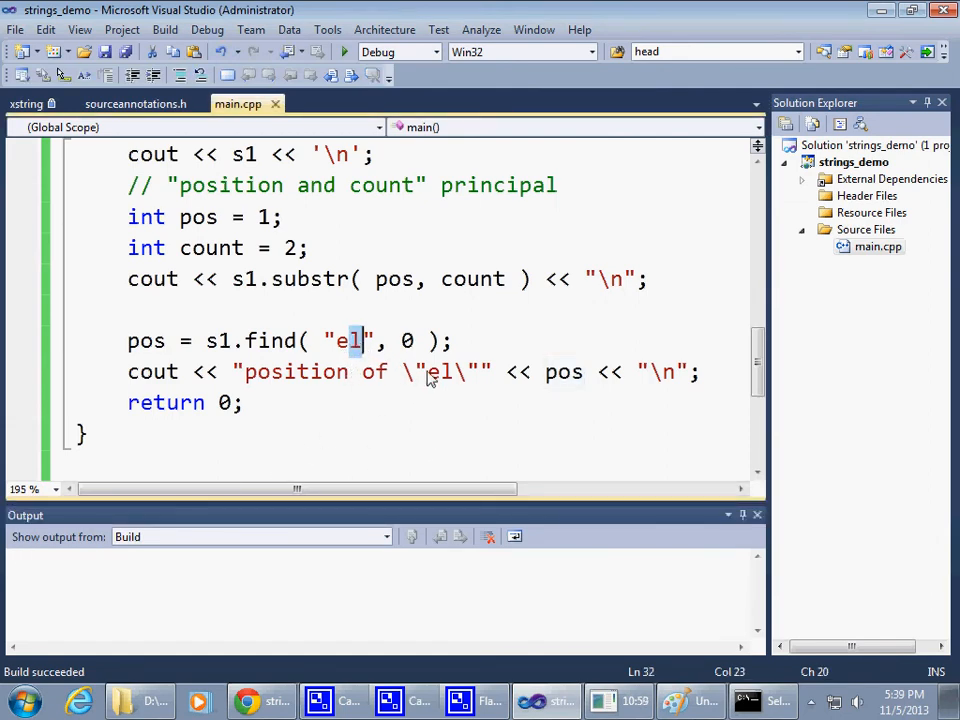
- Change "el" to "em" in the duplicated find and cout lines
text(m)
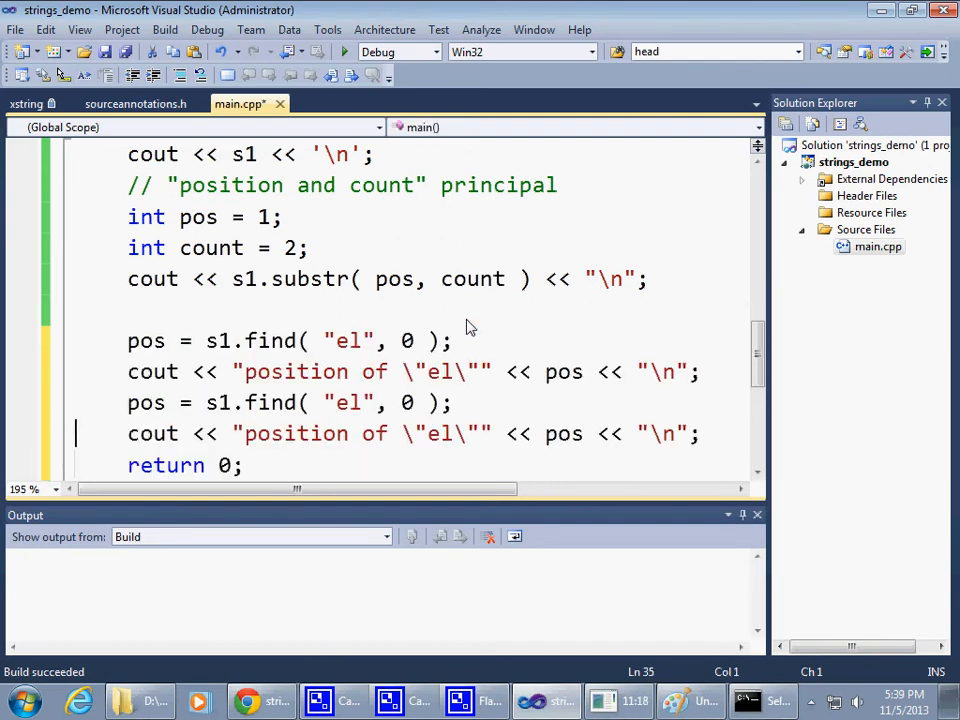
click(355, 402)
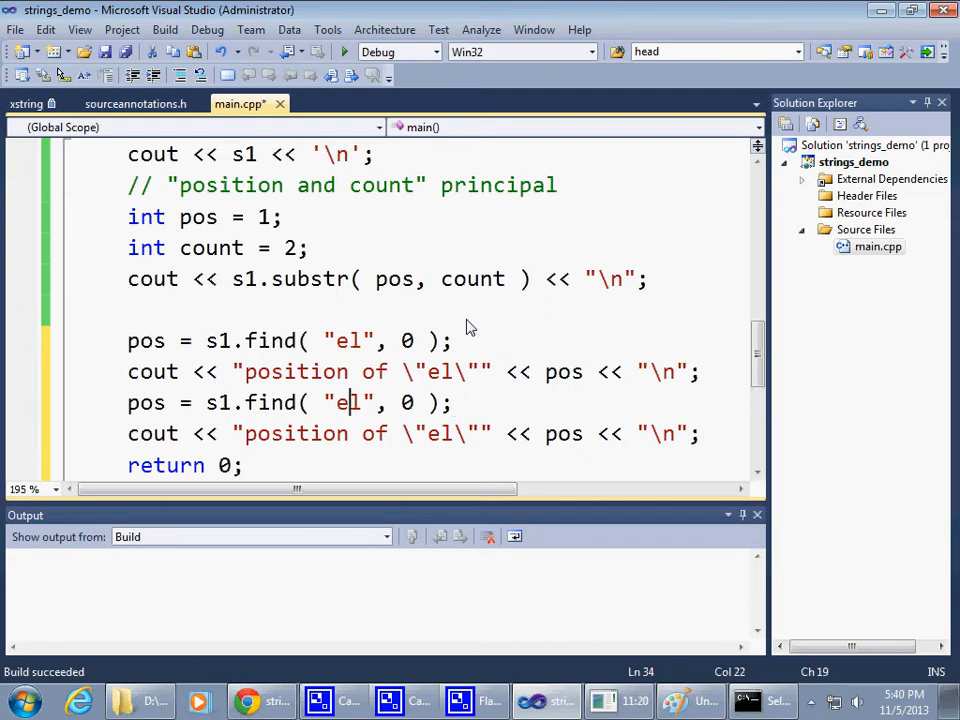
text(m)
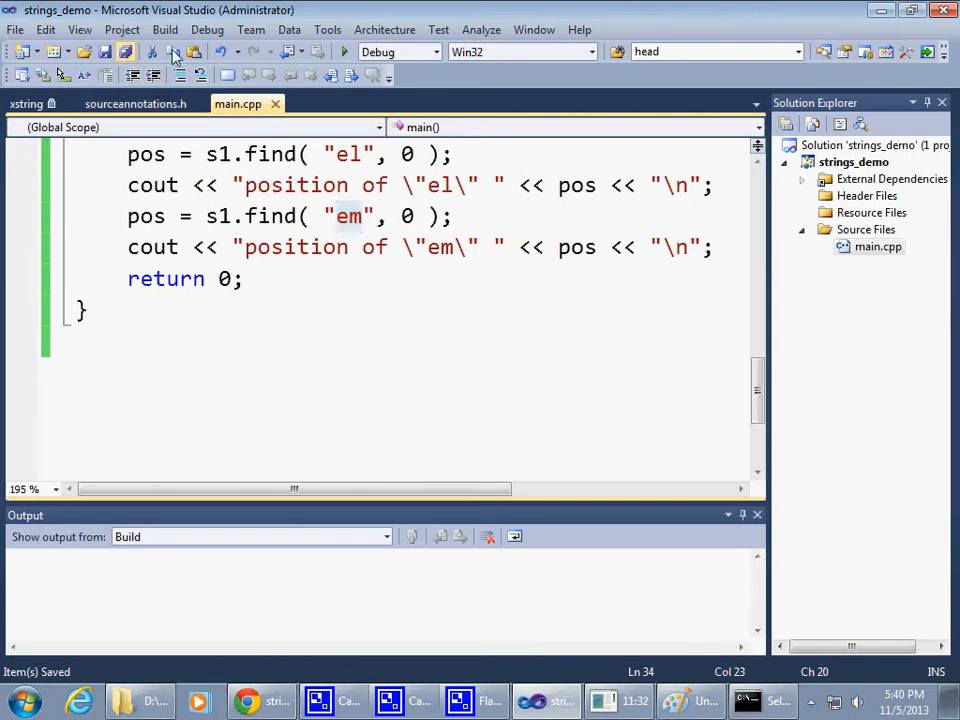
- Run Build Solution from the Build menu to compile the strings demo
click(165, 29)
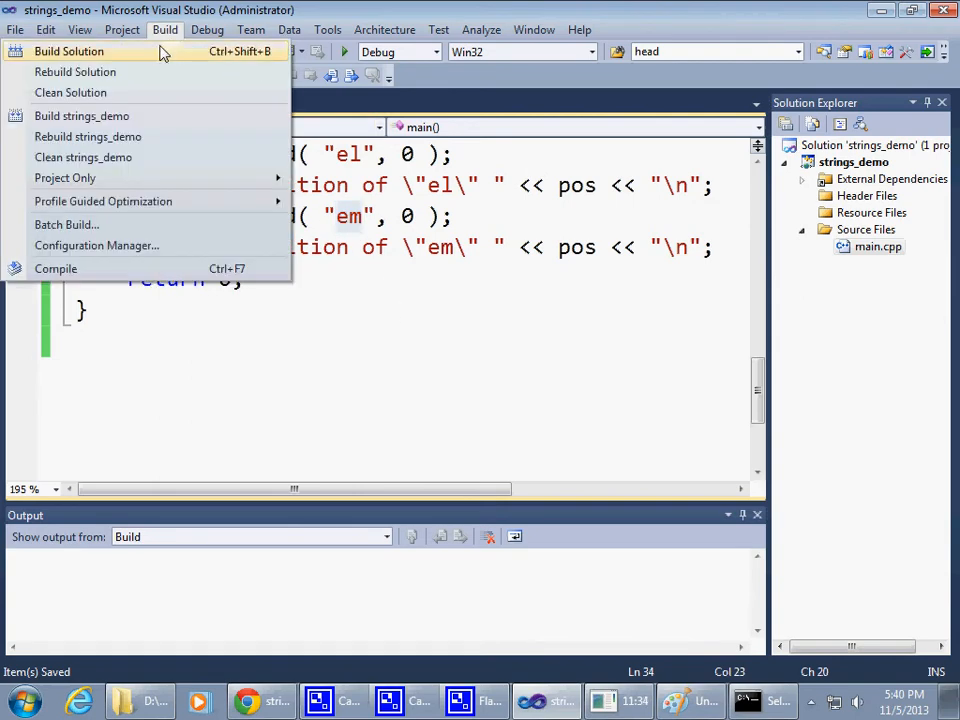
click(68, 51)
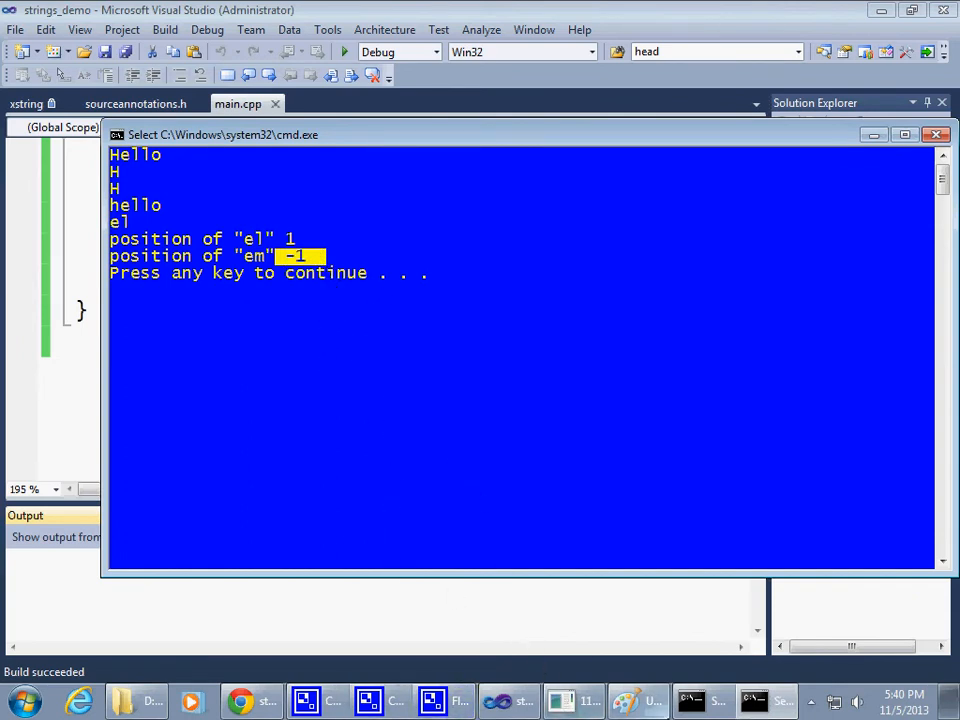
mouse_move(305, 700)
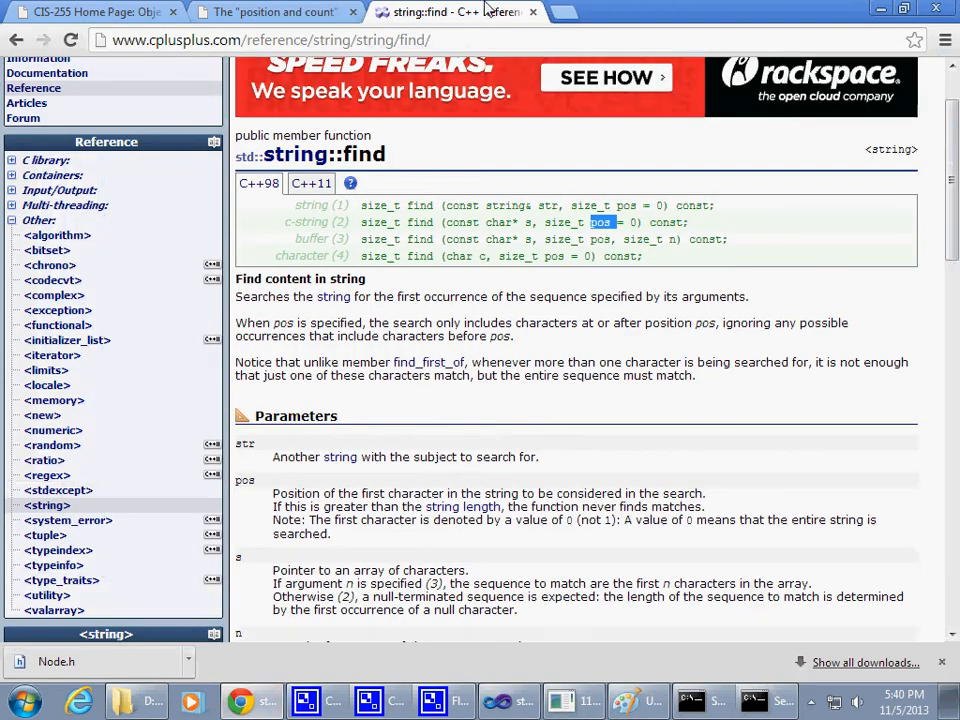
- View Chrome's position and count slide, highlight string::npos, then return to Visual Studio
click(270, 12)
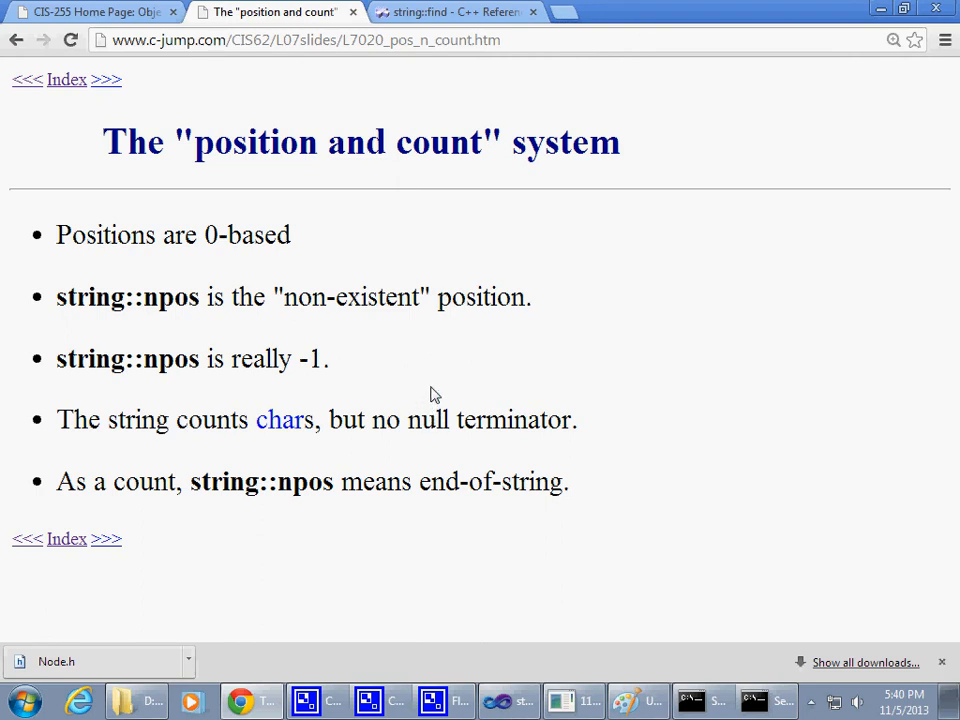
mouse_move(283, 419)
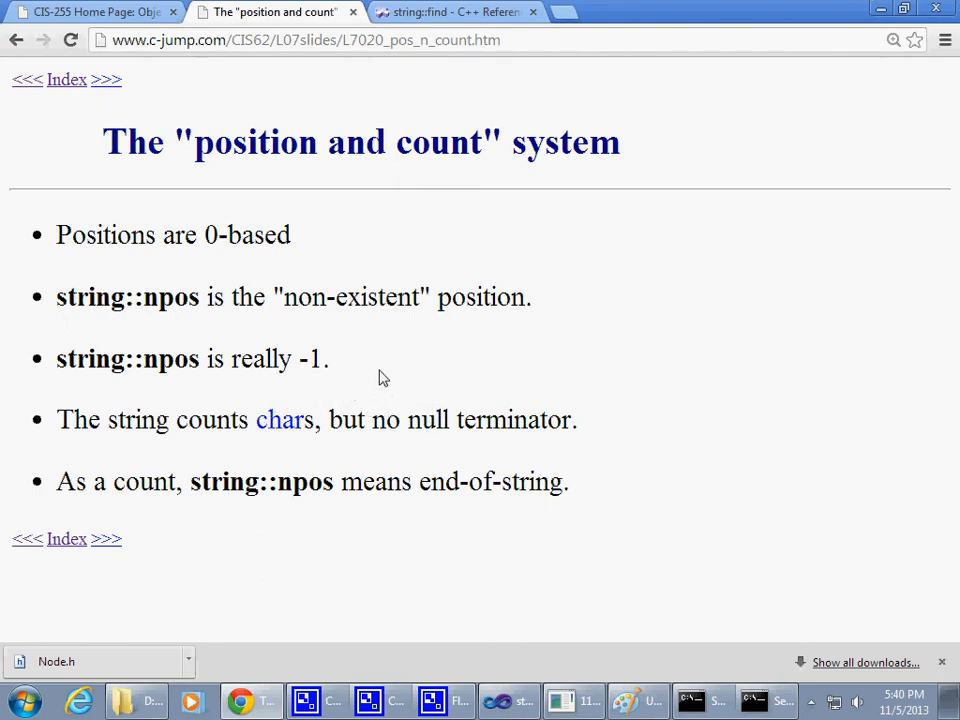
mouse_move(398, 404)
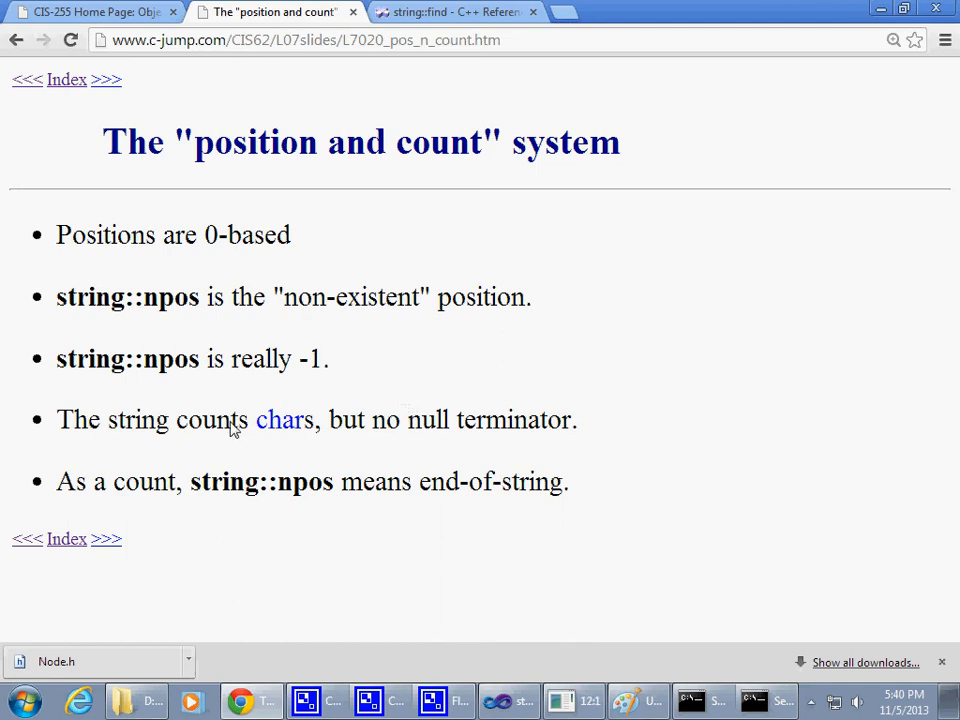
double_click(127, 359)
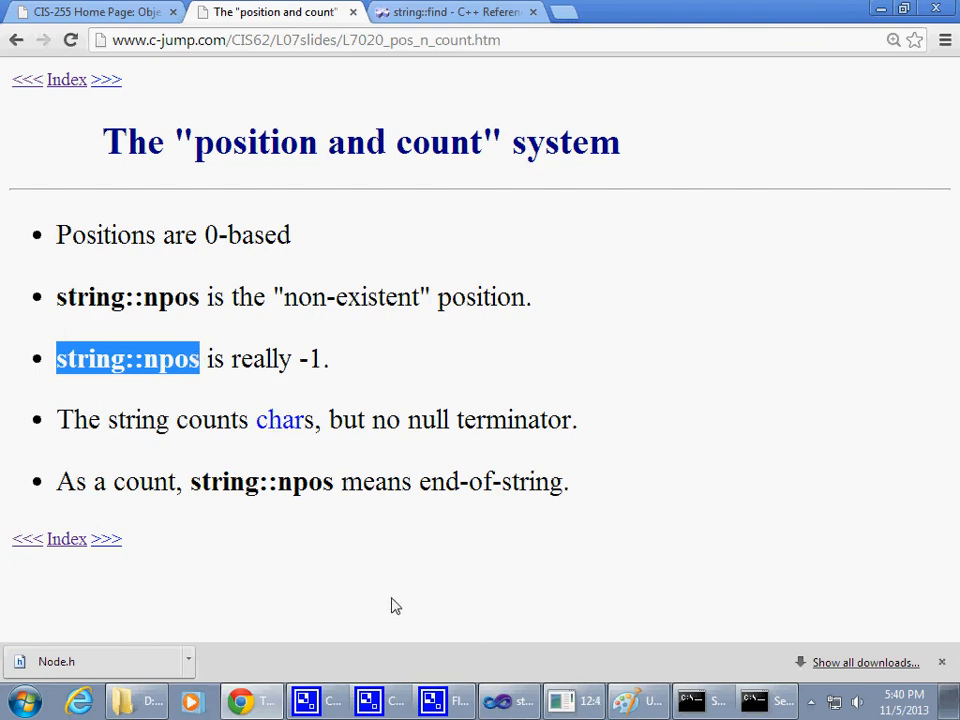
click(305, 700)
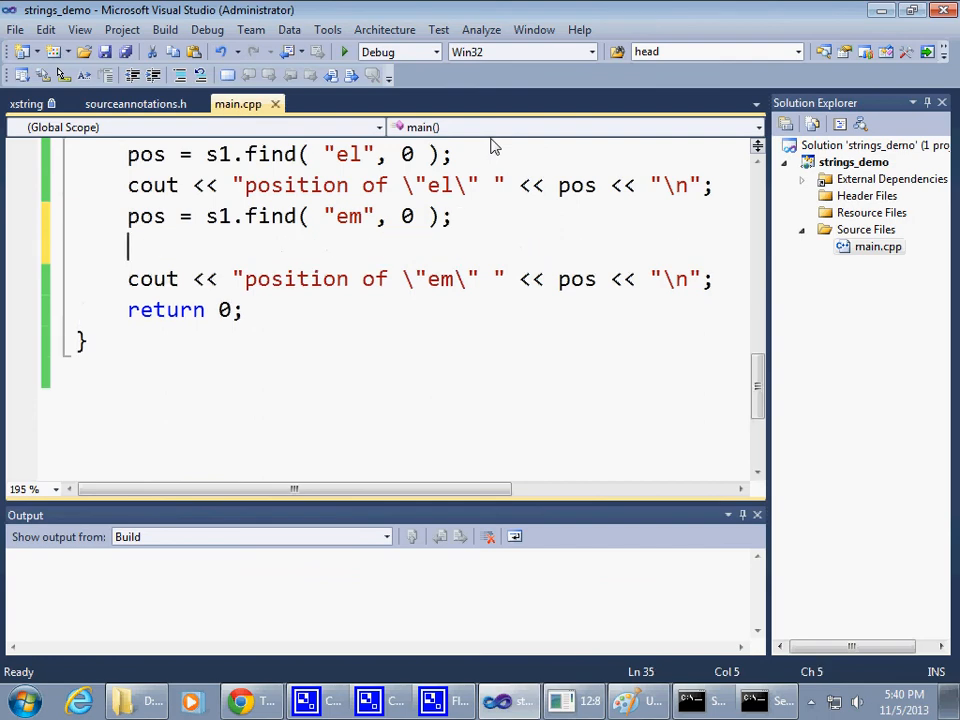
- Start an if ( pos == string::npos ) { block below the em search
text(if)
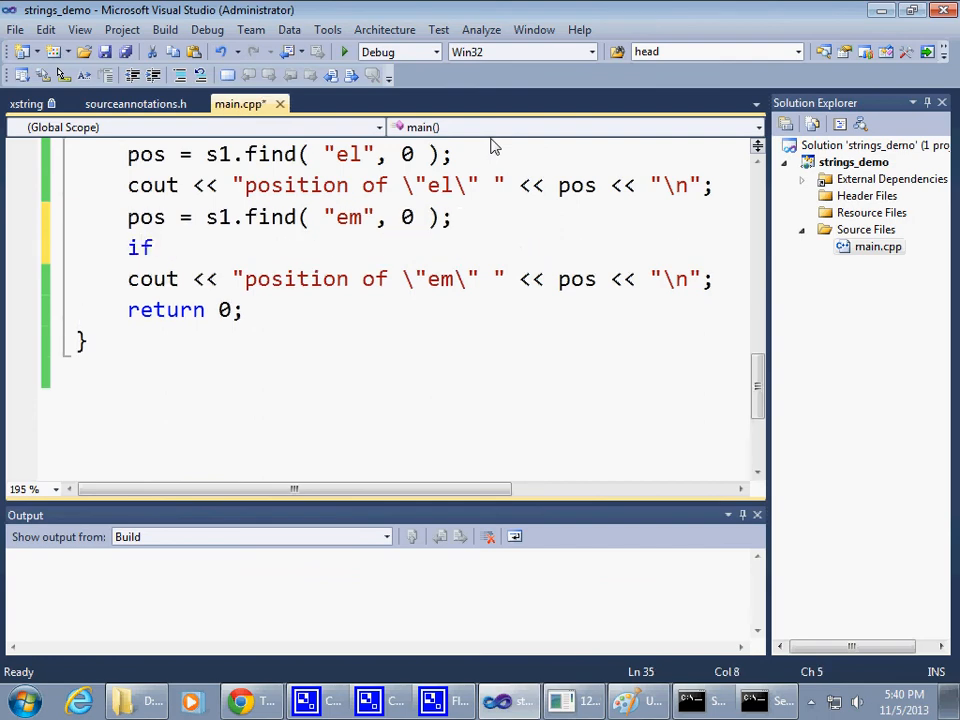
text(( pos))
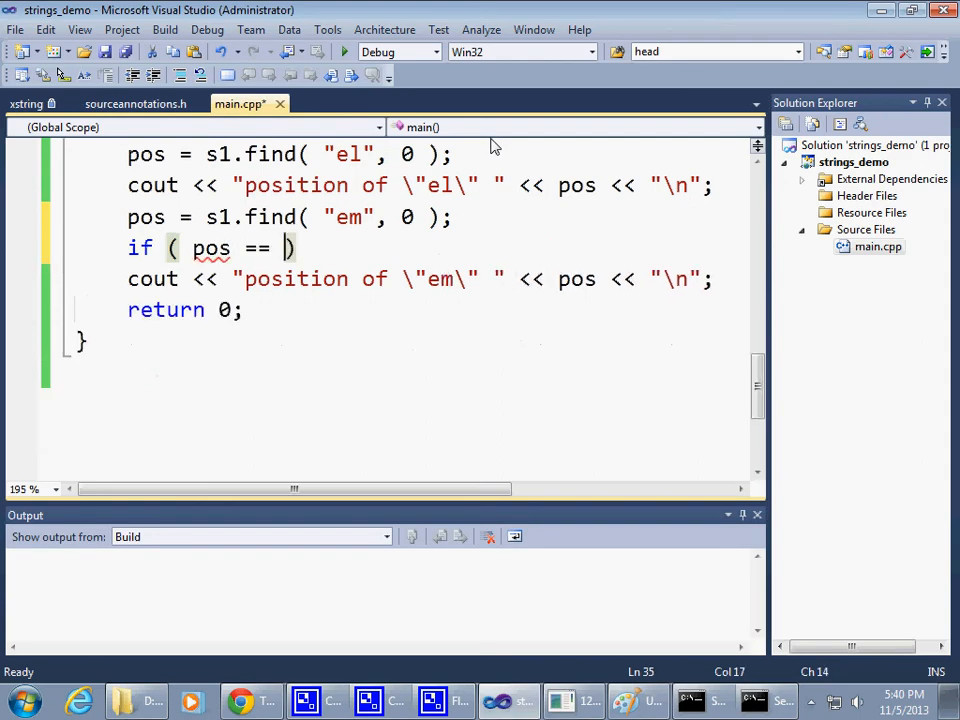
text(string::npos)
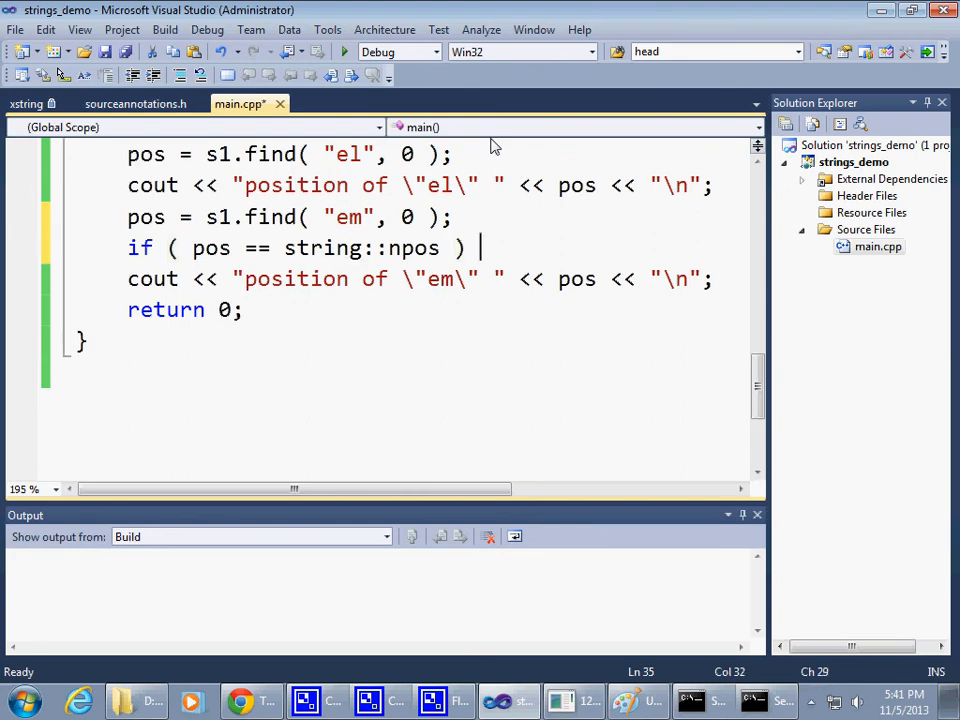
text({)
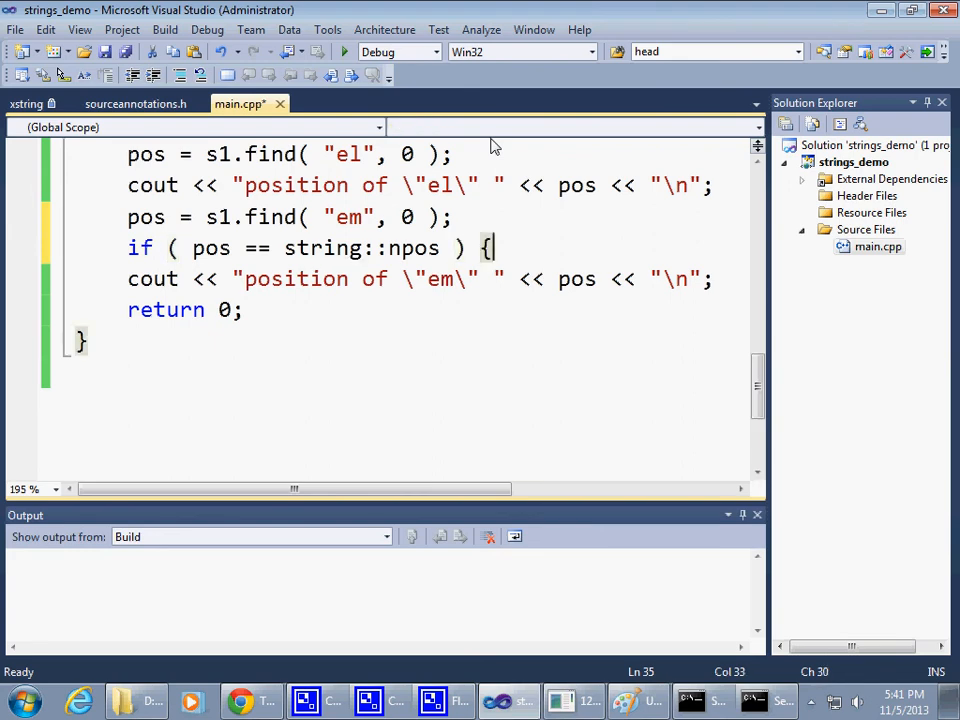
key(enter)
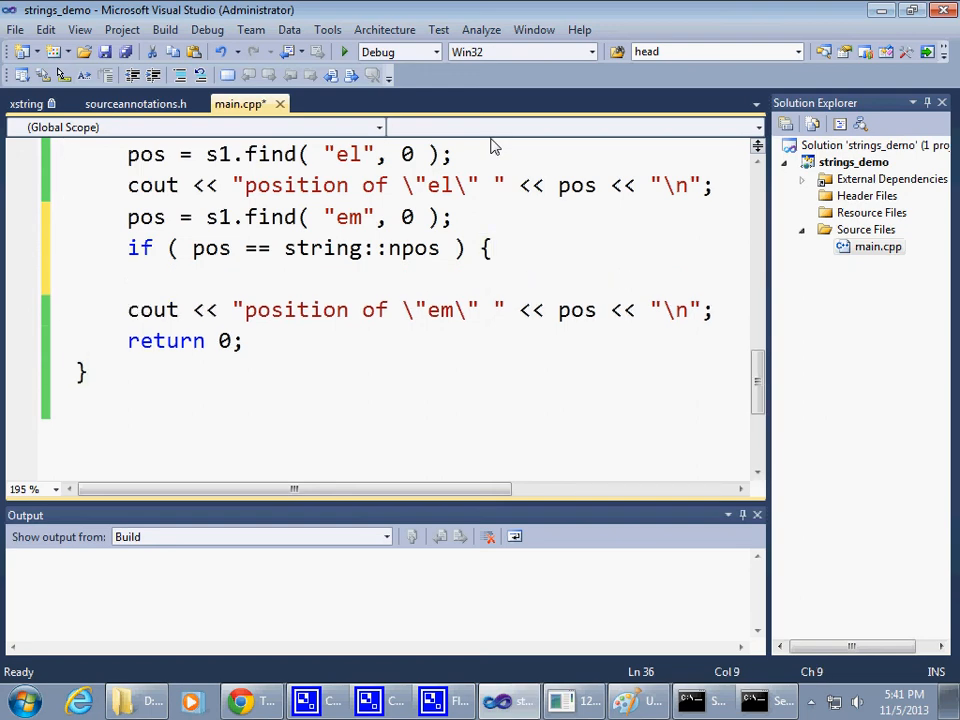
- Print "fragment not found\n" inside the if block and begin the else branch
text(co)
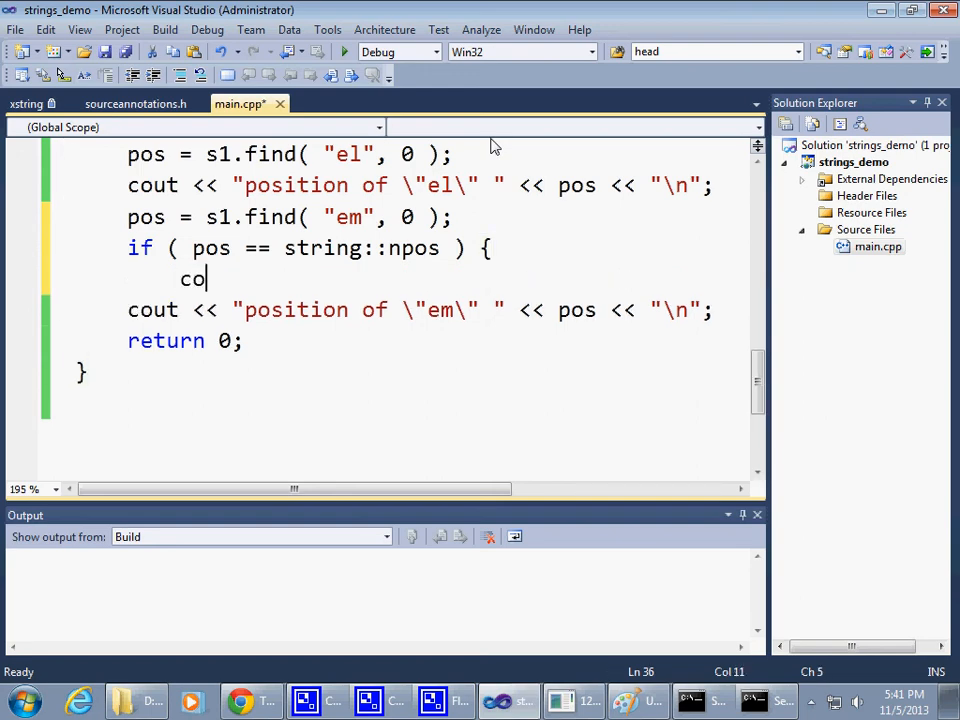
text(ut)
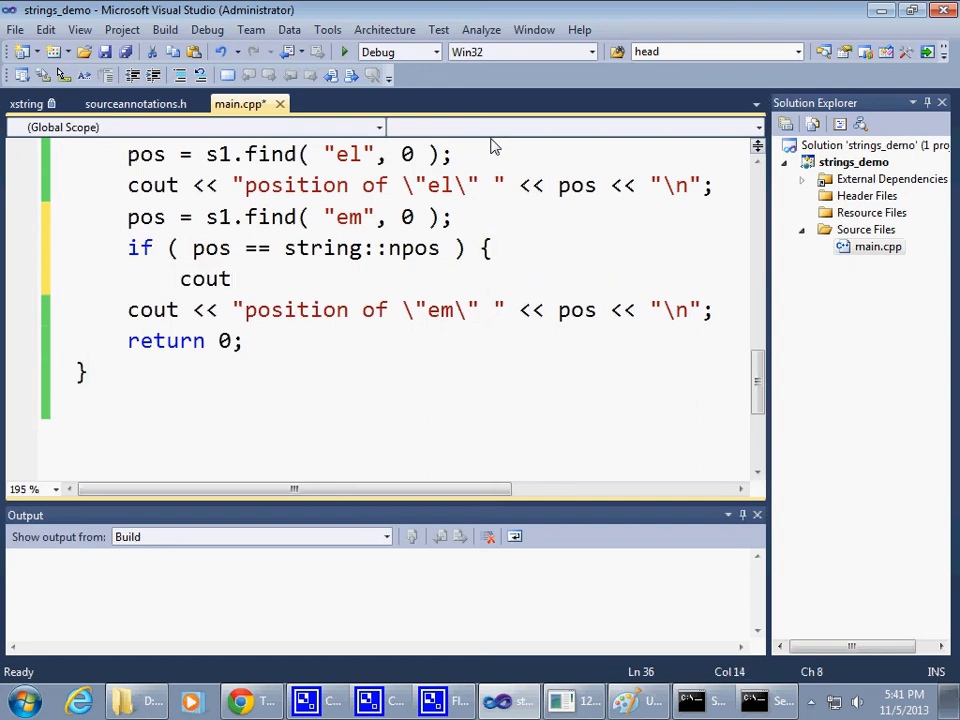
text(<<)
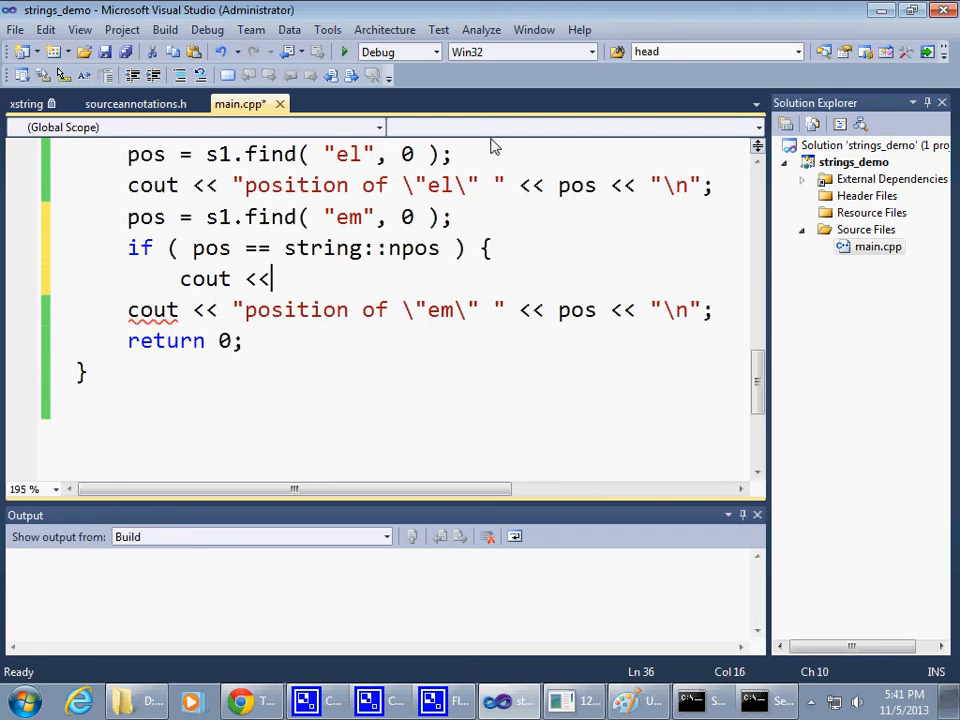
text(")
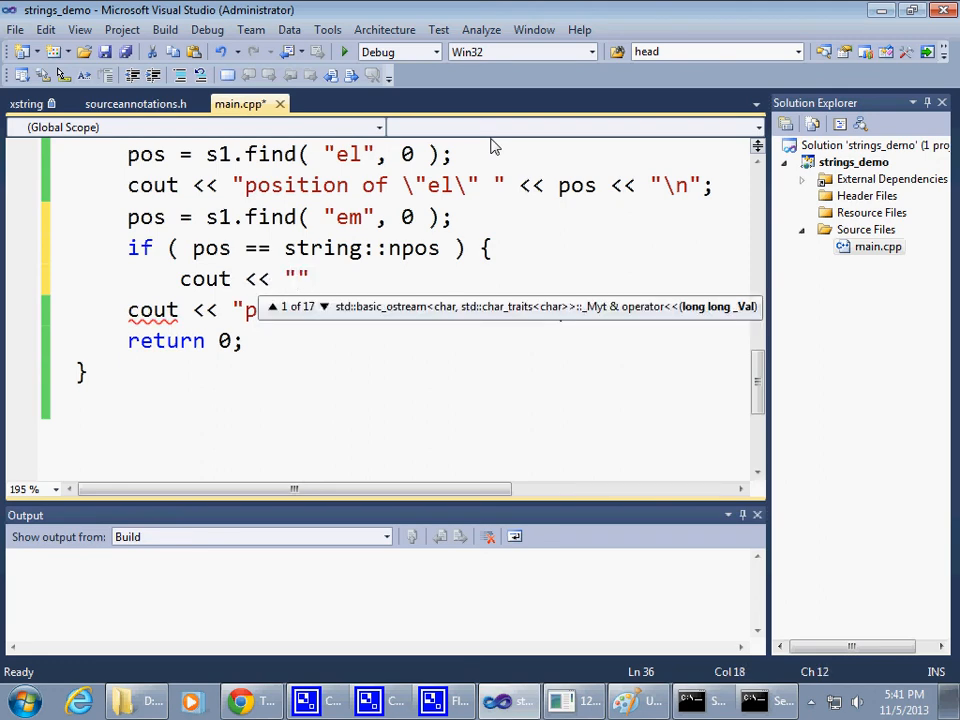
text(fragnment not)
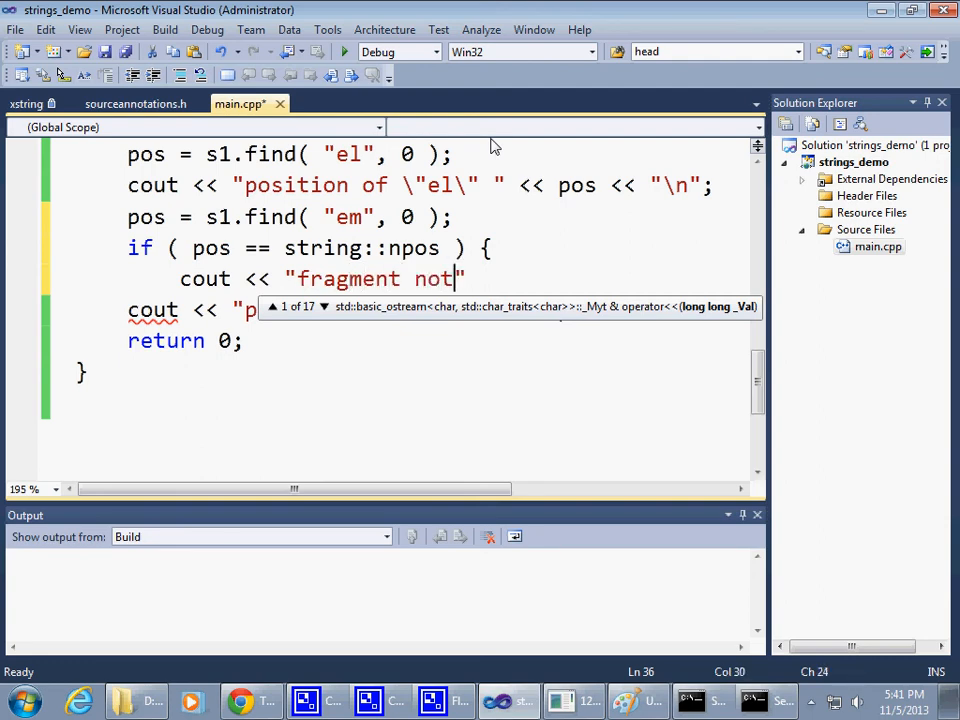
text(found)
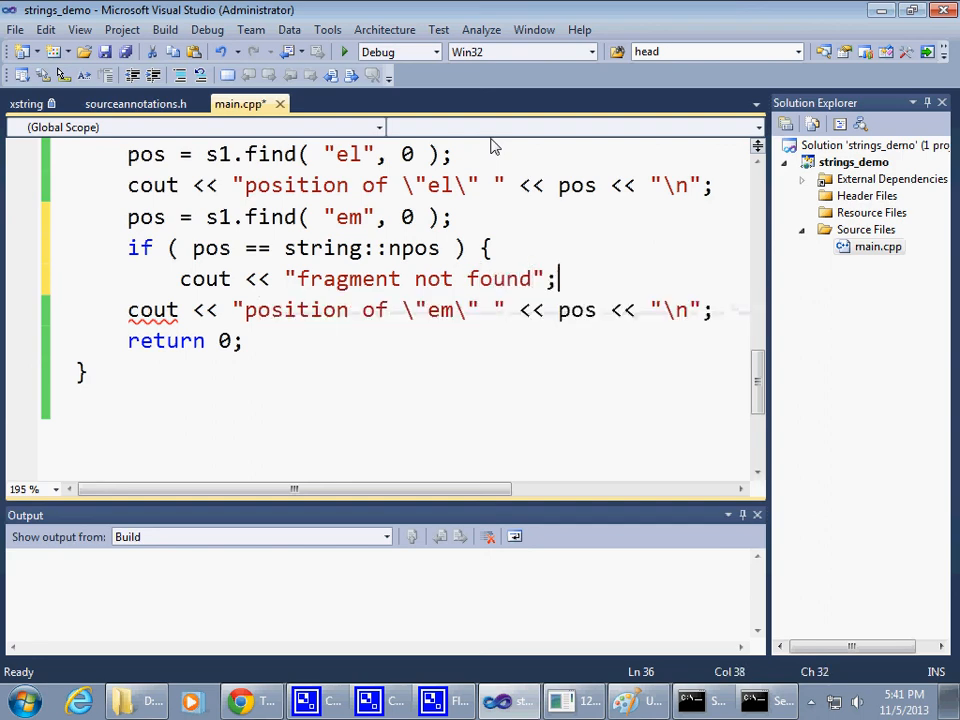
text(\)
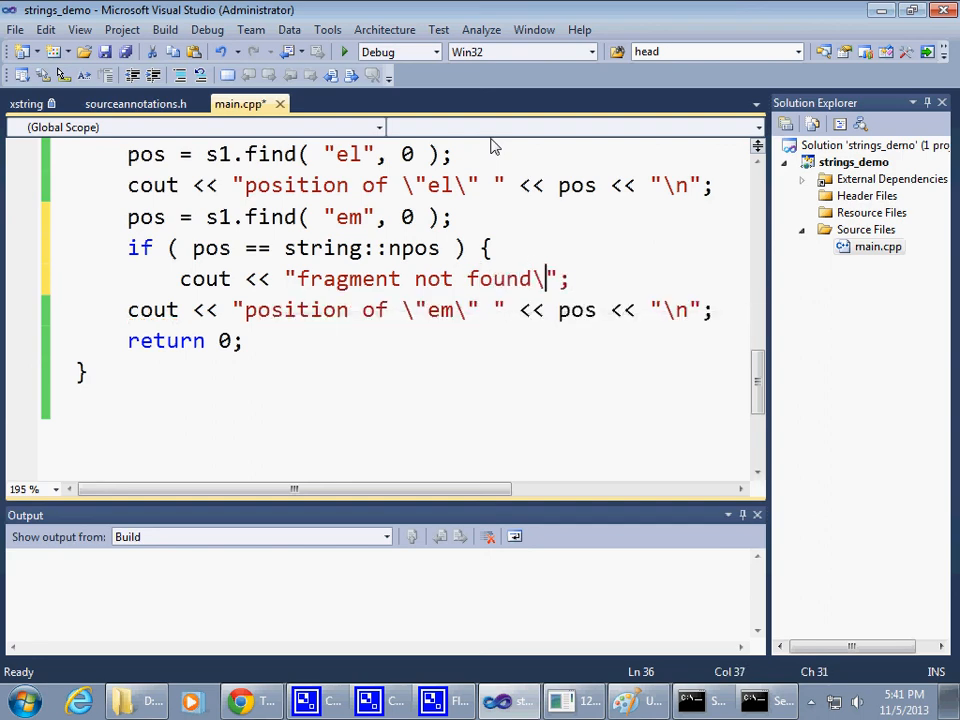
text(n)
text(})
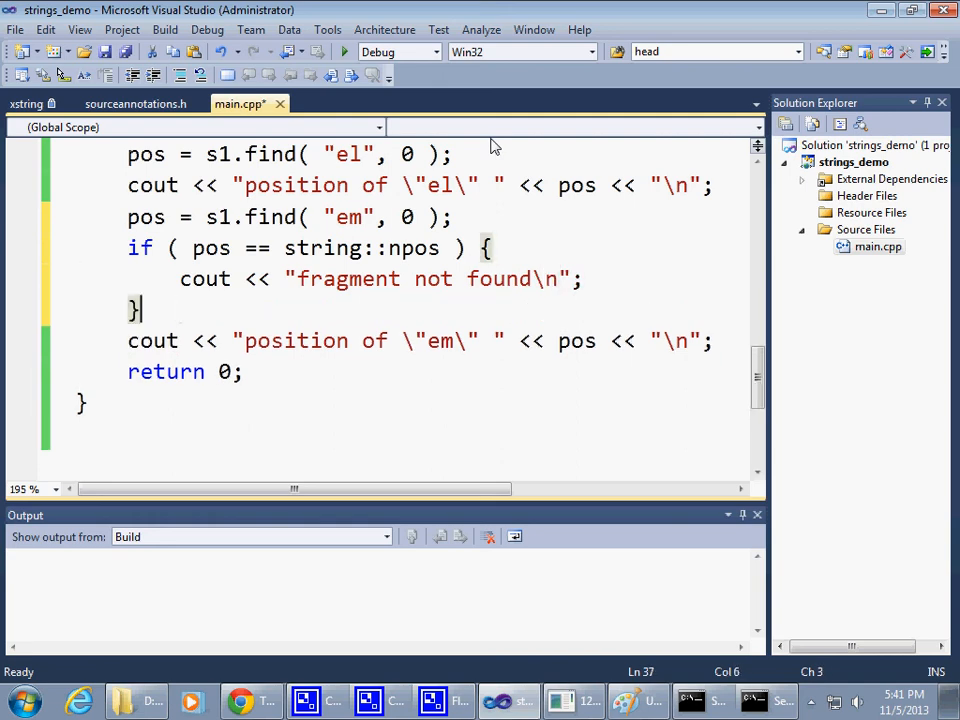
text(else {)
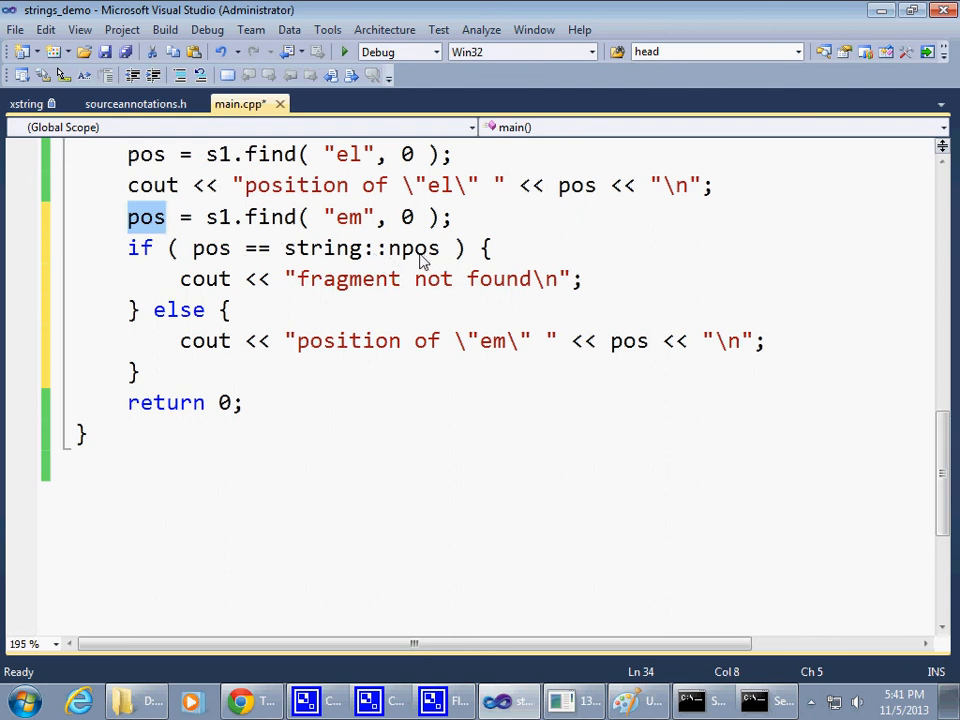
- Highlight npos in the condition, then rebuild the solution until Build succeeded
double_click(412, 248)
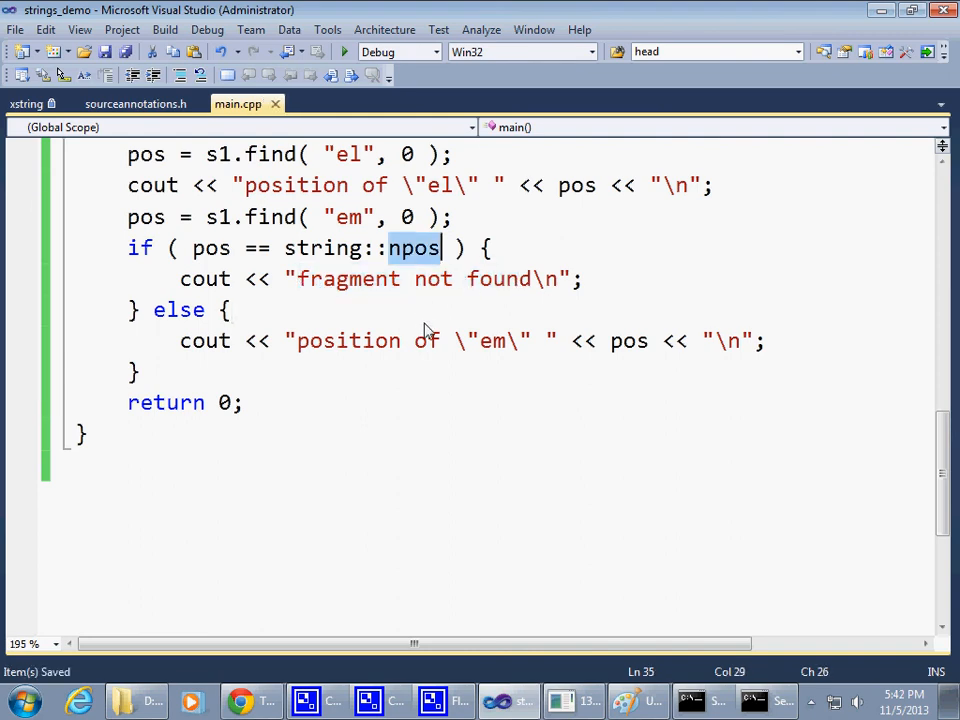
click(165, 29)
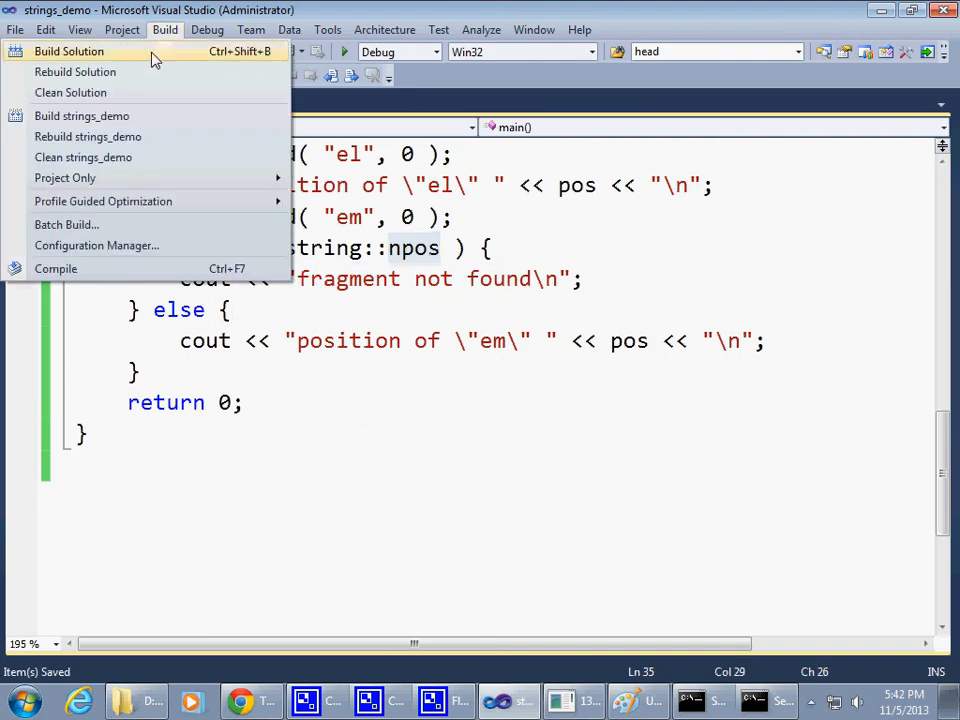
click(69, 51)
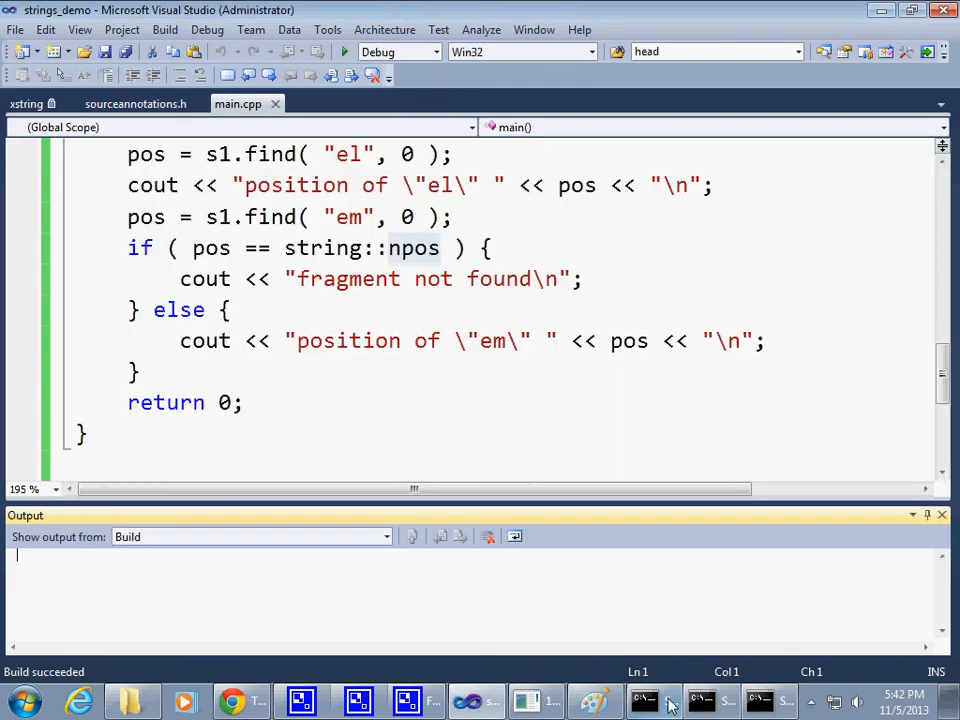
click(344, 51)
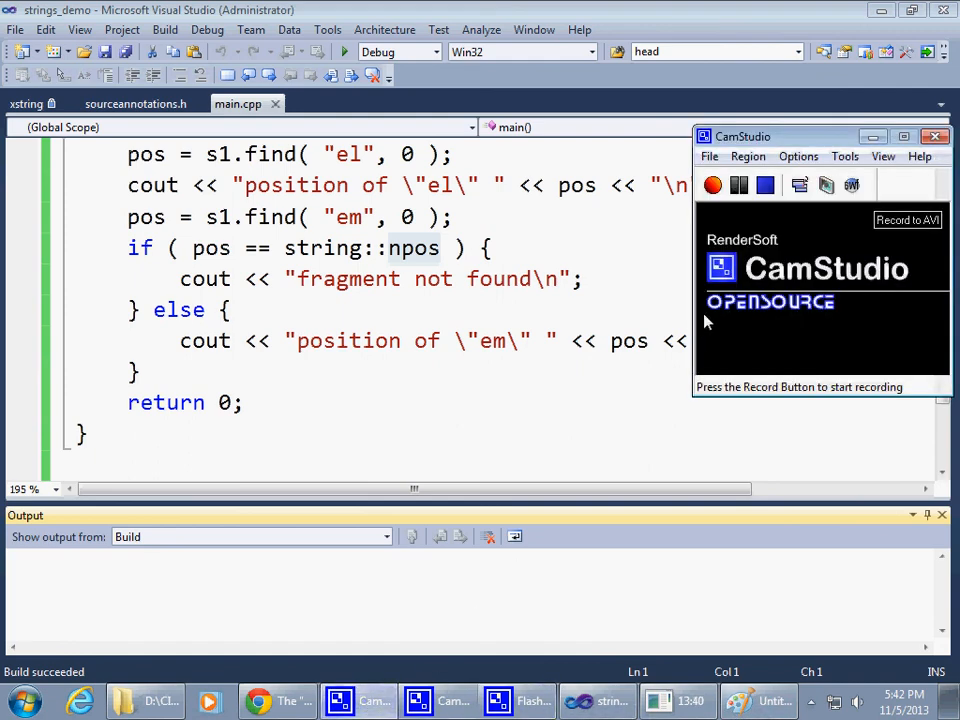
- Click CamStudio's Stop button to end the screen recording
click(713, 185)
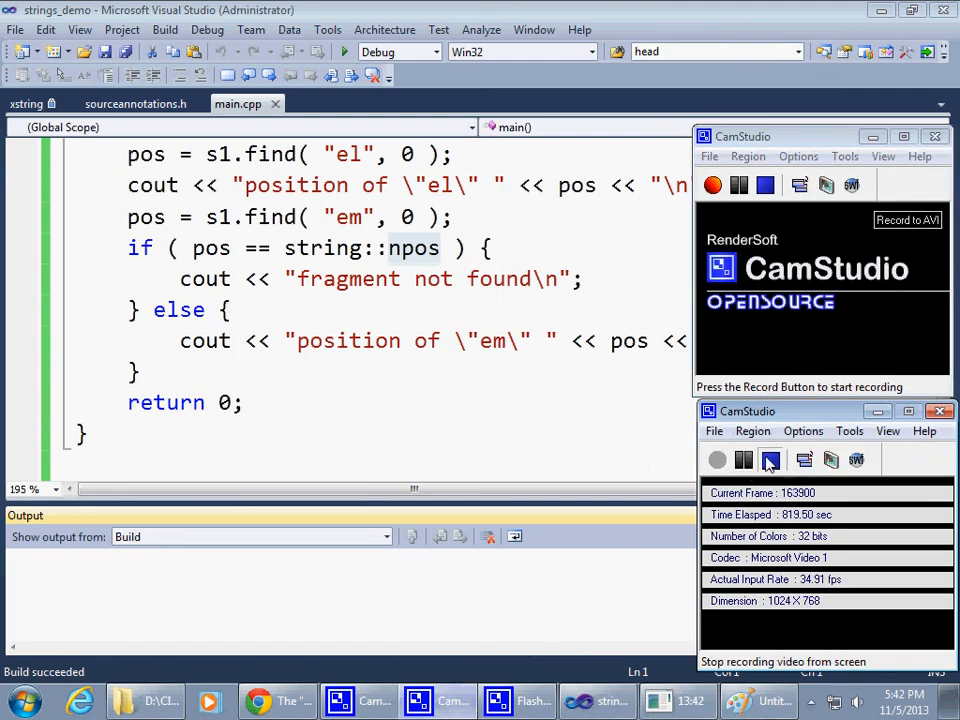